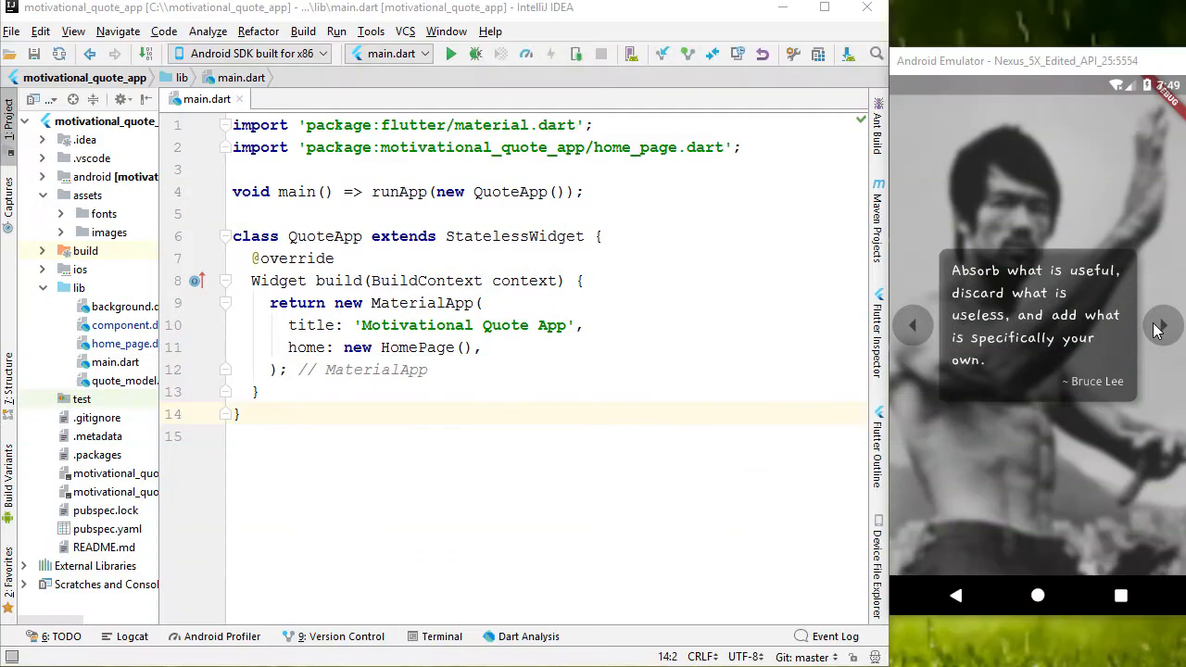
{"action": "mouse_move", "coordinate": [1137, 400]}
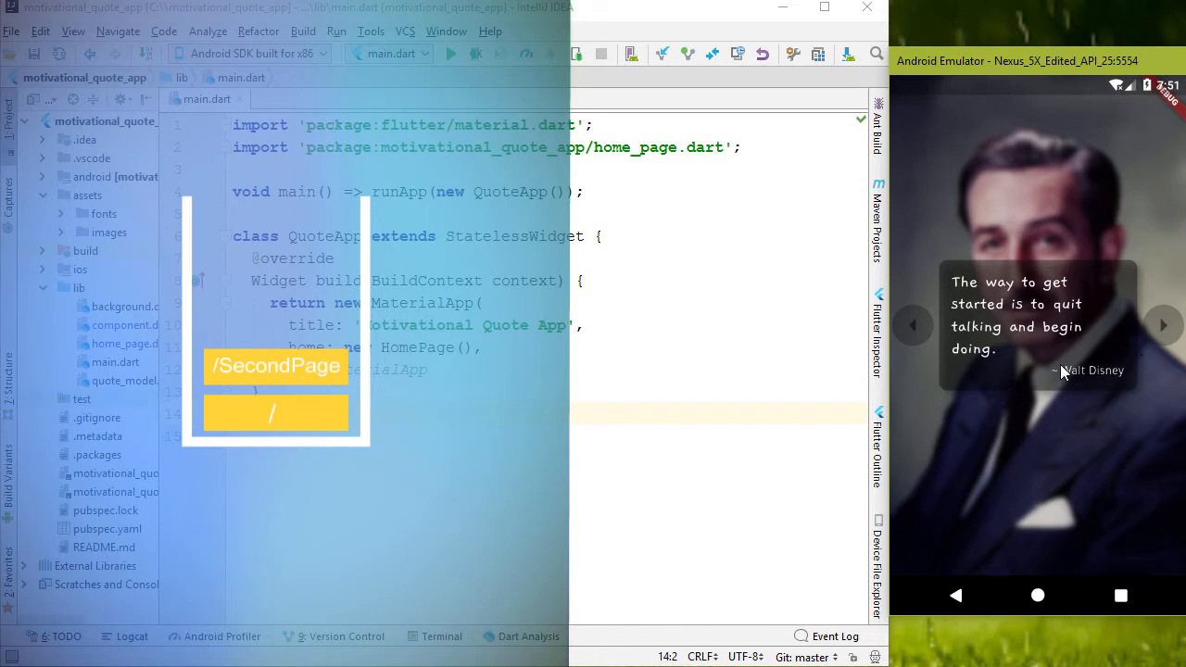
{"action": "mouse_move", "coordinate": [1170, 337]}
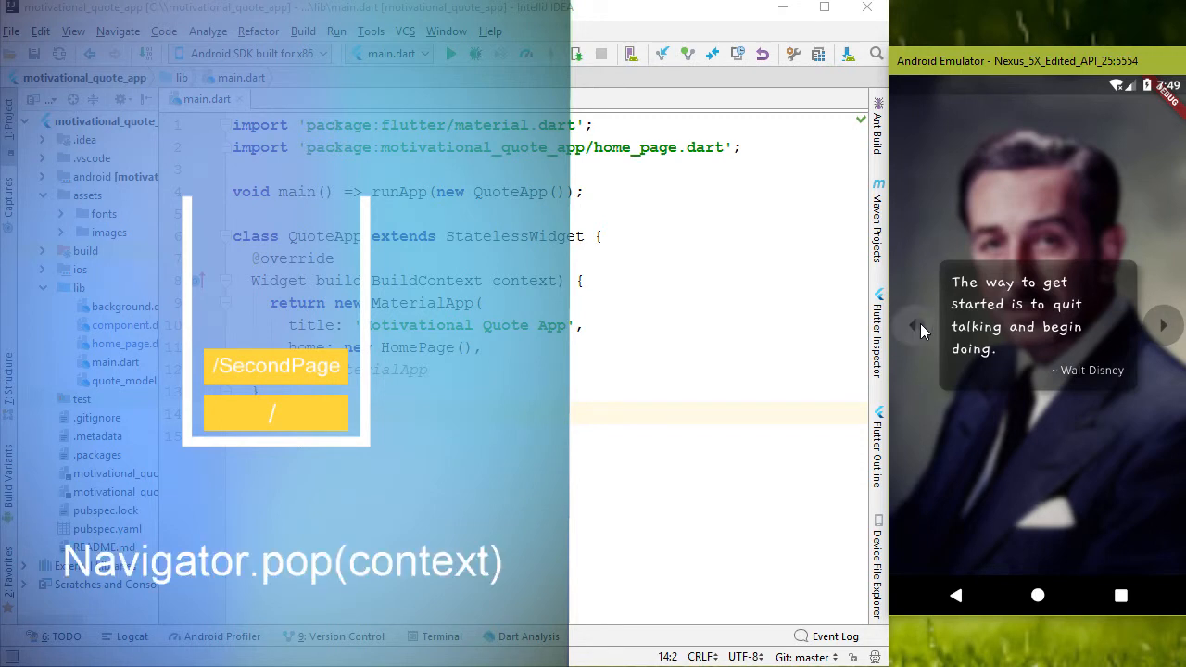
Start MaterialApp's routes map with '/DisneyPage' building a new DisneyPage().
{"action": "left_click", "coordinate": [913, 326]}
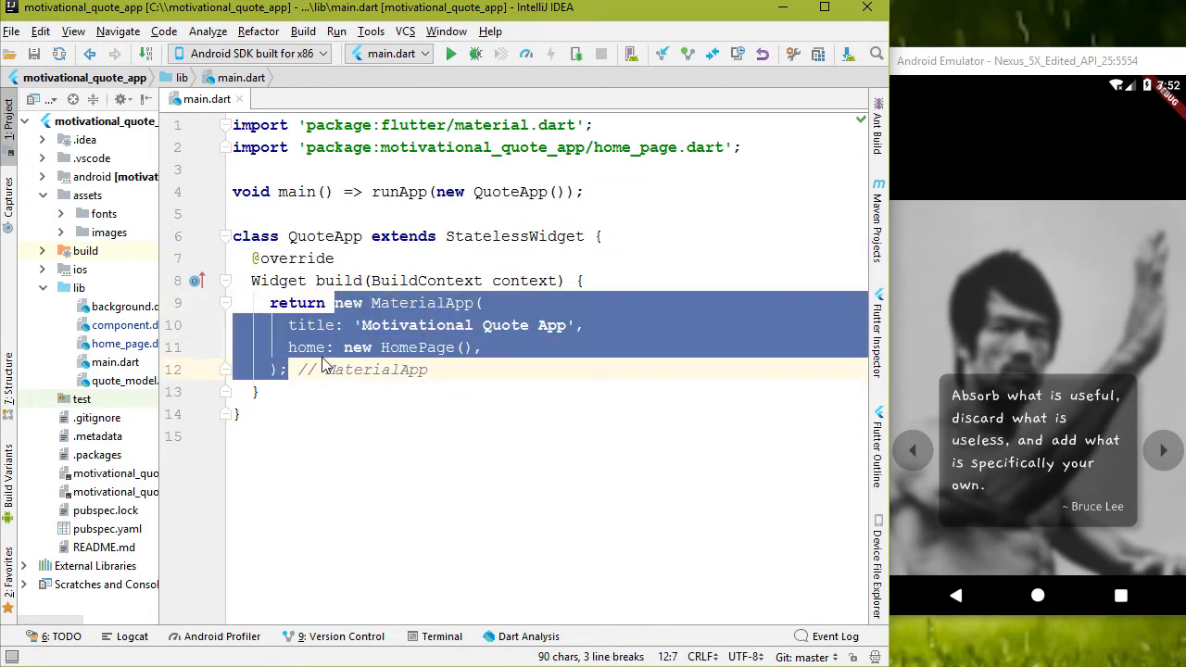
{"action": "type", "text": "rout"}
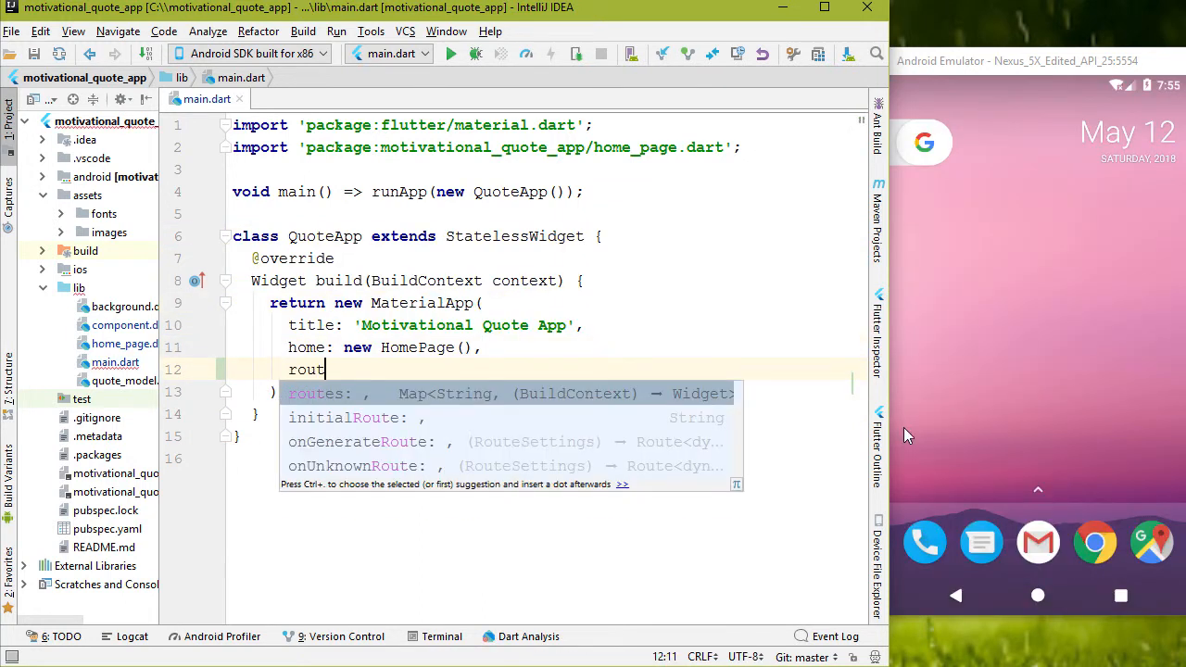
{"action": "type", "text": "es: <String, WidgetBuilder> {"}
{"action": "type", "text": "'"}
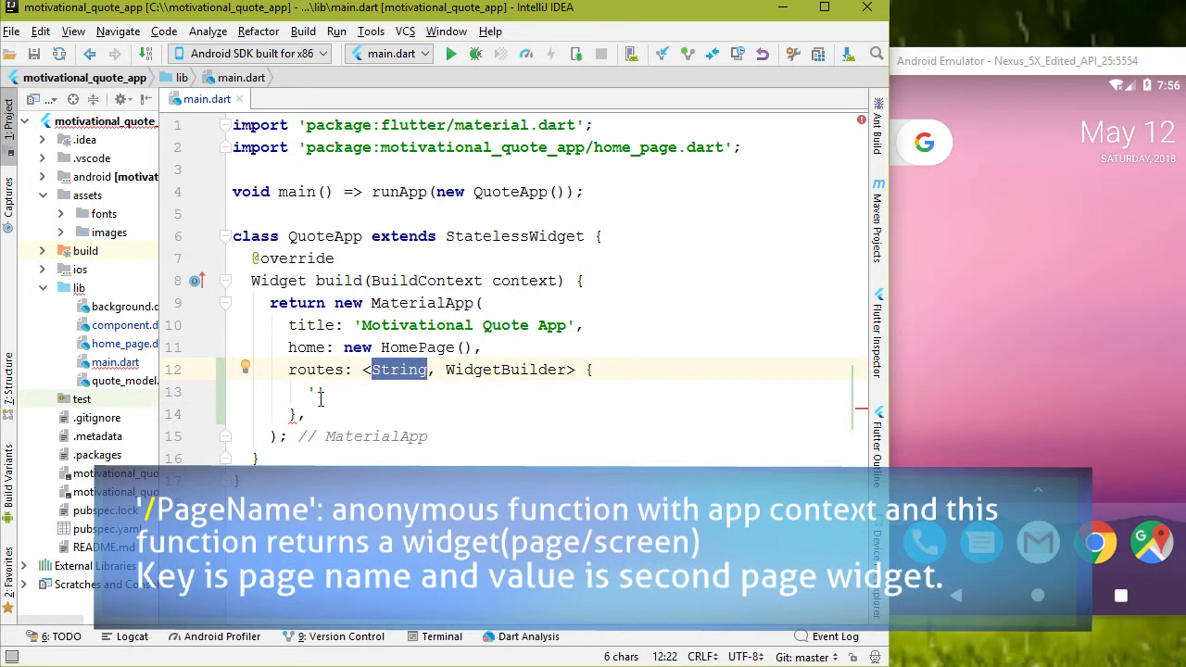
{"action": "type", "text": "/"}
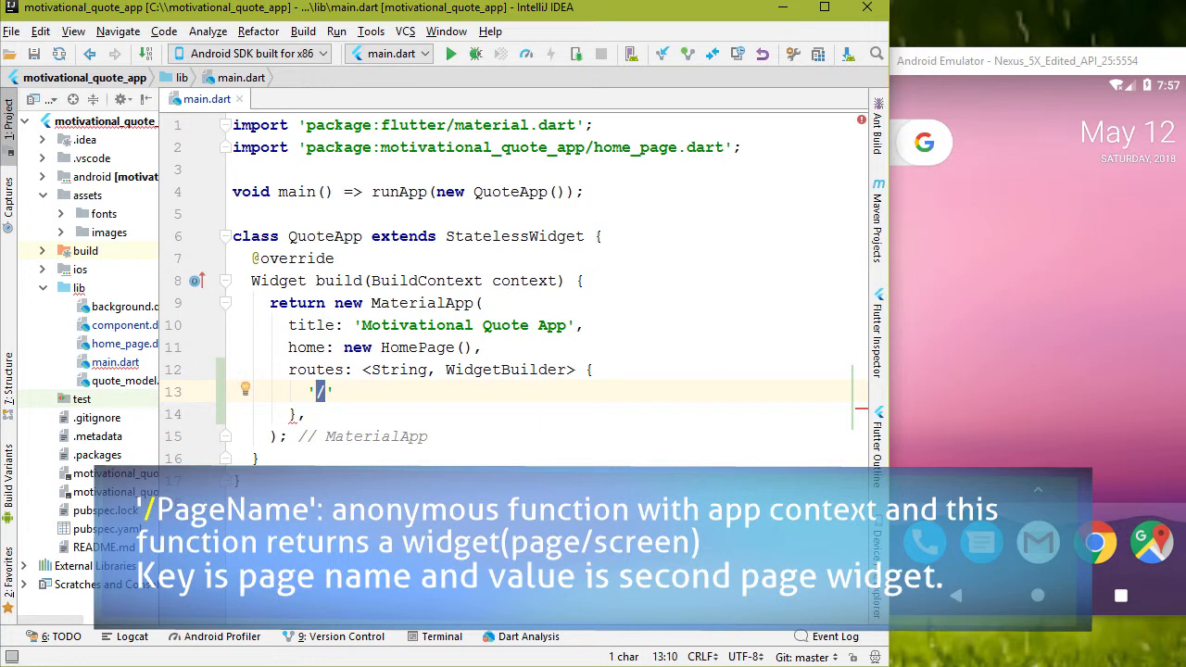
{"action": "type", "text": "Disney"}
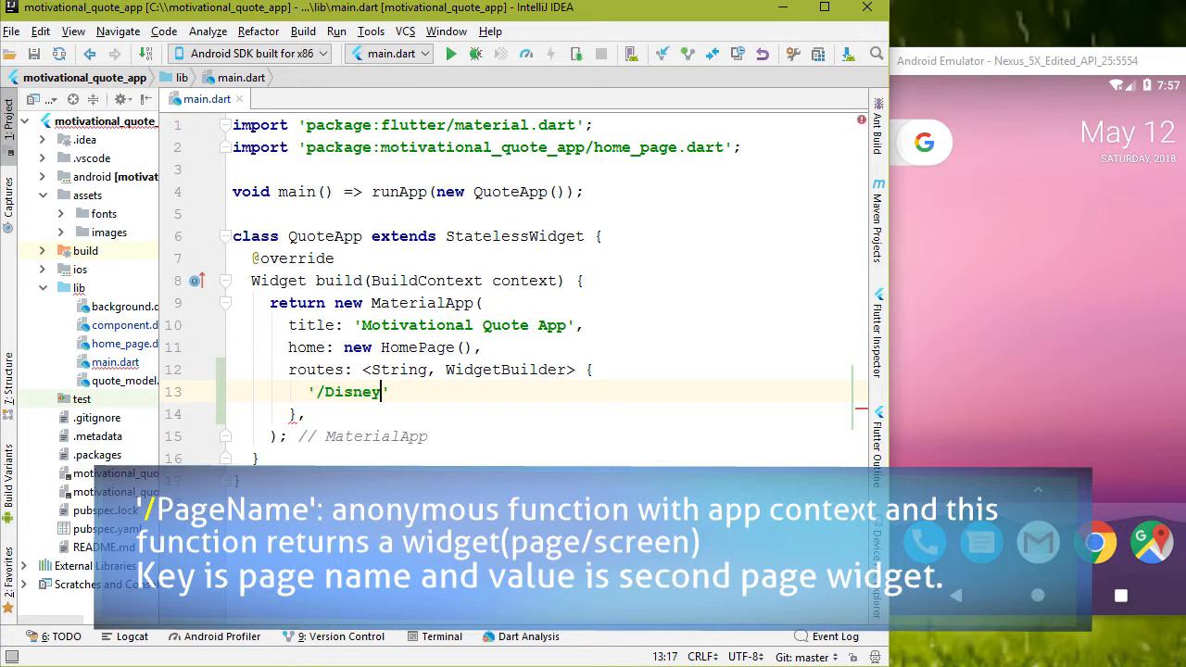
{"action": "type", "text": "Page':"}
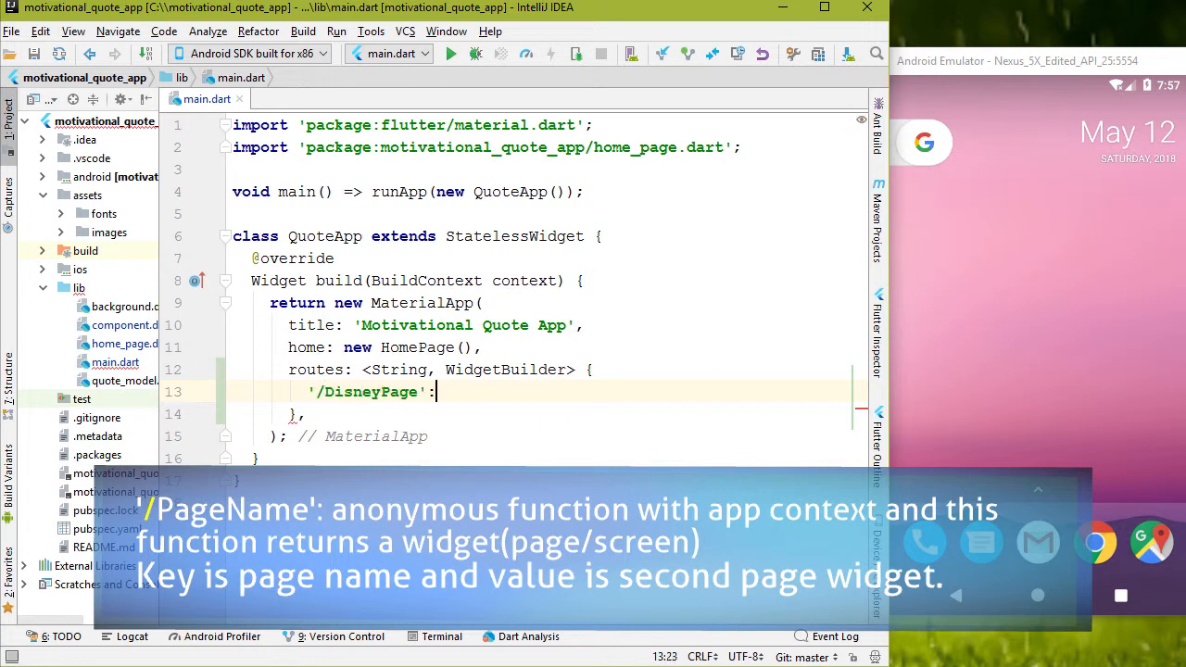
{"action": "type", "text": "()"}
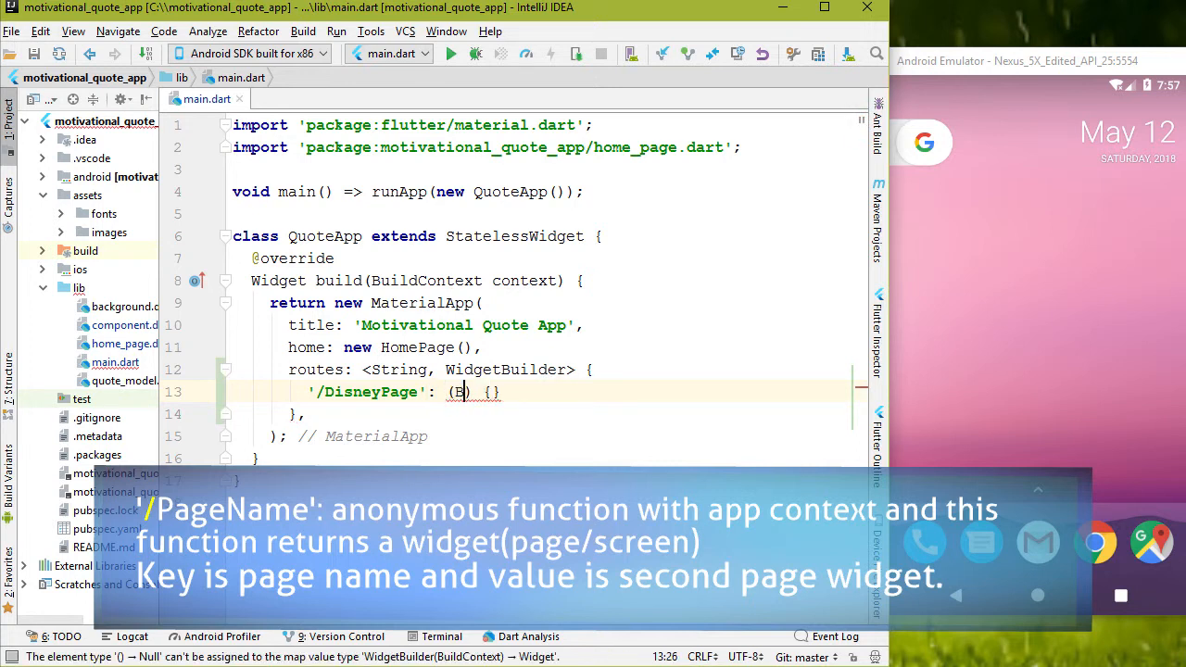
{"action": "type", "text": "uildContext"}
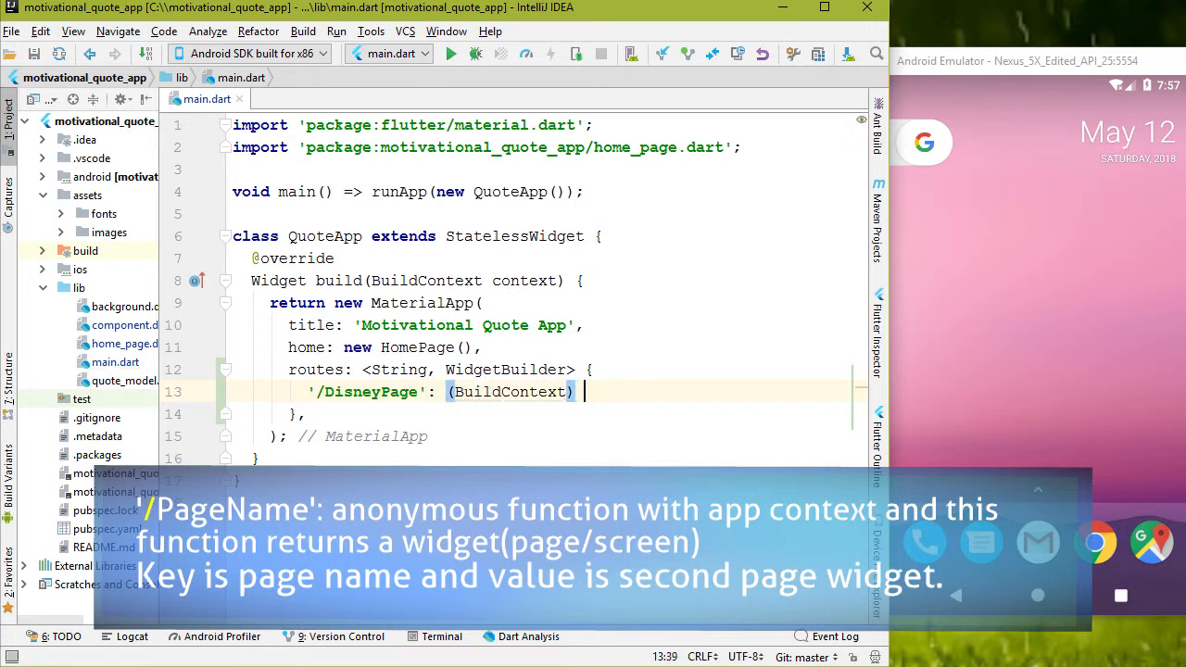
{"action": "type", "text": "=> new Disn"}
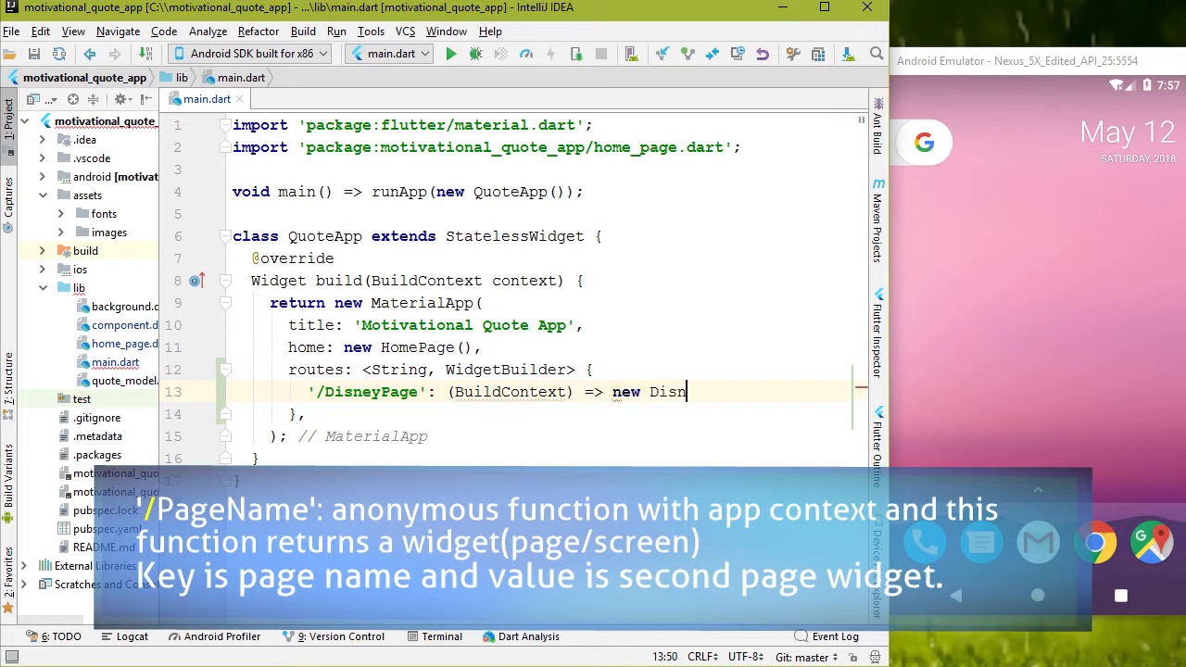
{"action": "type", "text": "eyPage();"}
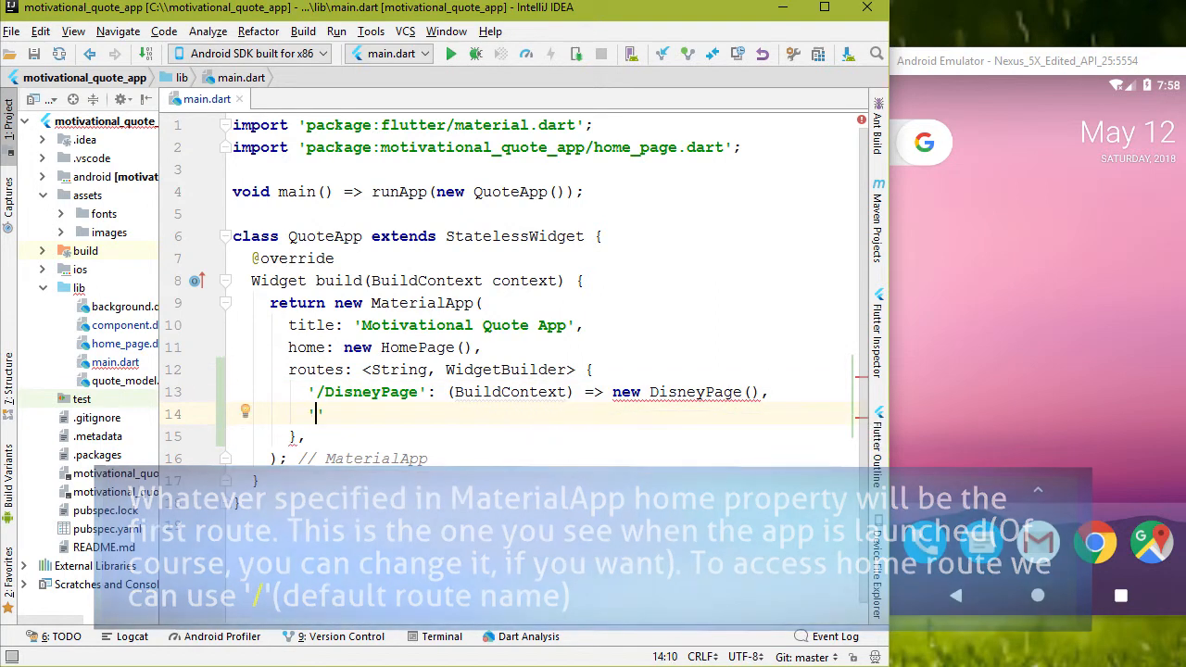
Add the '/LennonPage' route entry building a new LennonPage().
{"action": "type", "text": "'/LennonPage':"}
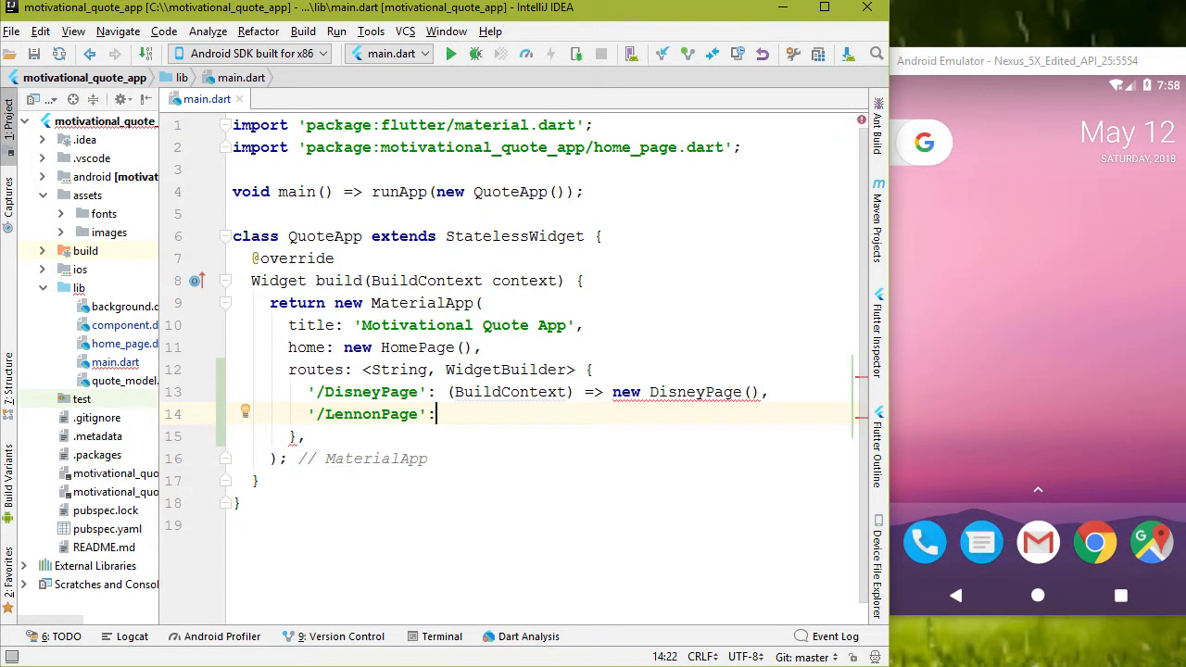
{"action": "type", "text": "(BuildContext context"}
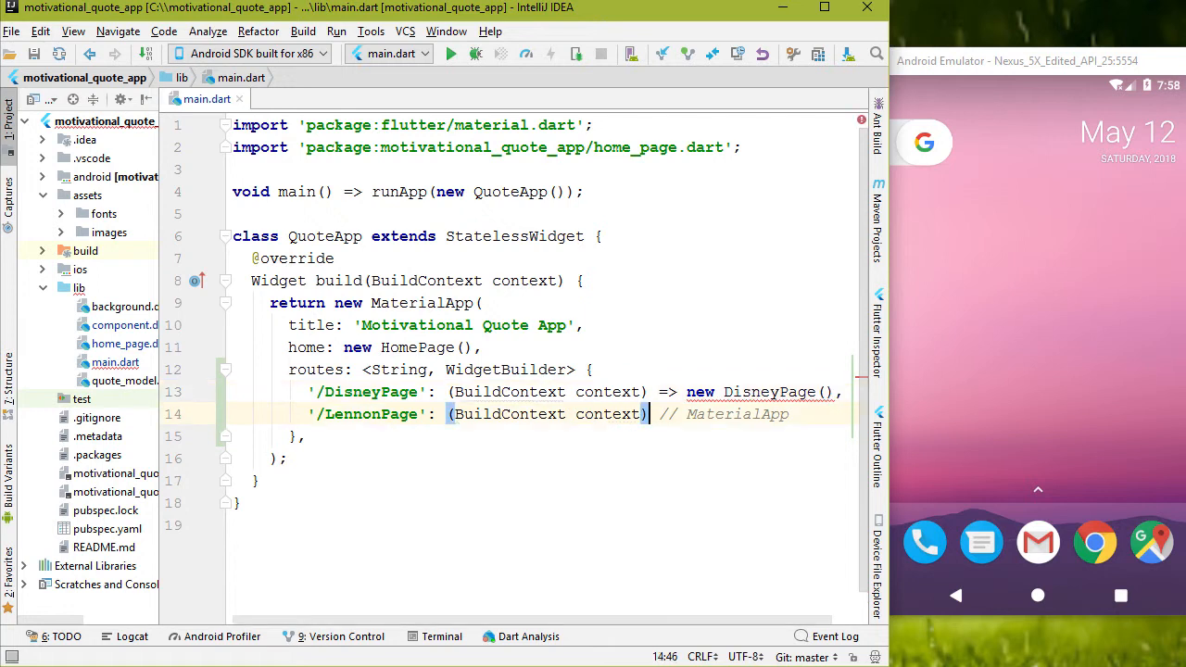
{"action": "type", "text": "=> n"}
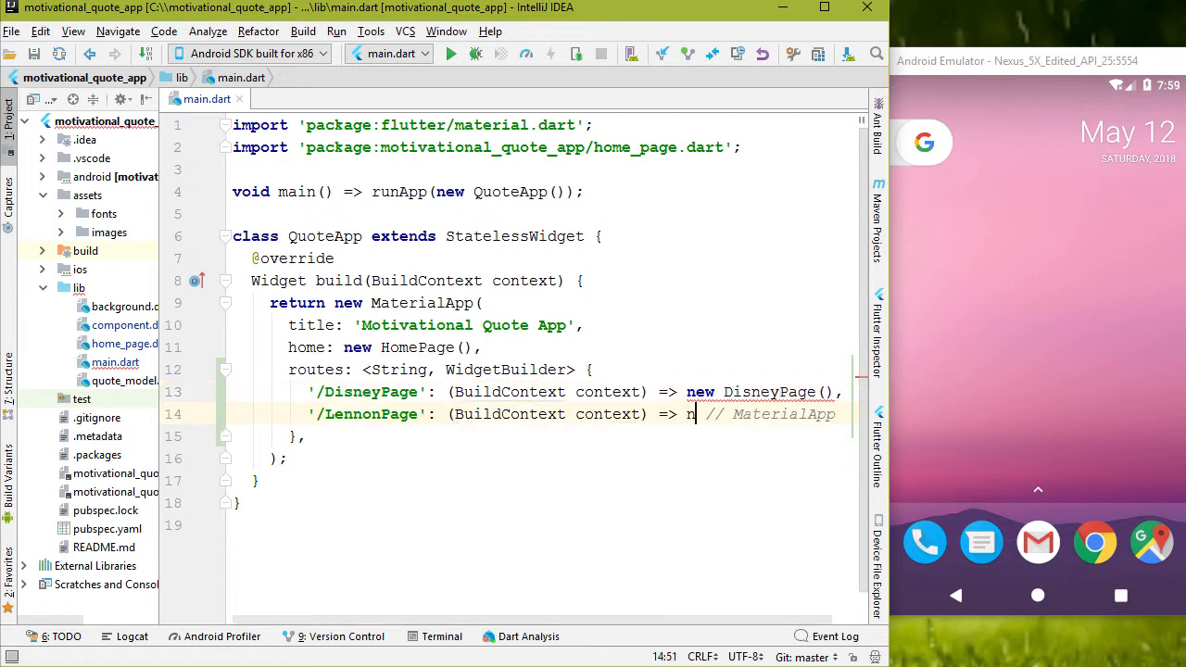
{"action": "type", "text": "ew LennonPage()"}
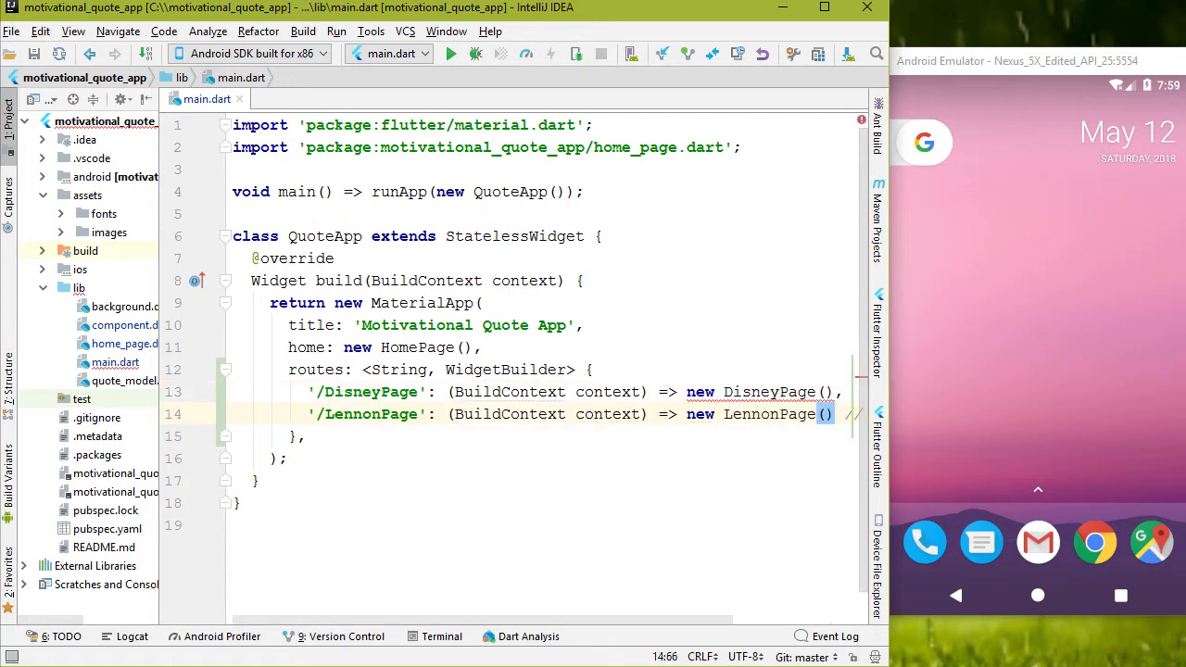
{"action": "double_click", "coordinate": [606, 392]}
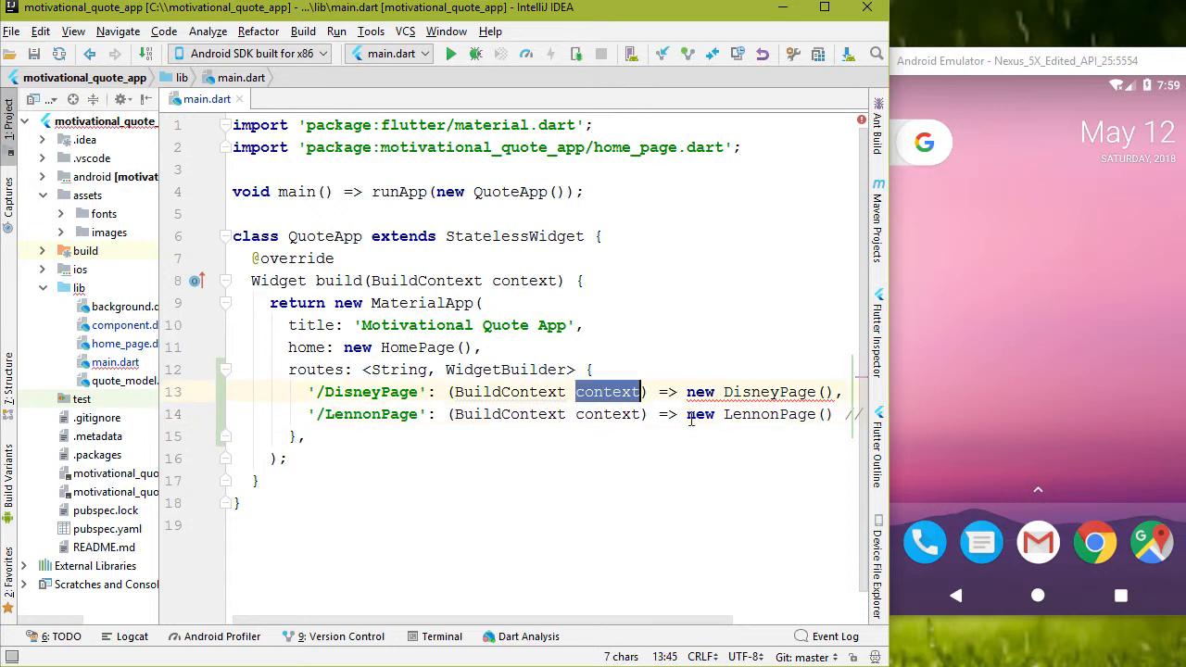
{"action": "mouse_move", "coordinate": [767, 391]}
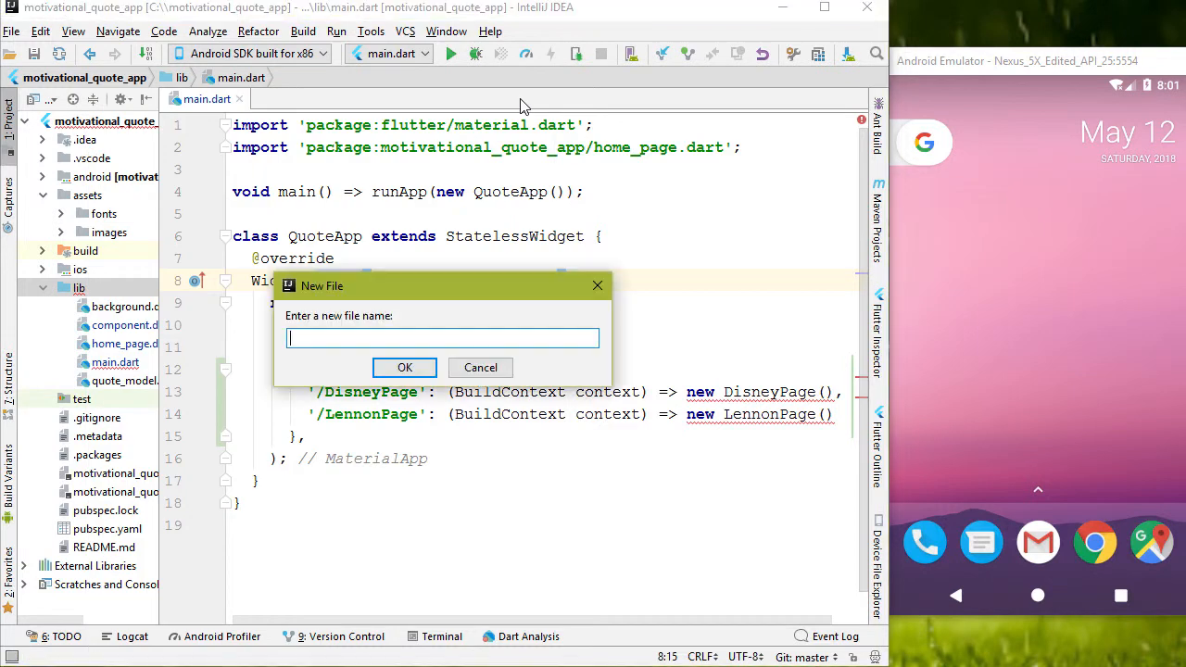
Import disney_page.dart into main.dart and create the lennon_page file.
{"action": "type", "text": "disney_page.dart"}
{"action": "type", "text": "lennon_page"}
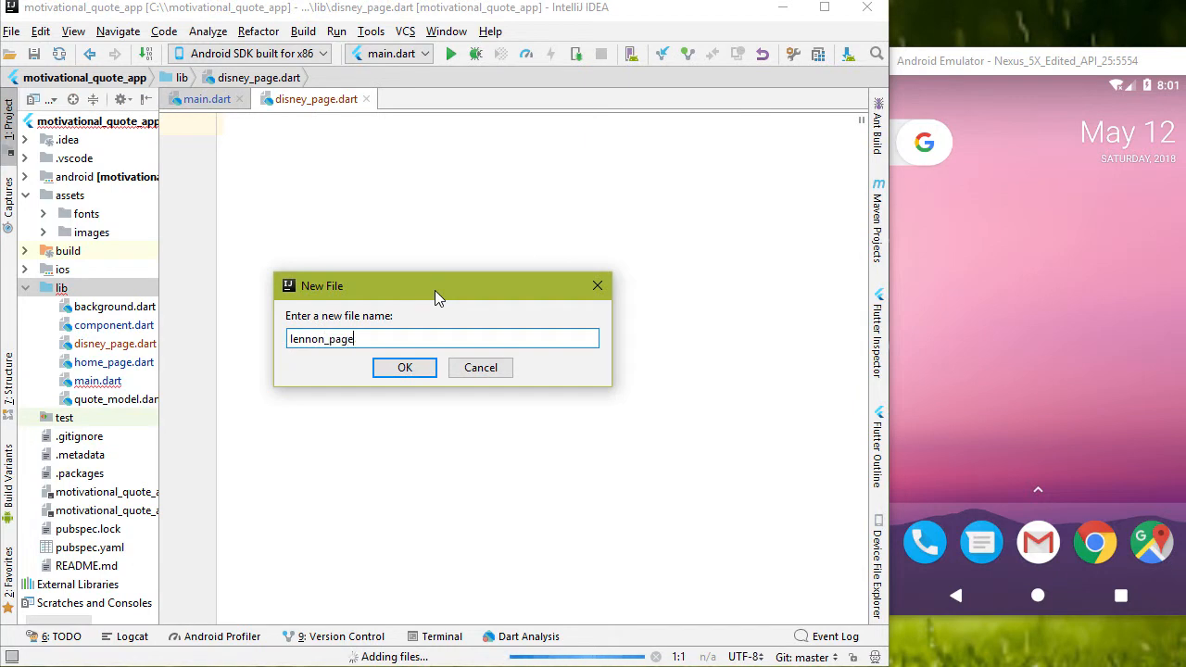
{"action": "left_click", "coordinate": [404, 367]}
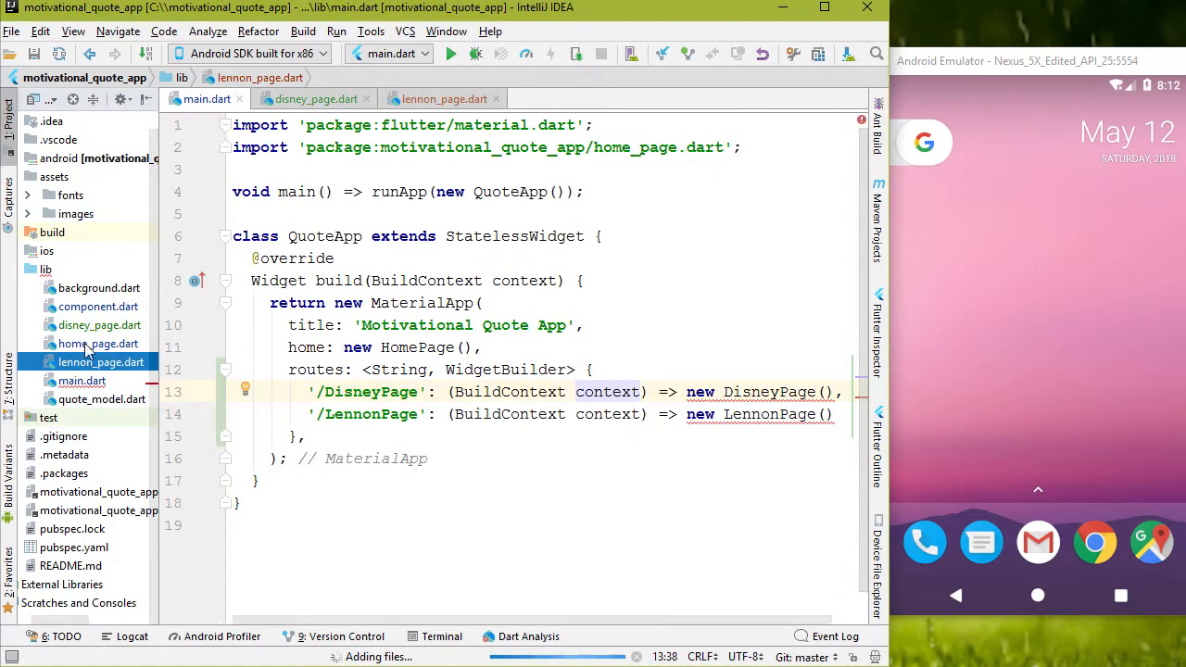
{"action": "left_click", "coordinate": [100, 343]}
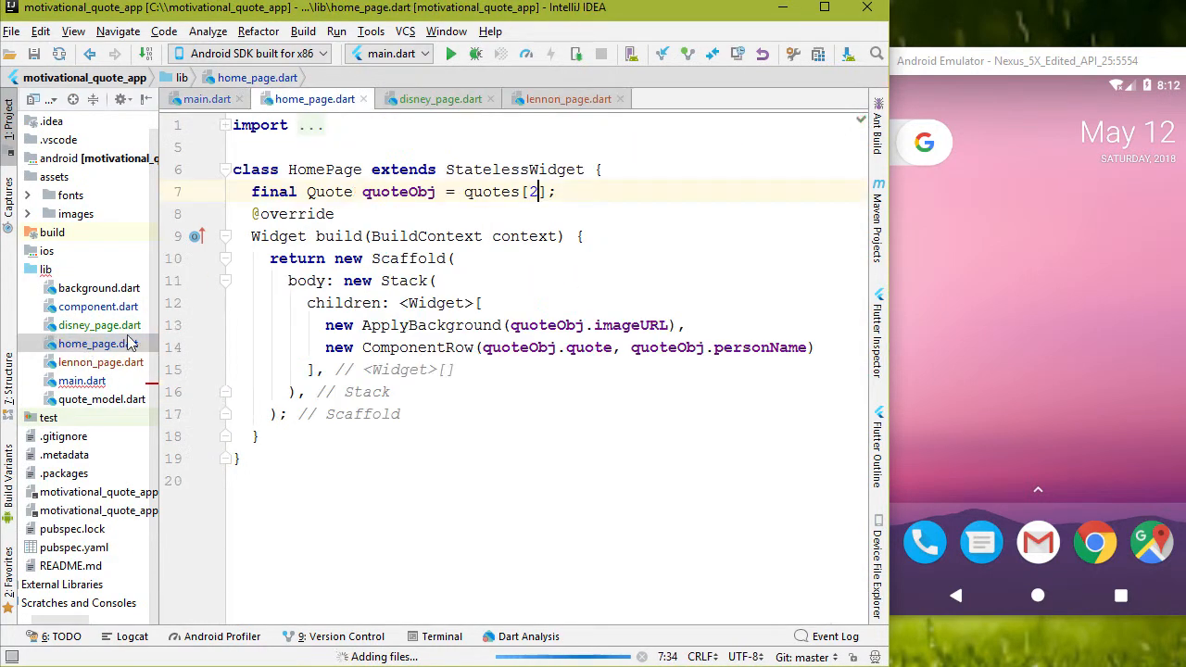
{"action": "right_click", "coordinate": [417, 260]}
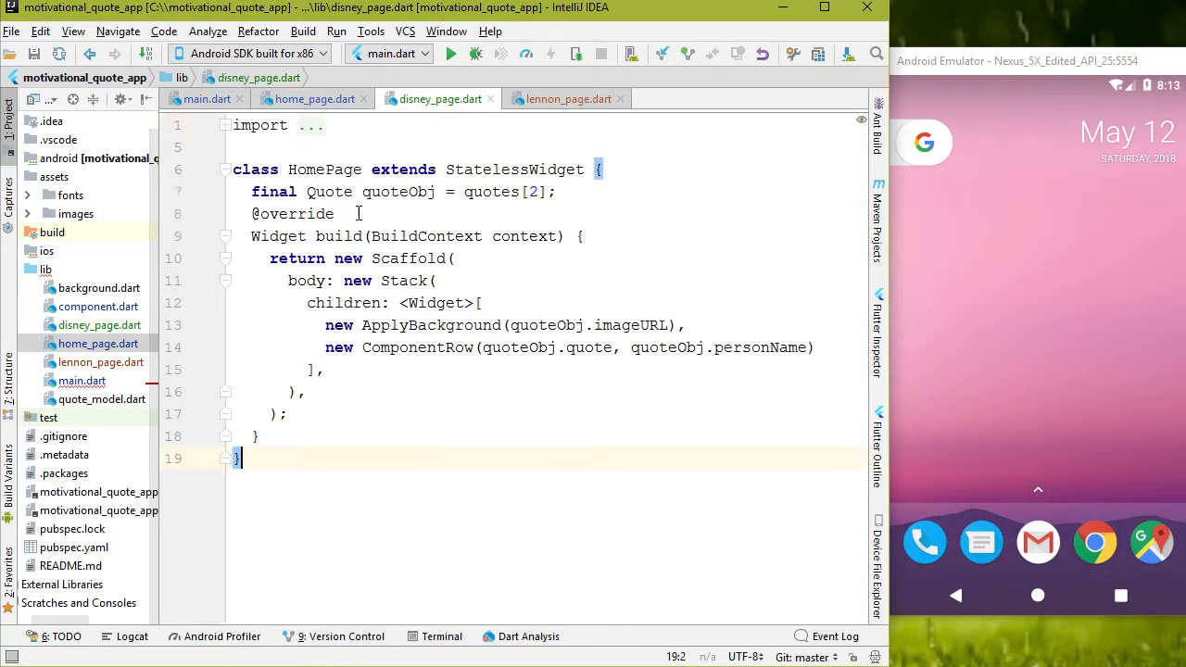
{"action": "left_click", "coordinate": [205, 99]}
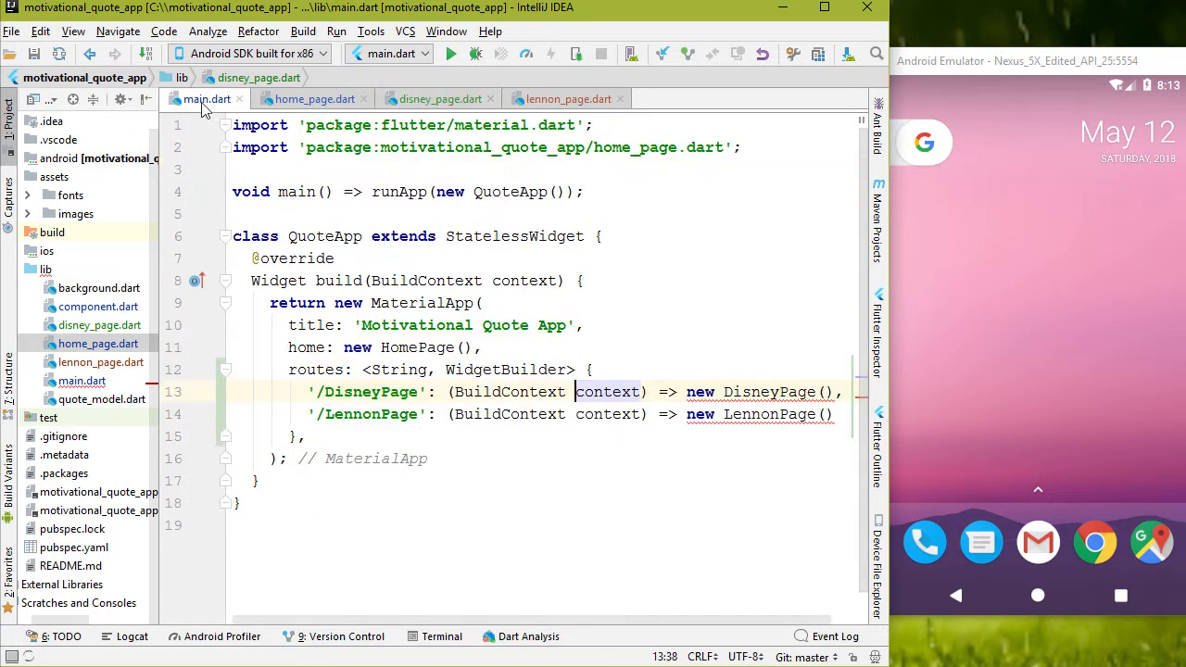
{"action": "double_click", "coordinate": [767, 391]}
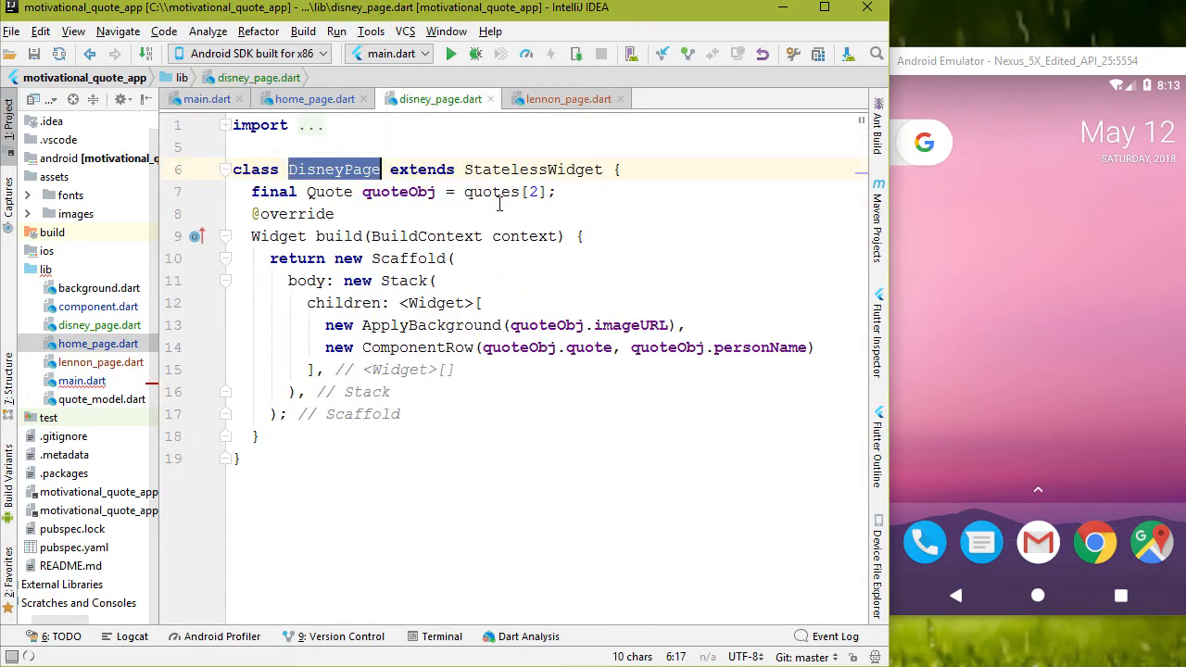
Set DisneyPage's quote index to 1 and the home page's quote index to 0.
{"action": "double_click", "coordinate": [535, 192]}
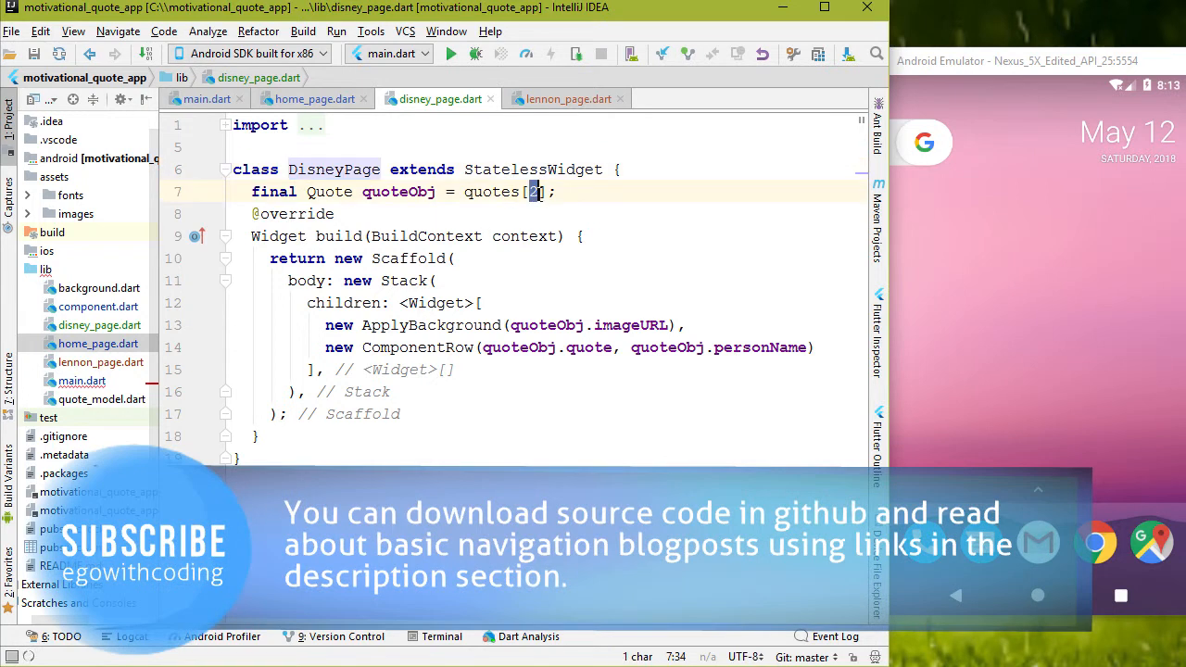
{"action": "type", "text": "1"}
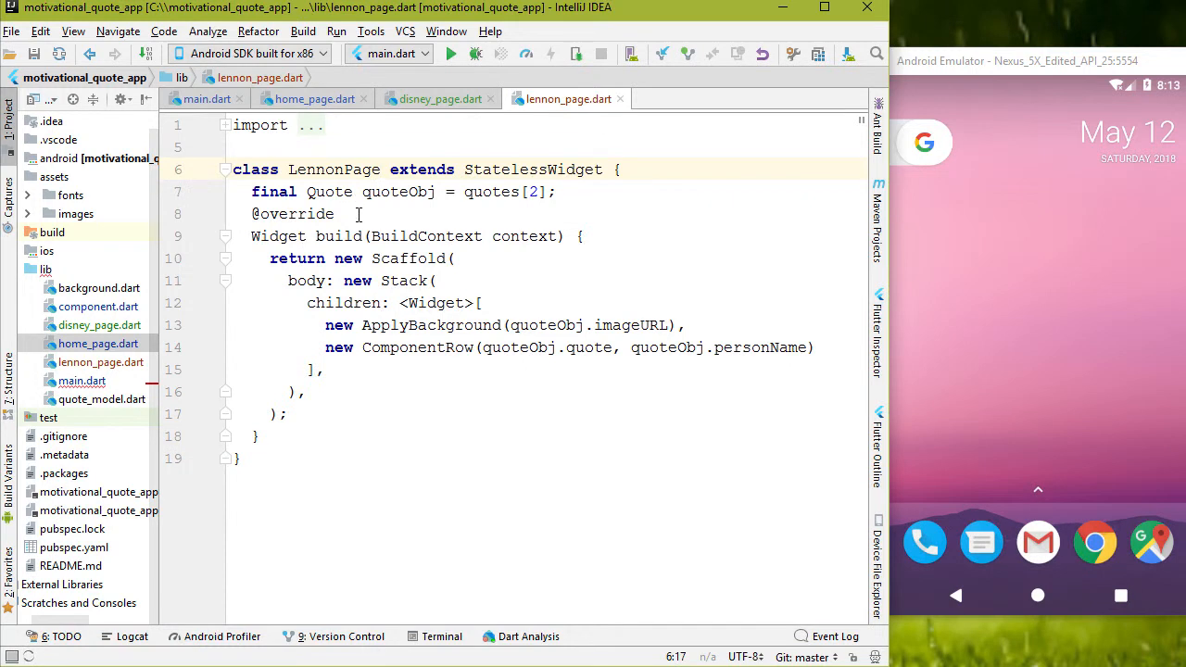
{"action": "left_click", "coordinate": [313, 99]}
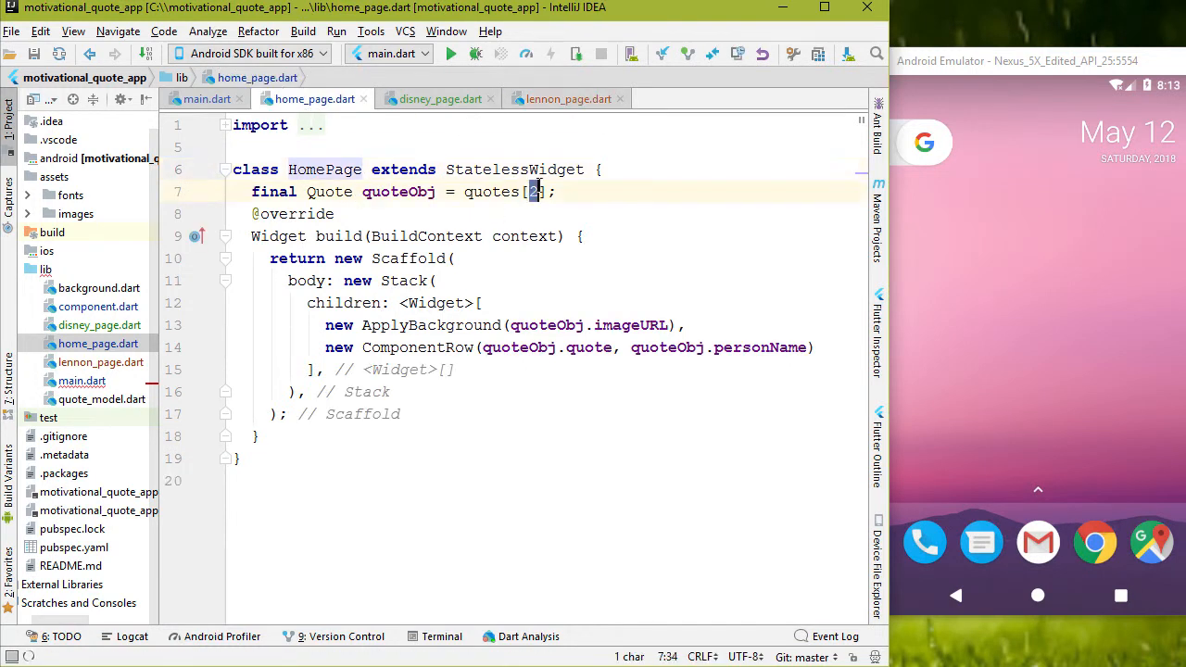
{"action": "type", "text": "0"}
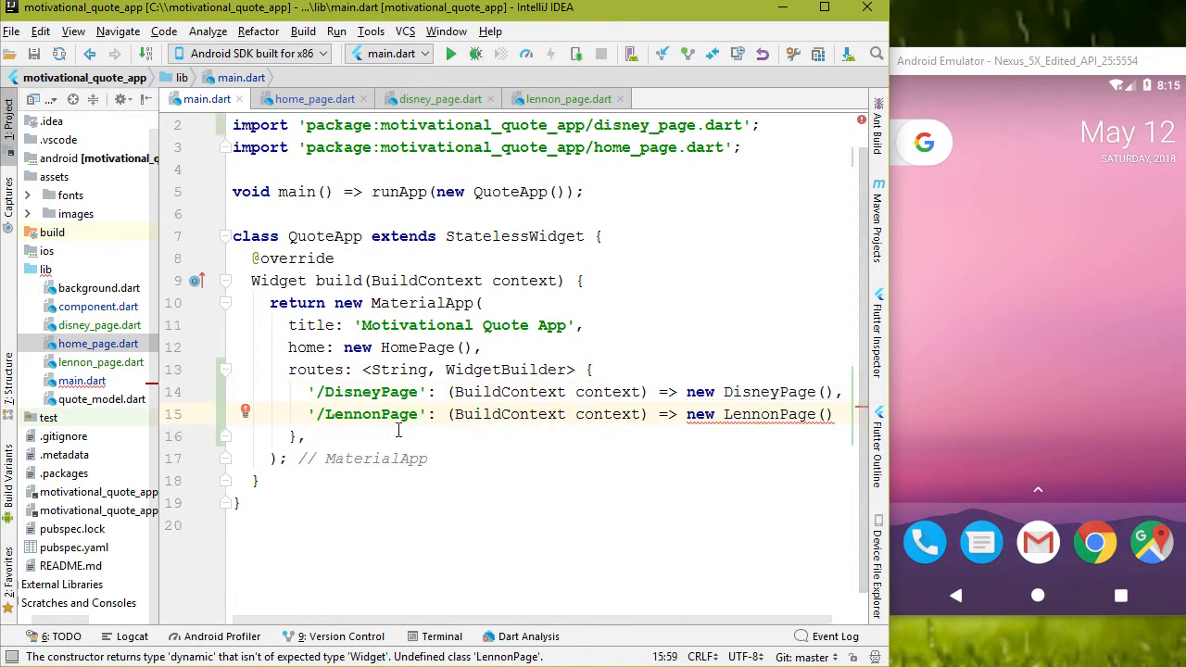
{"action": "mouse_move", "coordinate": [769, 414]}
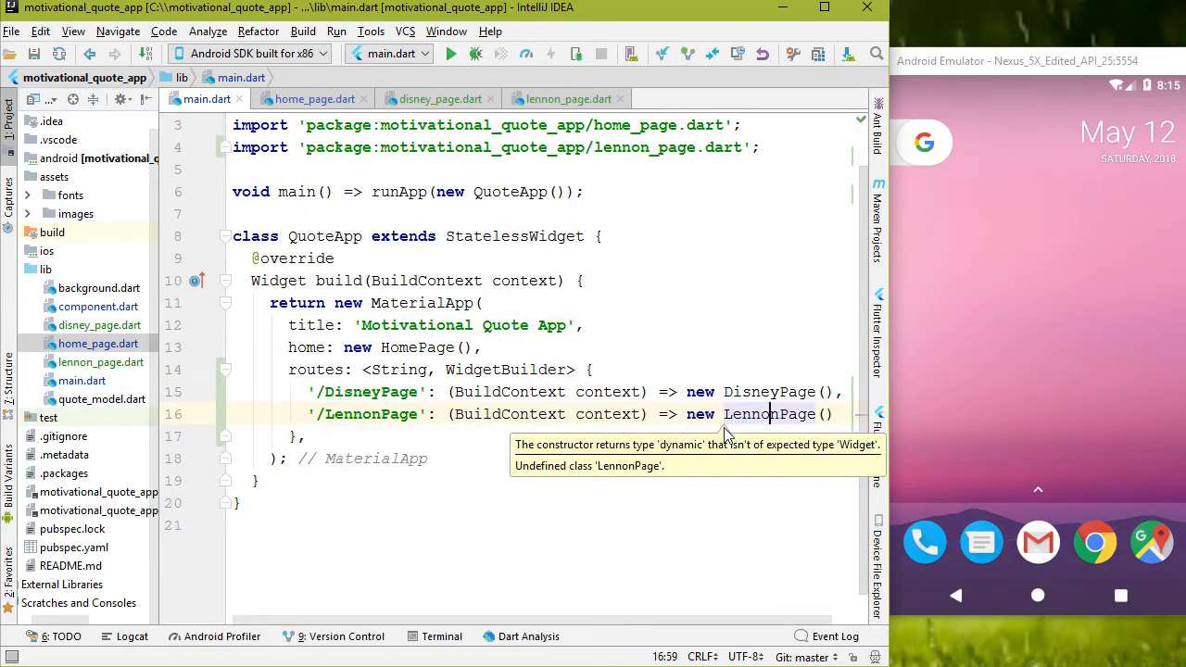
{"action": "mouse_move", "coordinate": [88, 319]}
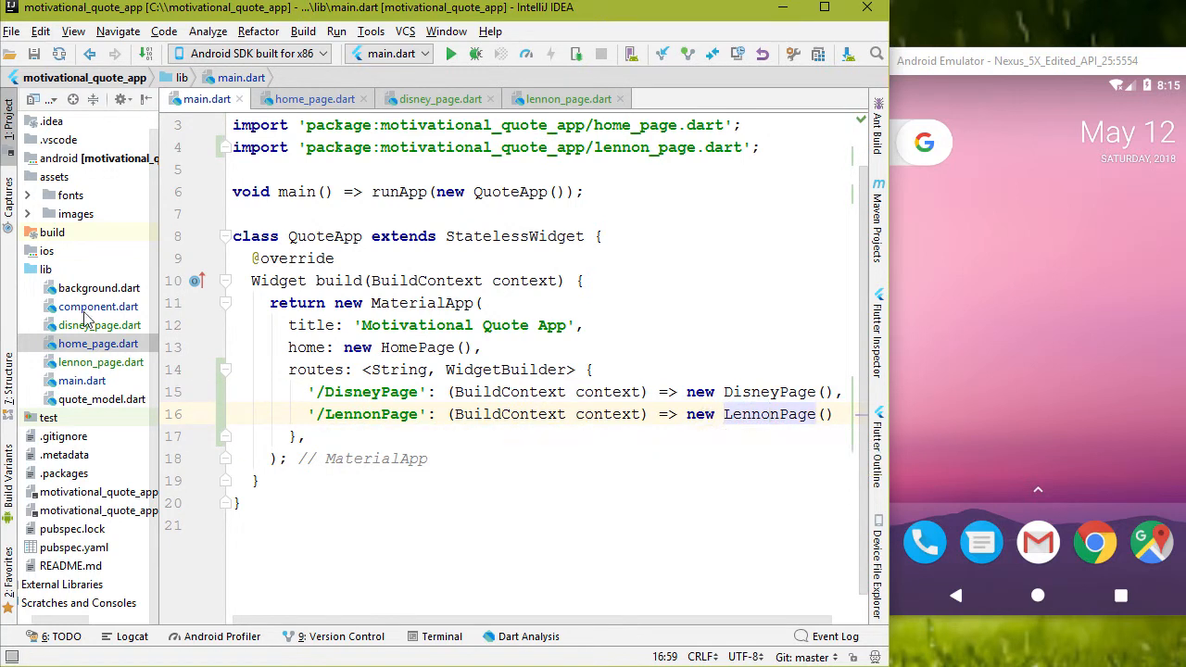
Open component.dart from the Project panel.
{"action": "left_click", "coordinate": [98, 307]}
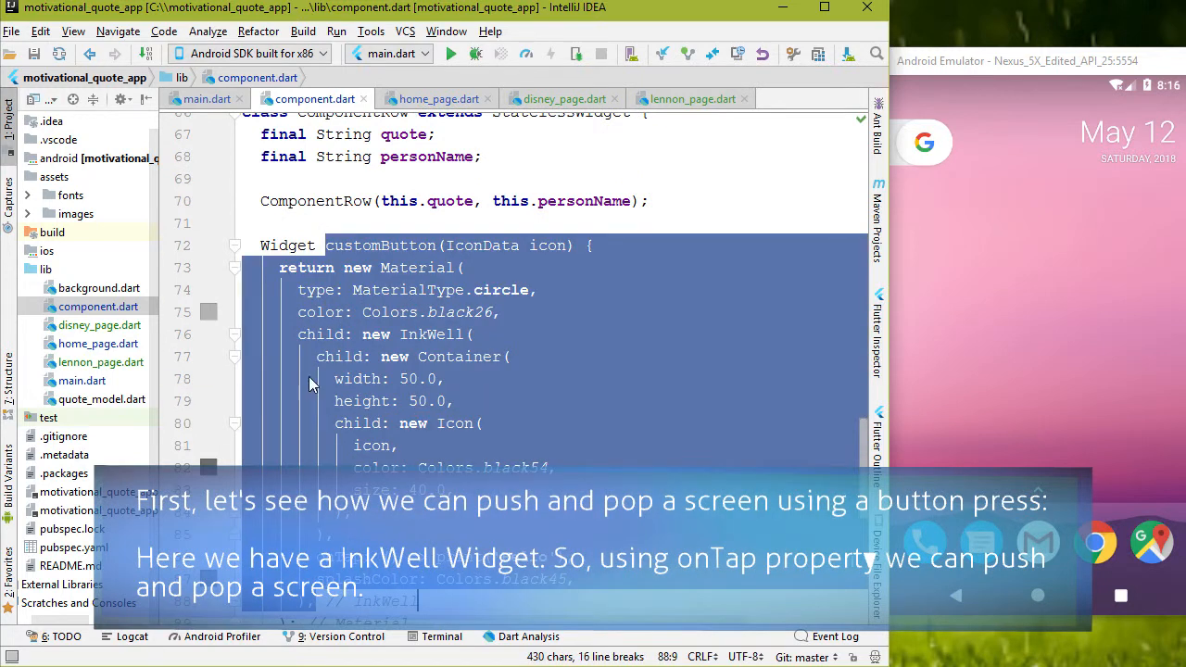
Give the InkWell an onTap that calls Navigator pushNamed('/DisneyPage').
{"action": "type", "text": "onTap: () => print('Hello'),"}
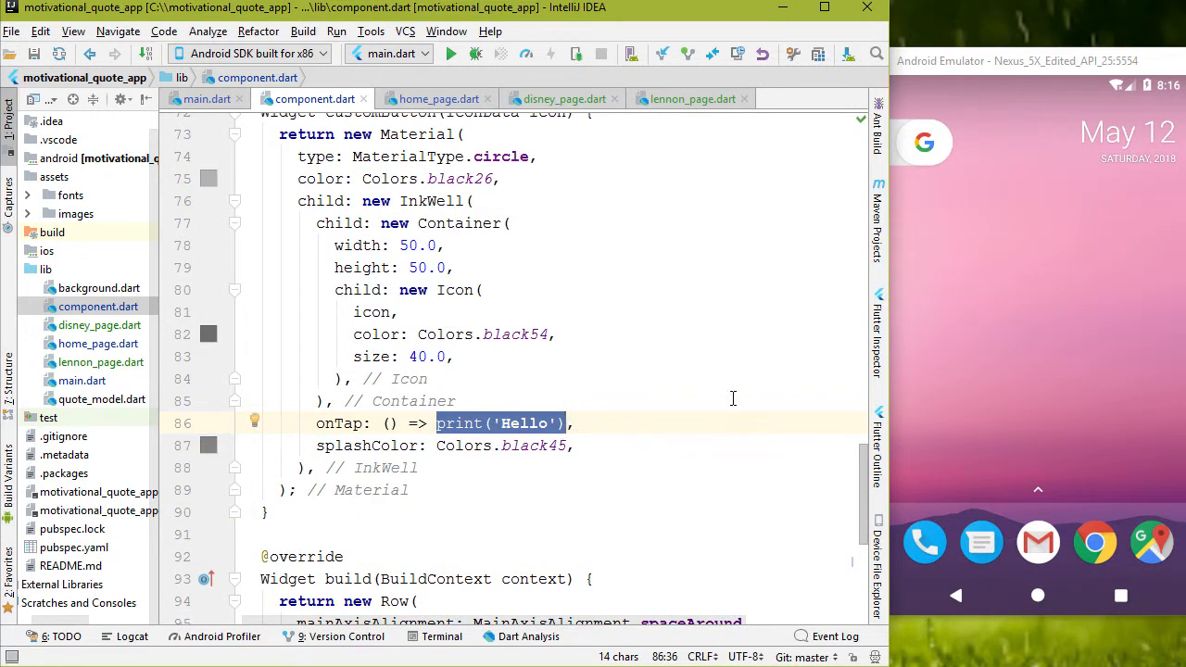
{"action": "type", "text": "Navigator."}
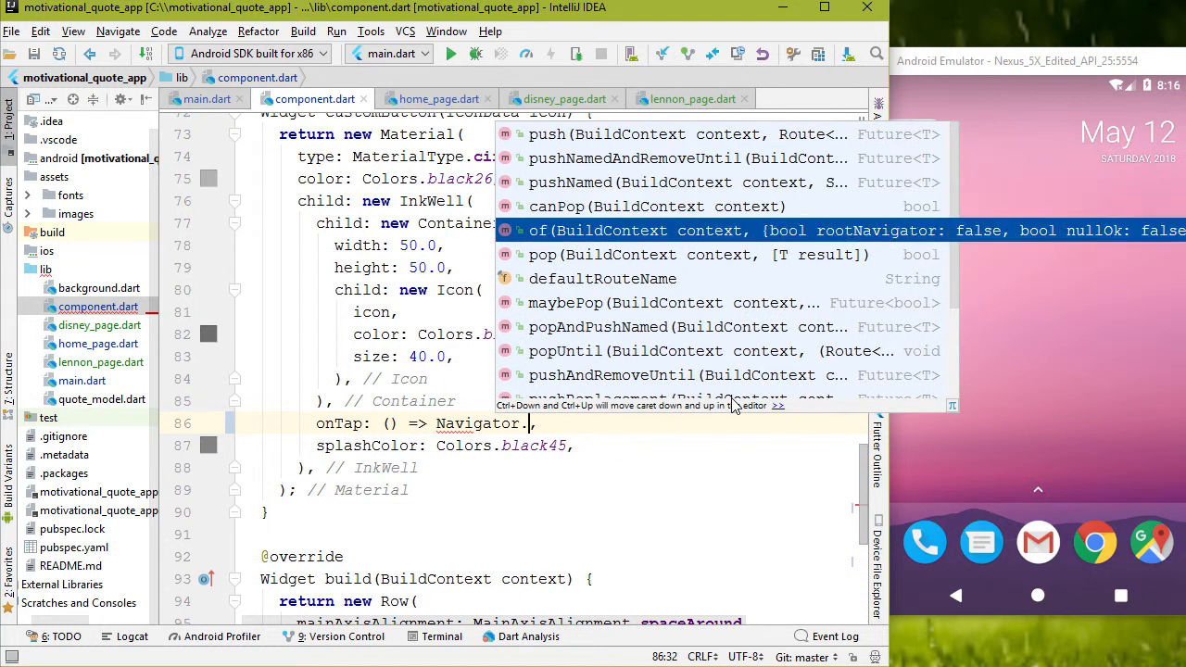
{"action": "key", "text": "Down"}
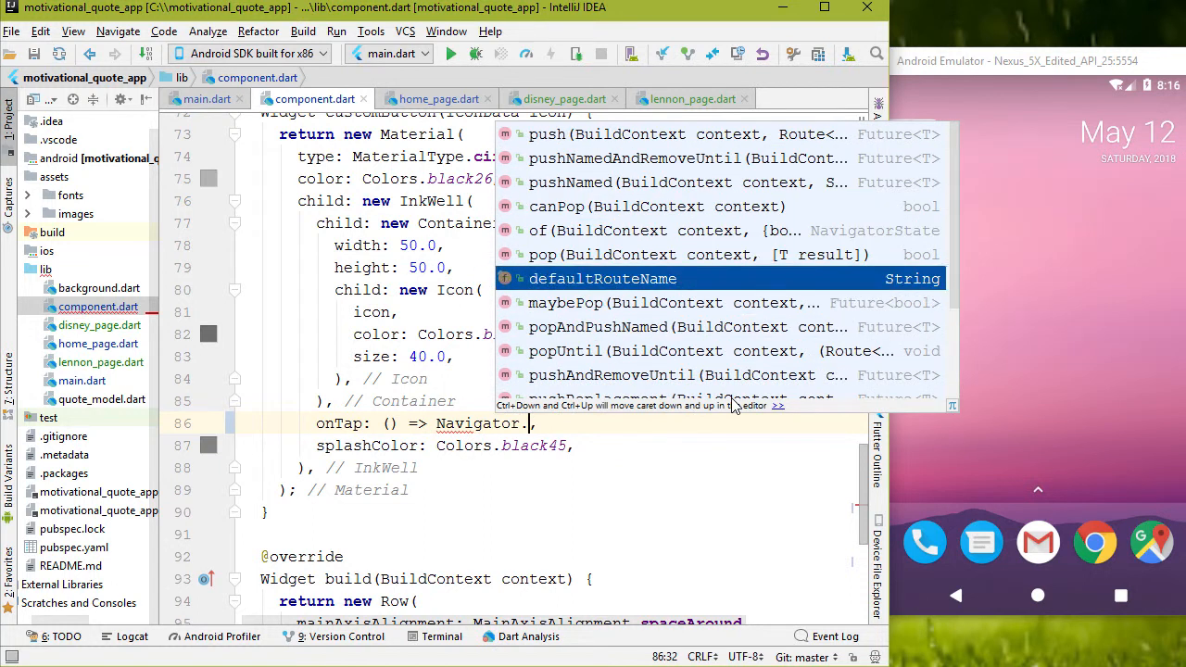
{"action": "left_click", "coordinate": [570, 182]}
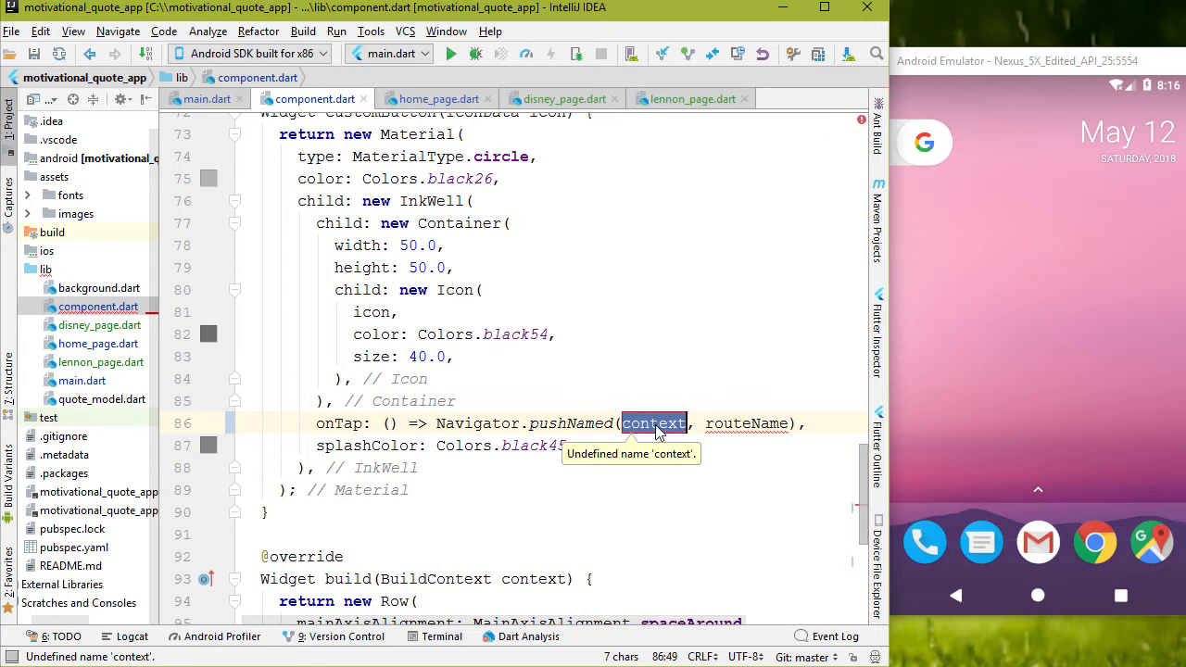
Pass context into customButton and its calls, then rerun the app.
{"action": "left_click", "coordinate": [207, 99]}
{"action": "type", "text": ", BuildContext context"}
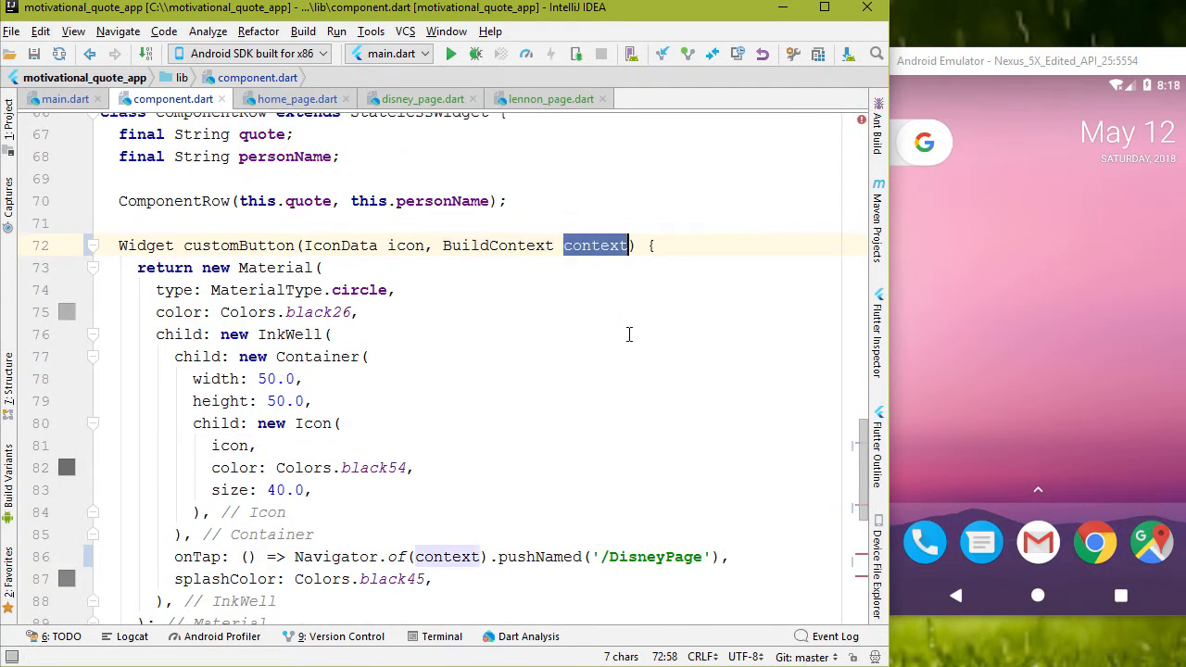
{"action": "scroll", "scroll_direction": "down", "scroll_amount": 3}
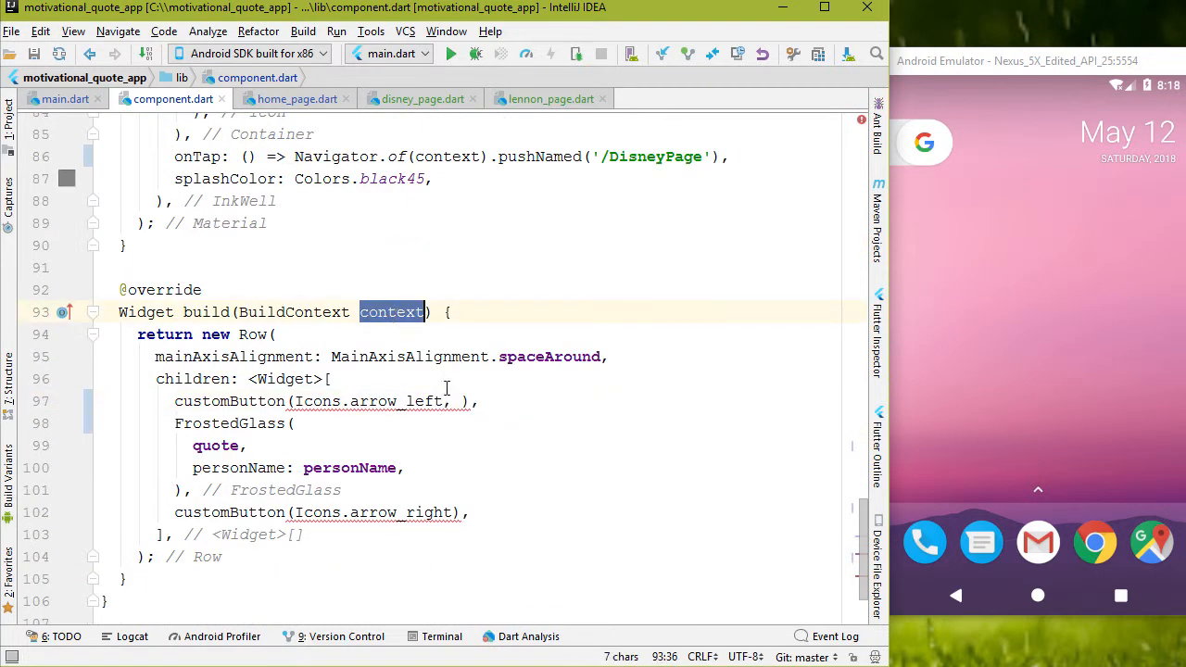
{"action": "type", "text": "context"}
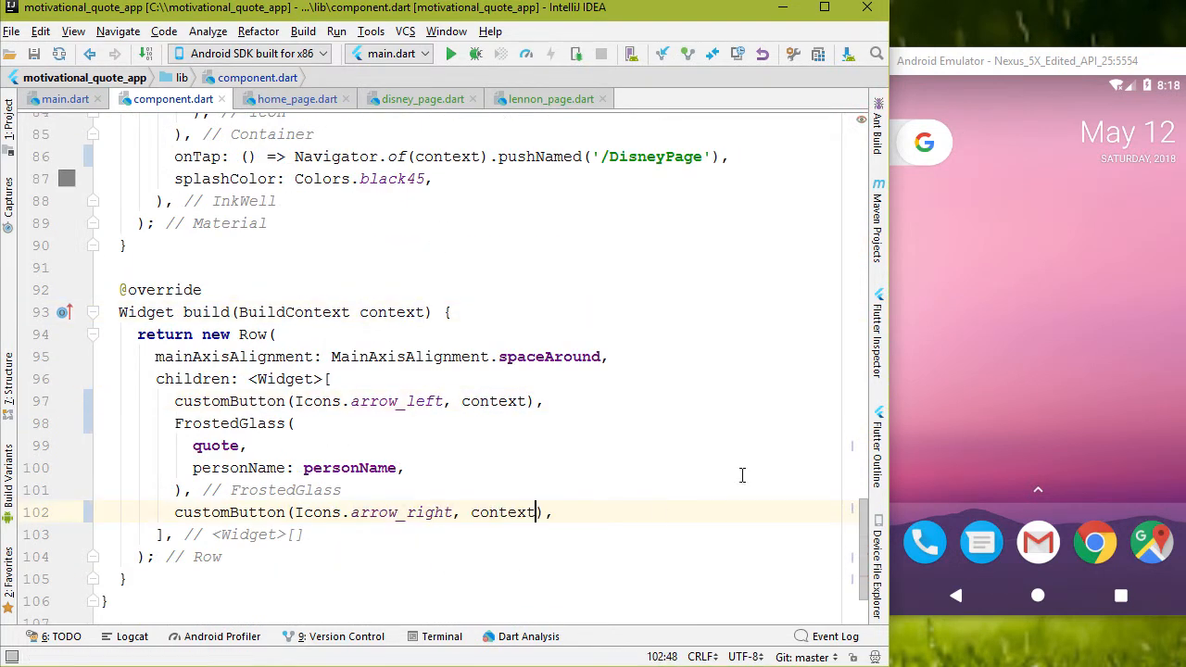
{"action": "left_click", "coordinate": [451, 53]}
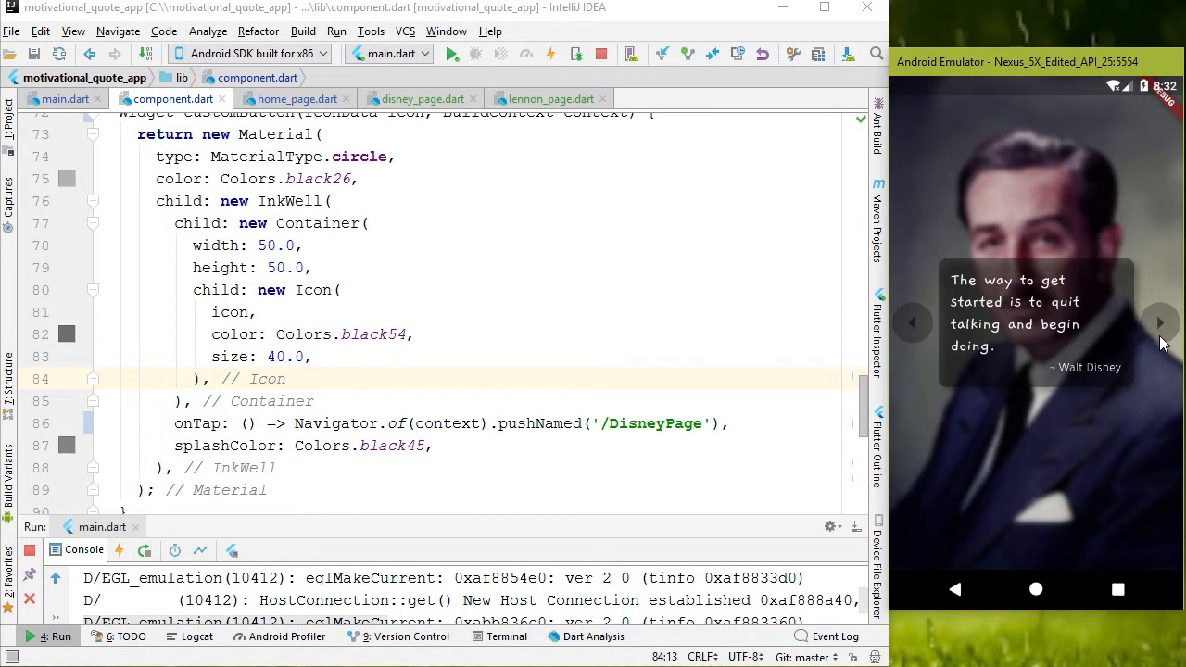
{"action": "mouse_move", "coordinate": [899, 347]}
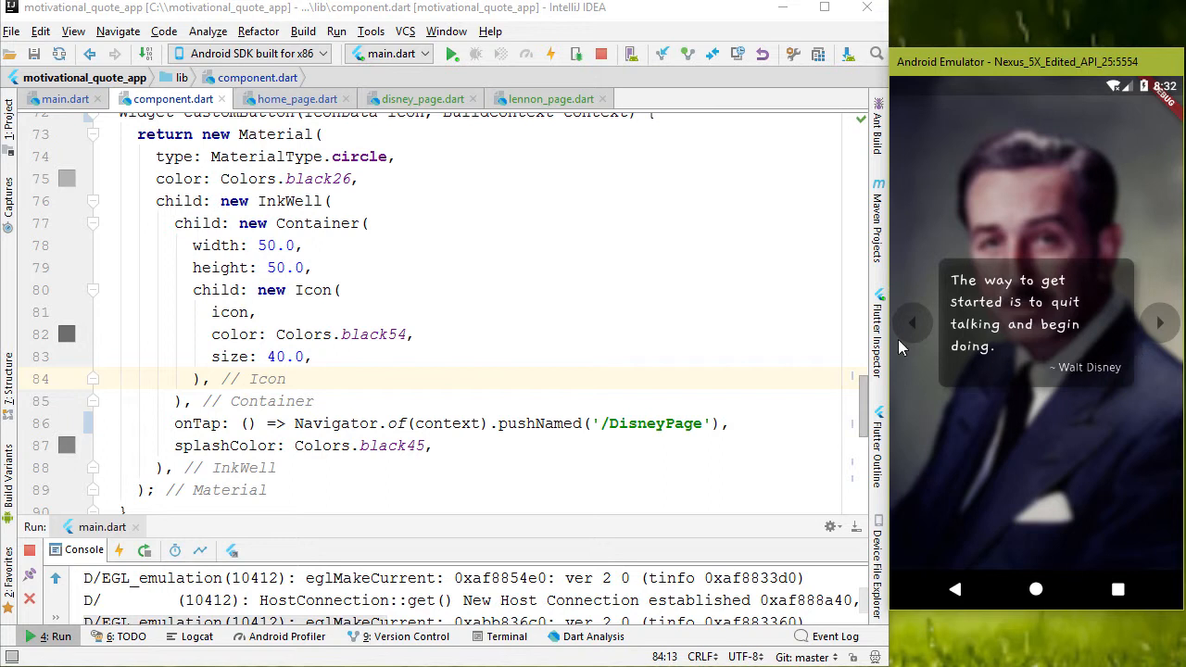
{"action": "mouse_move", "coordinate": [414, 347]}
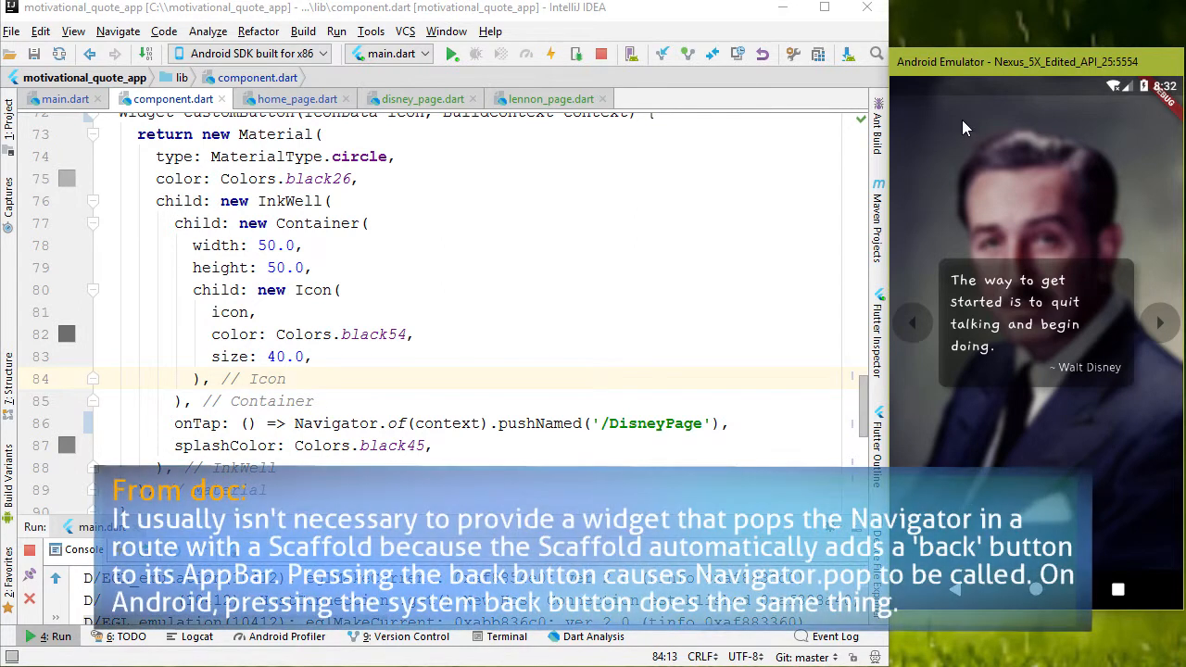
{"action": "mouse_move", "coordinate": [913, 141]}
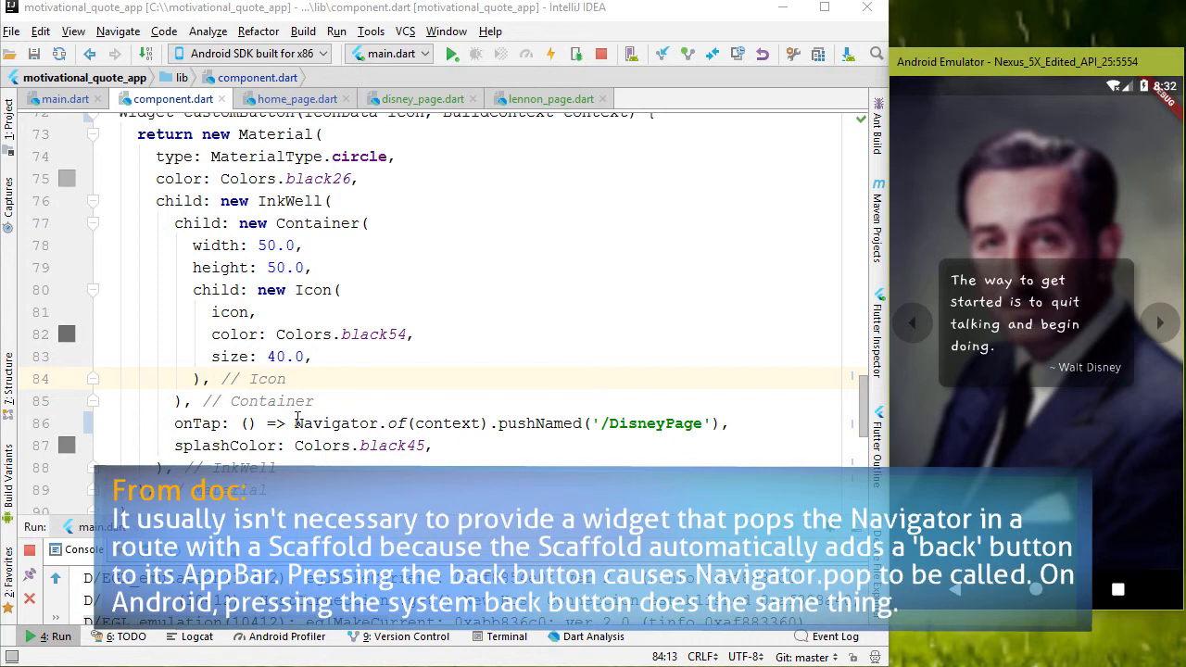
Rewrite the customButton onTap body as Navigator.of(context).pop().
{"action": "type", "text": "Navigator.pop(),"}
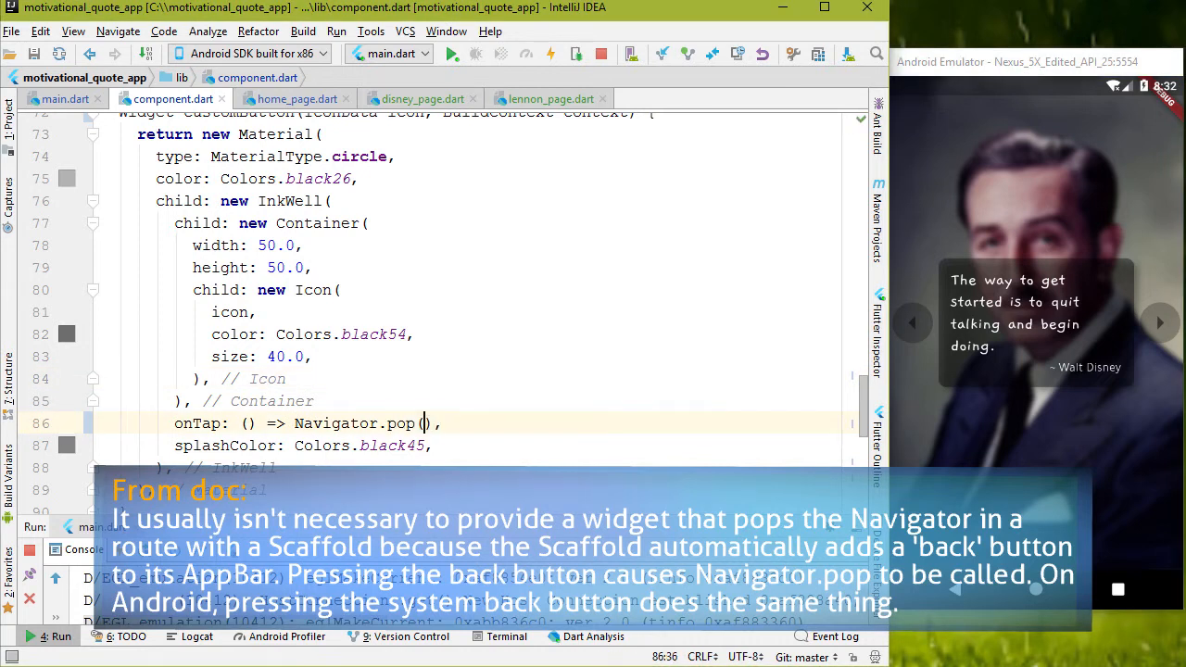
{"action": "type", "text": "context"}
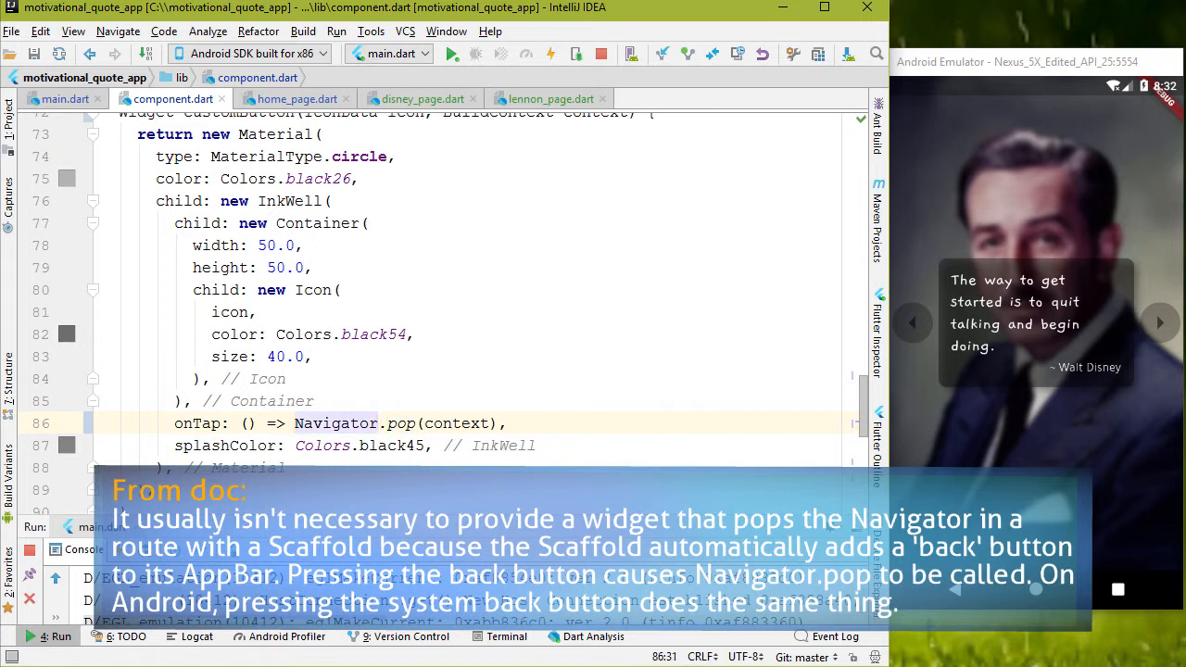
{"action": "type", "text": ".of(context)"}
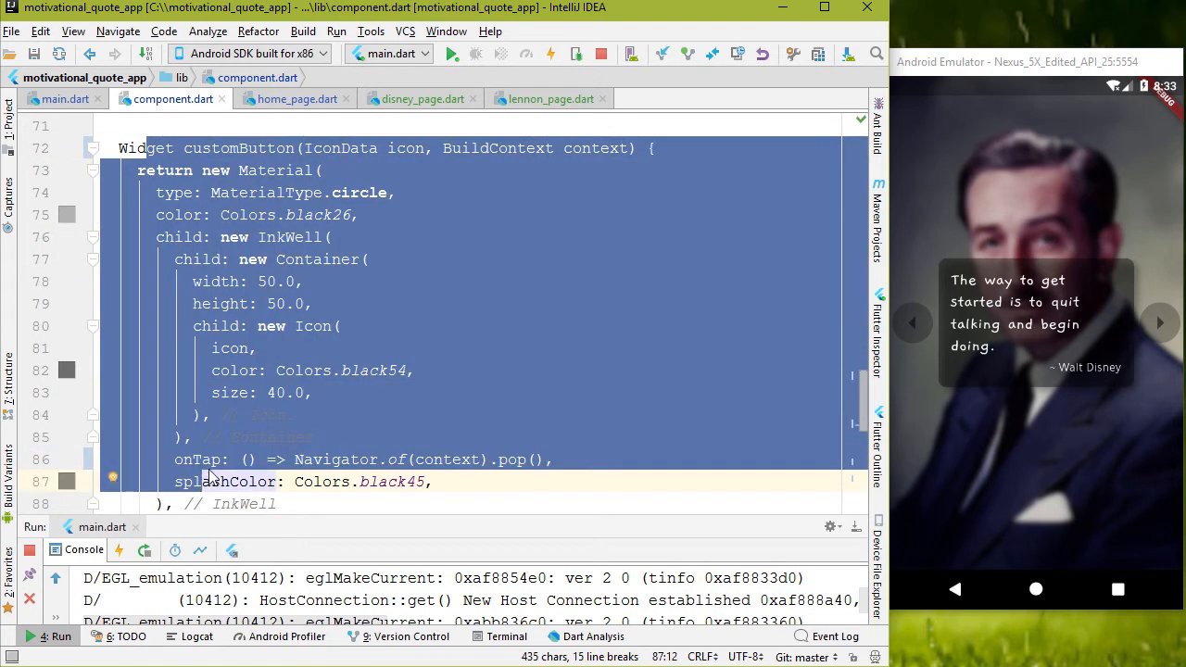
{"action": "mouse_move", "coordinate": [320, 402]}
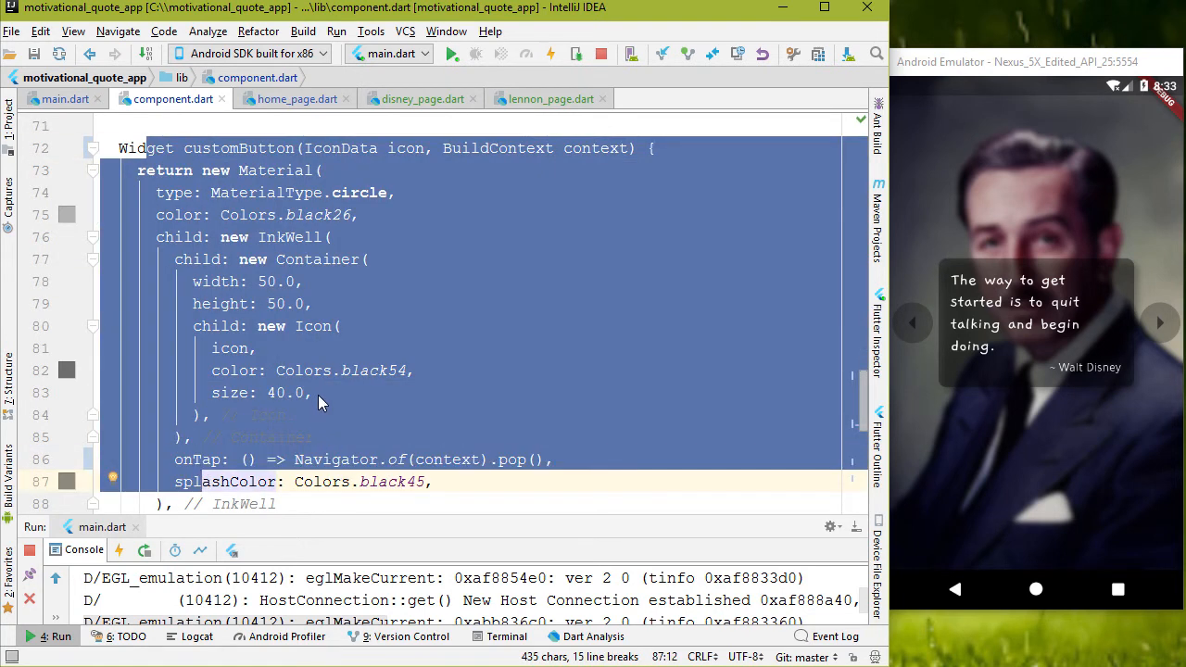
{"action": "scroll", "scroll_direction": "down", "scroll_amount": 3}
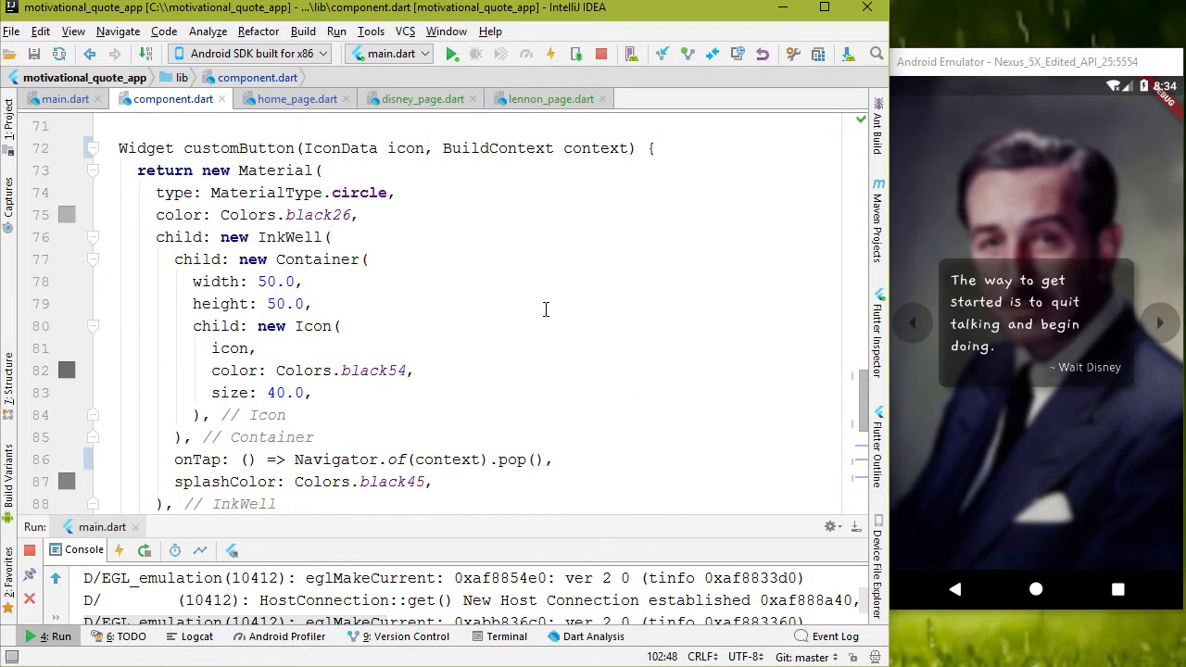
{"action": "mouse_move", "coordinate": [529, 292]}
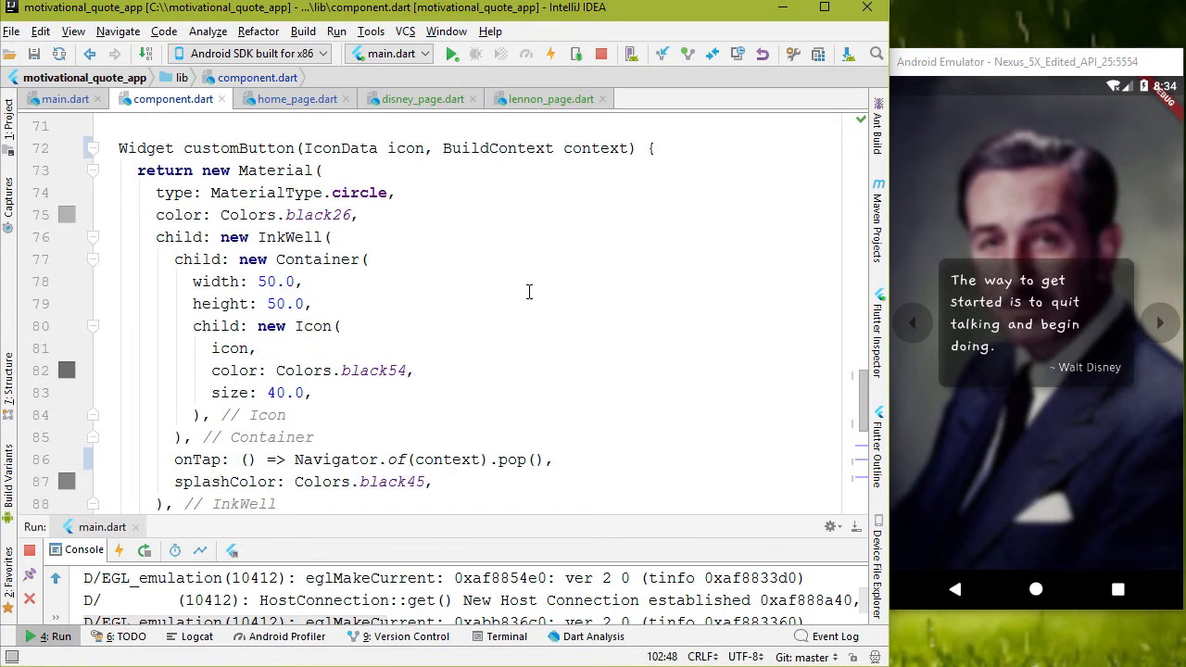
{"action": "mouse_move", "coordinate": [537, 312]}
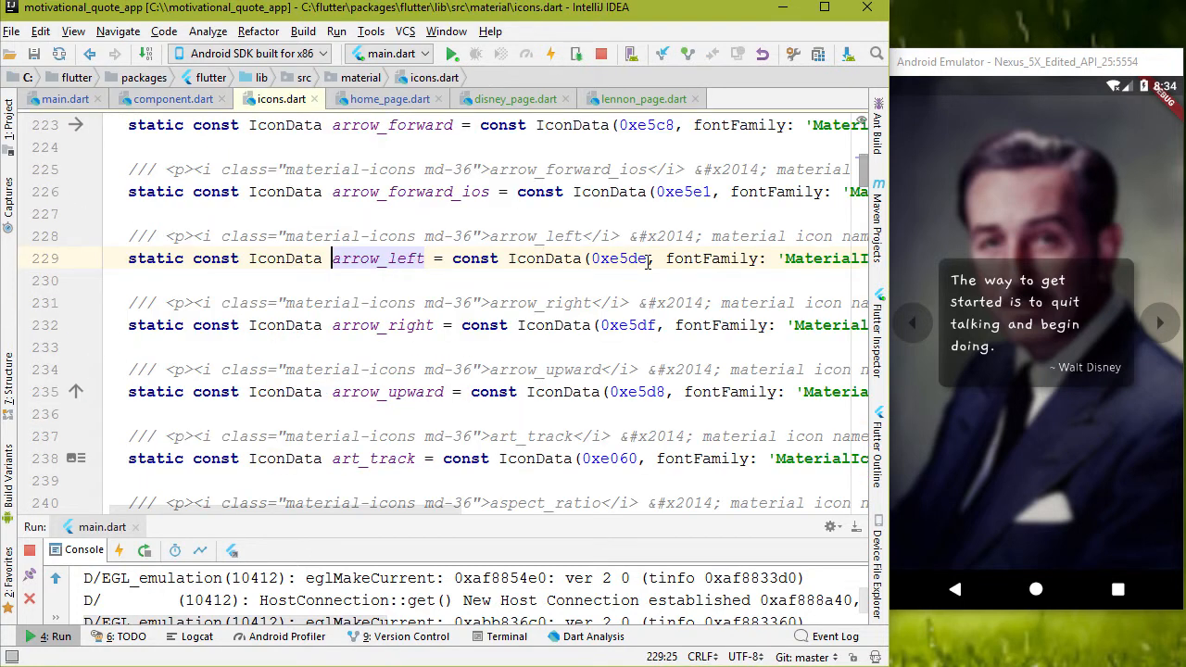
Inspect the arrow icon definition in icons.dart and the IconData class source.
{"action": "left_click", "coordinate": [665, 191]}
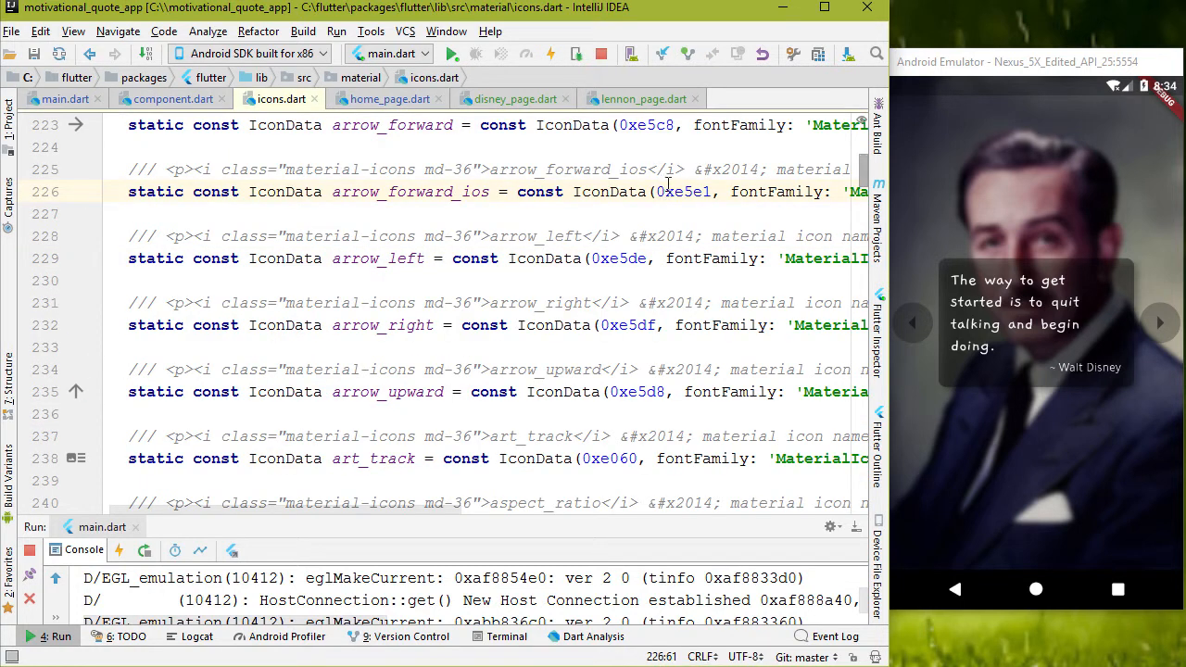
{"action": "double_click", "coordinate": [649, 125]}
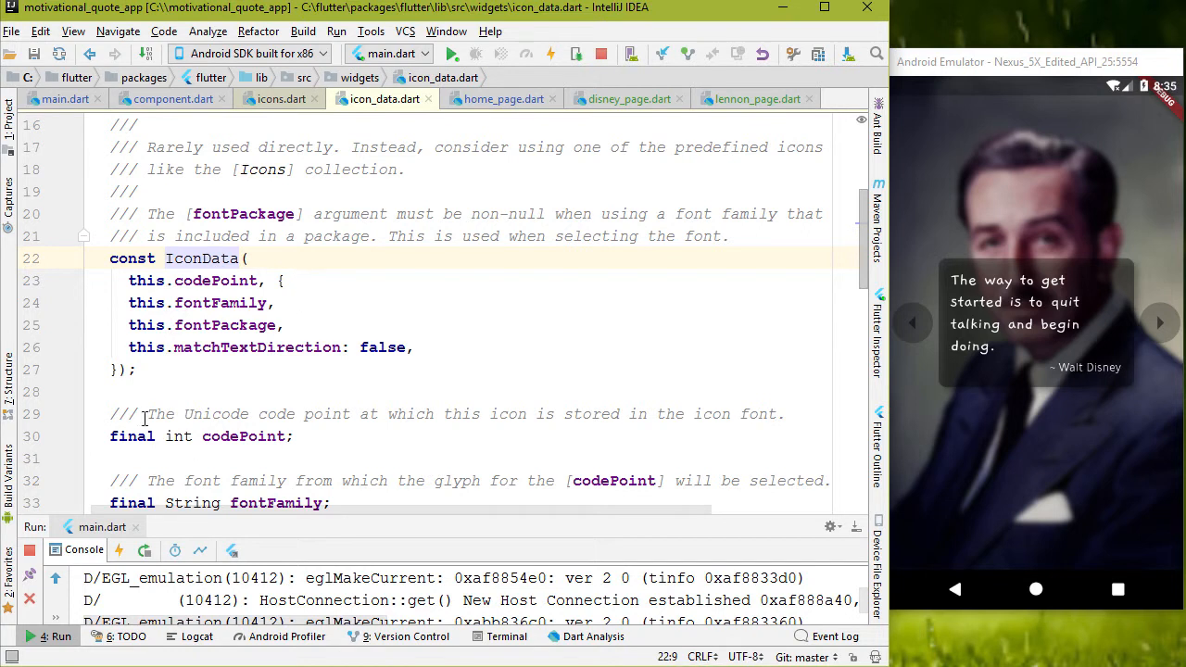
{"action": "left_click", "coordinate": [278, 99]}
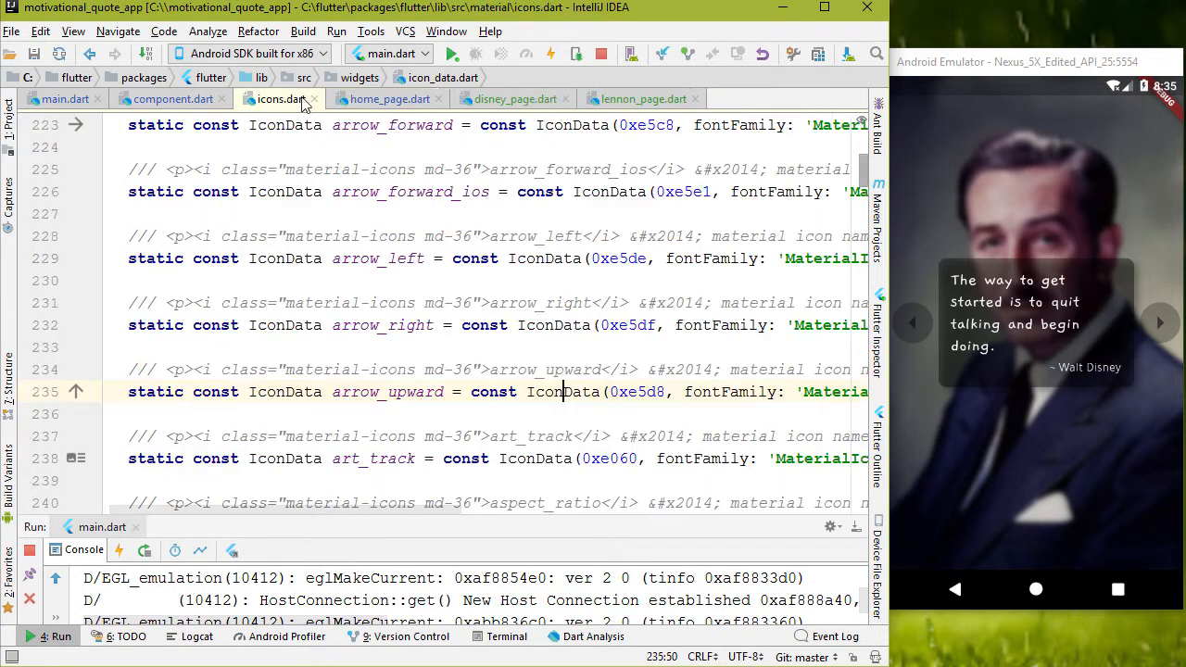
{"action": "left_click", "coordinate": [172, 99]}
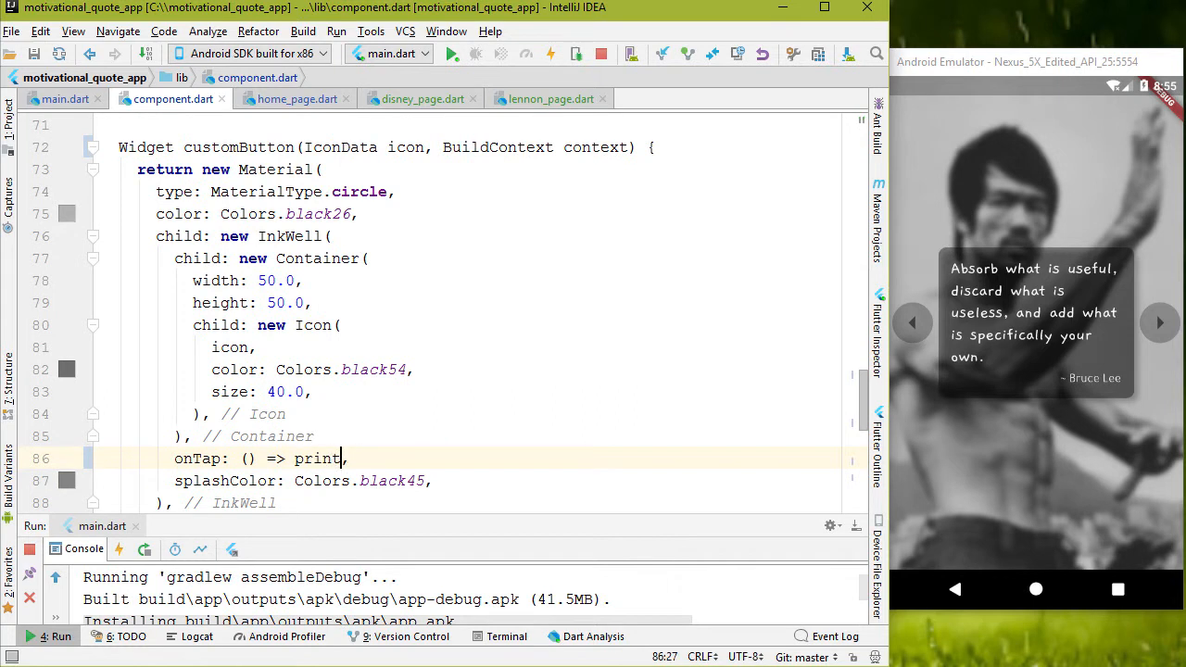
Set the InkWell onTap to () => print(icon.codePoint).
{"action": "type", "text": "()"}
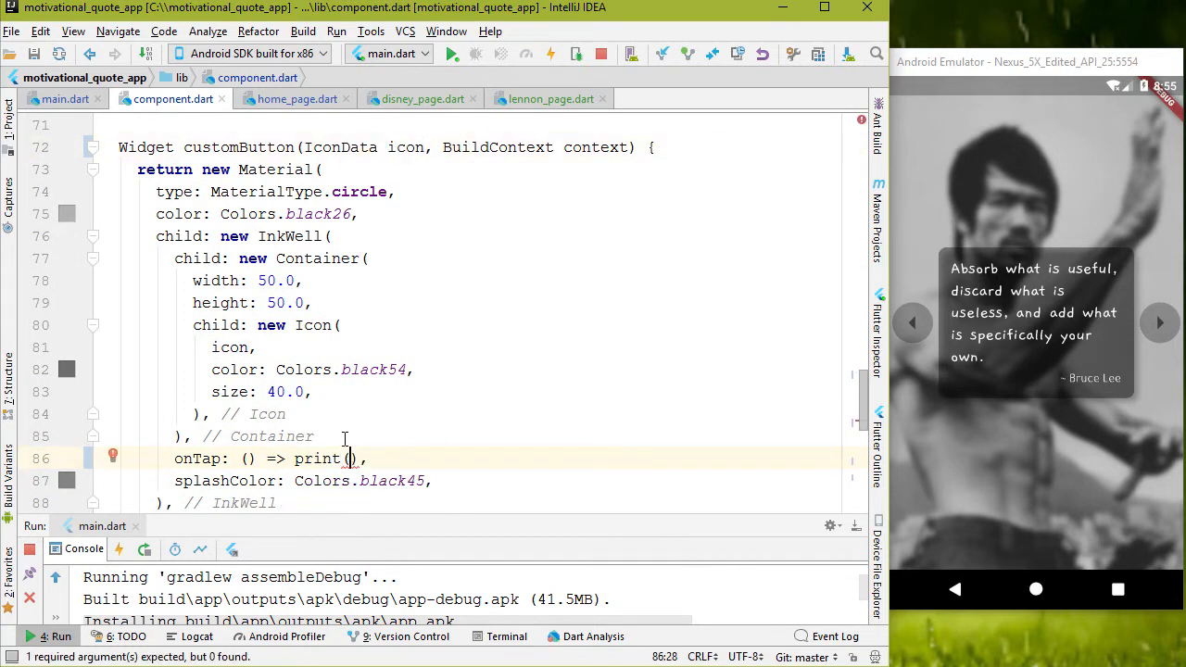
{"action": "type", "text": "icon.codePoint"}
{"action": "type", "text": "void"}
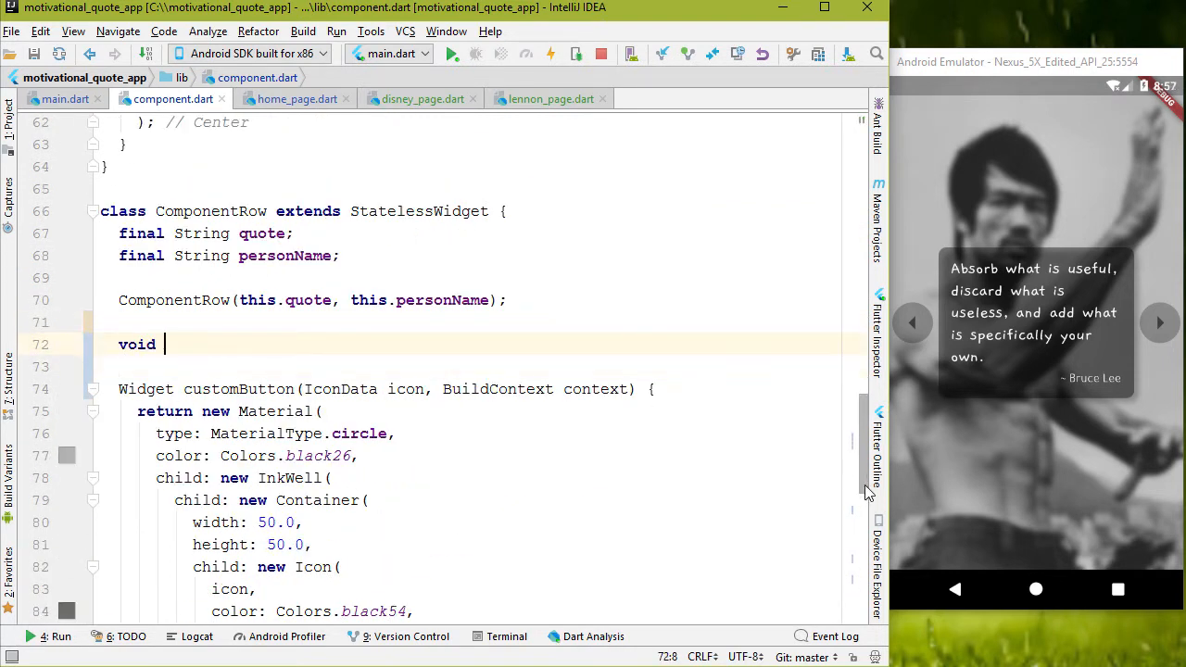
Write navigateTo(context, codePoint): push '/DisneyPage' for 58847, else pop; call it on tap.
{"action": "type", "text": "navigateTo() {"}
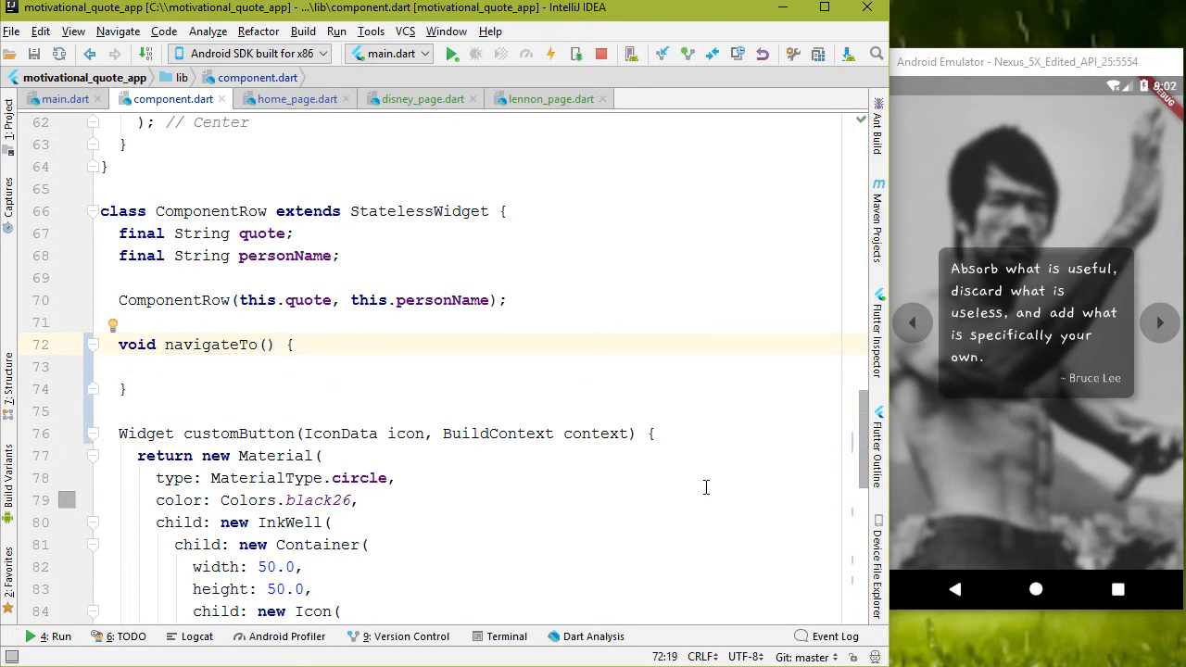
{"action": "type", "text": "BuildContext context, int"}
{"action": "left_click", "coordinate": [468, 367]}
{"action": "type", "text": "if () {"}
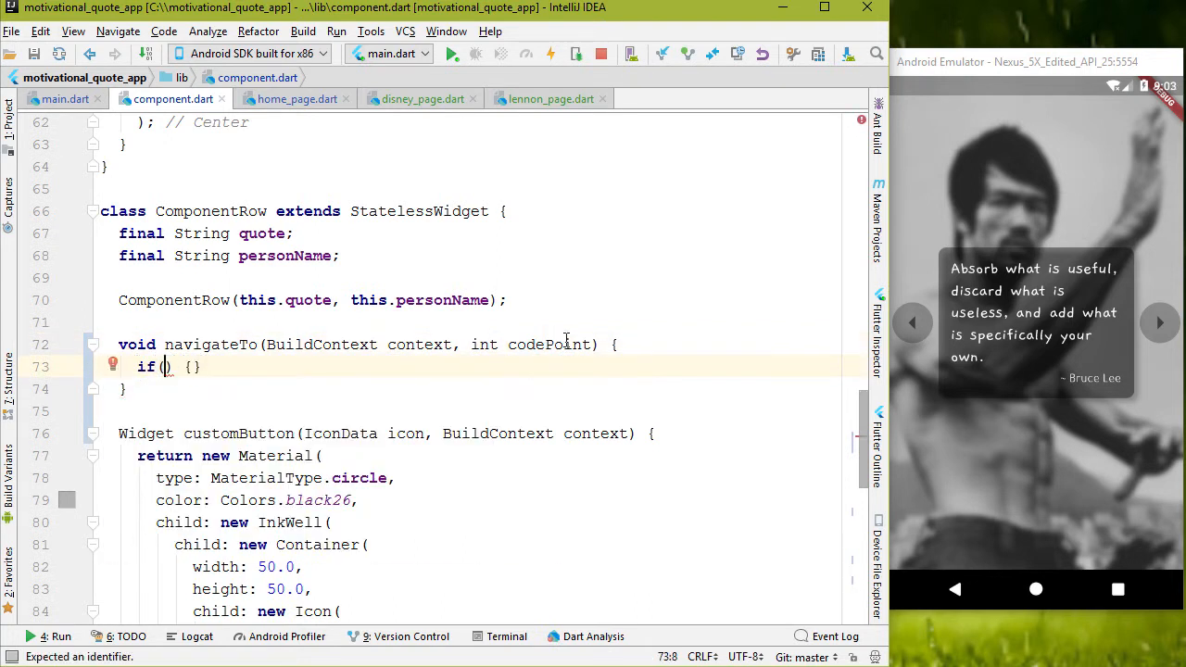
{"action": "type", "text": "codePoint == 58847"}
{"action": "type", "text": "} else {}"}
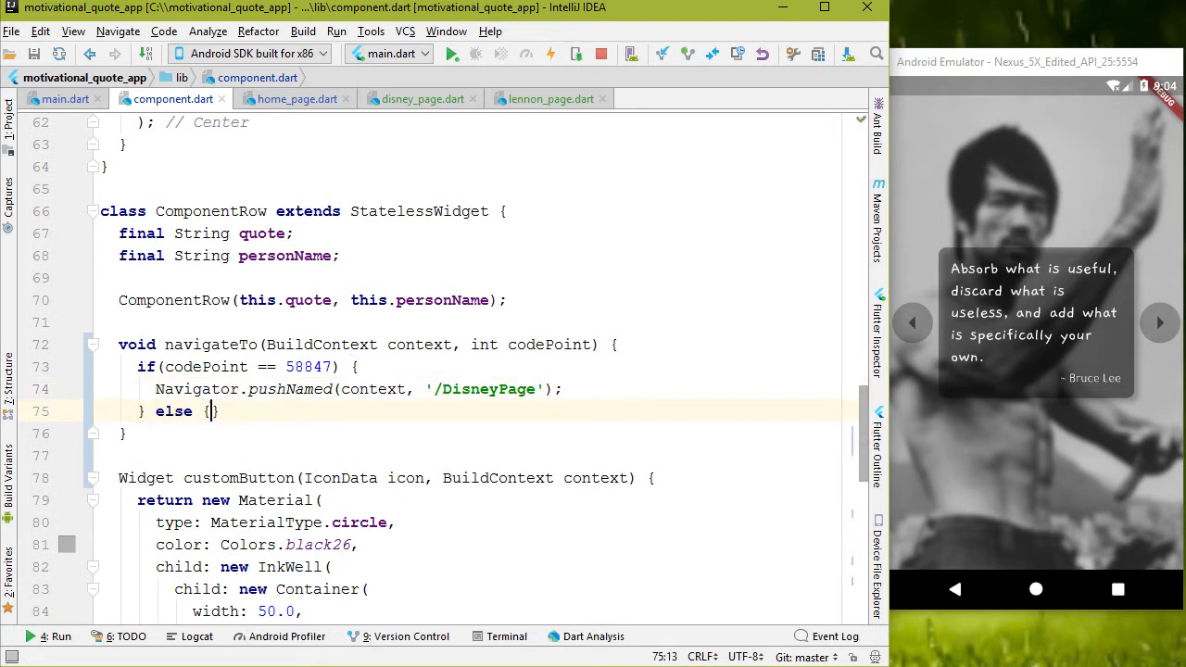
{"action": "type", "text": "Navigator.pop(context)"}
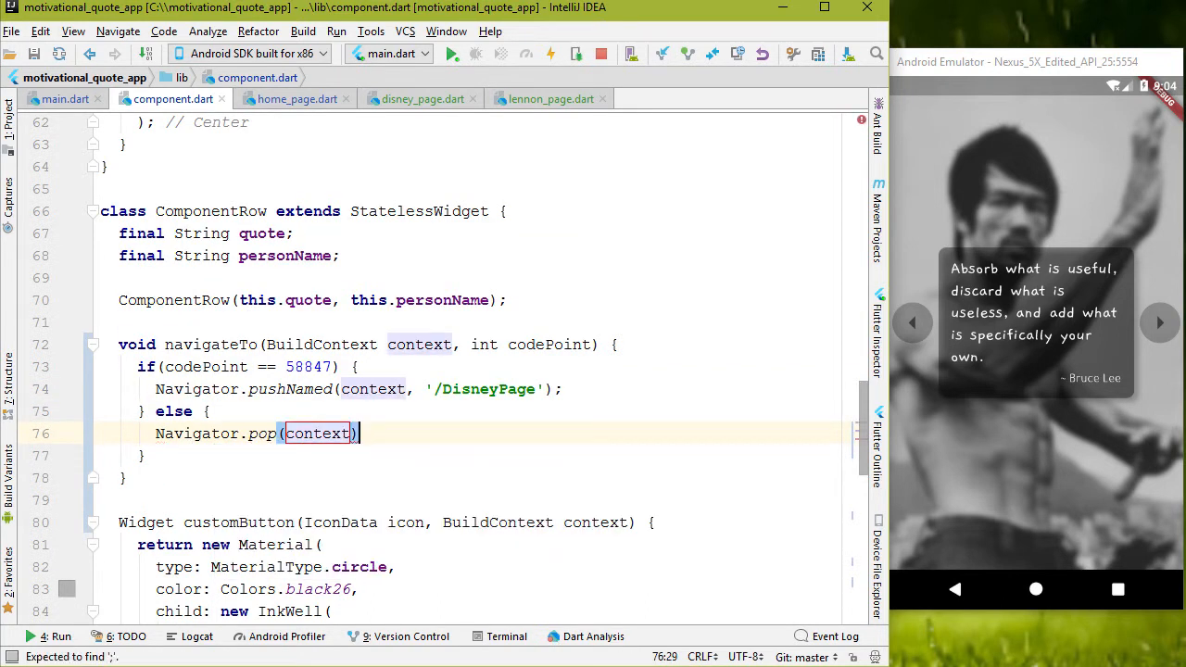
{"action": "scroll", "scroll_direction": "down", "scroll_amount": 3}
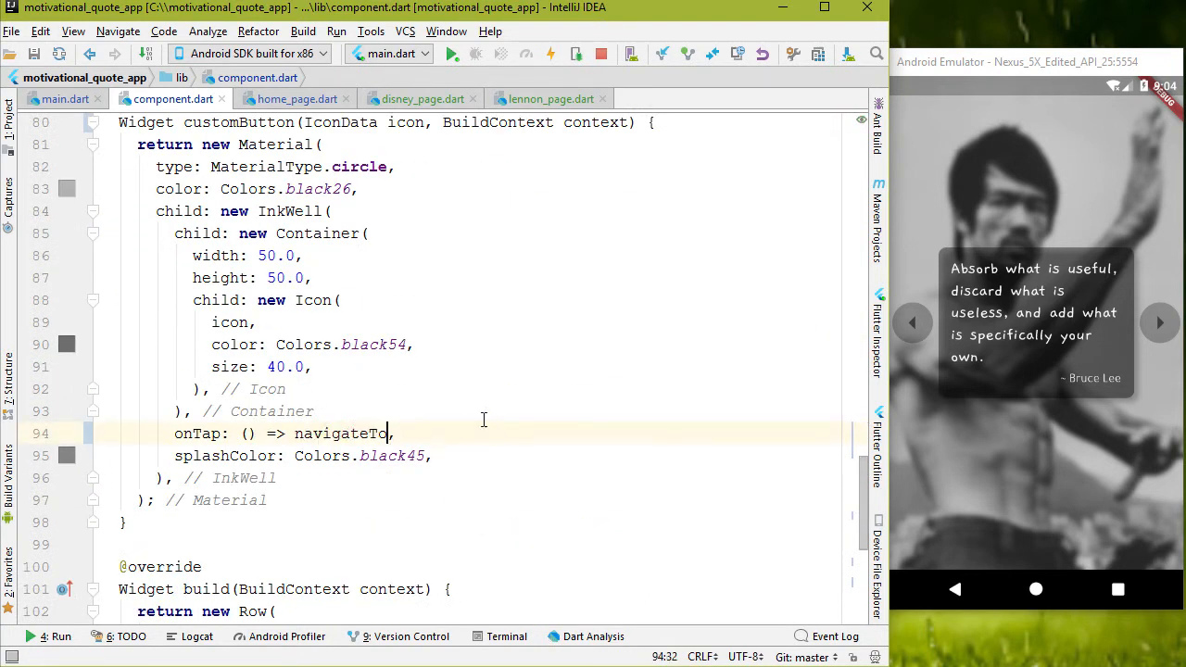
{"action": "type", "text": "(context, icon.codePoint),"}
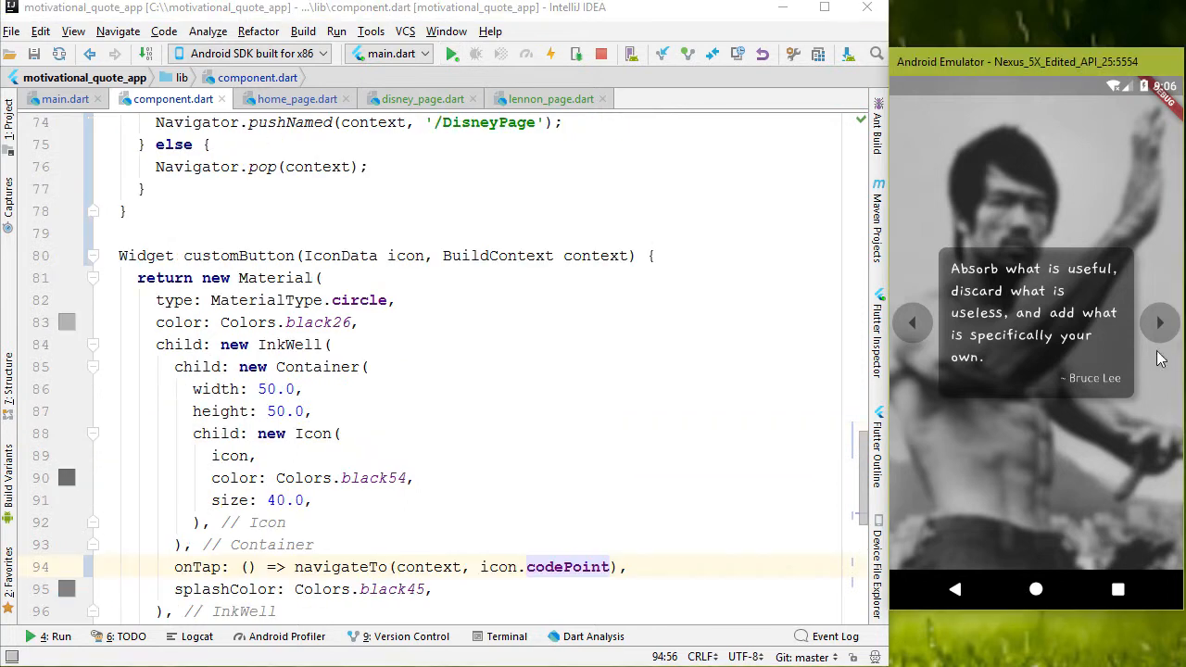
{"action": "left_click", "coordinate": [1161, 322]}
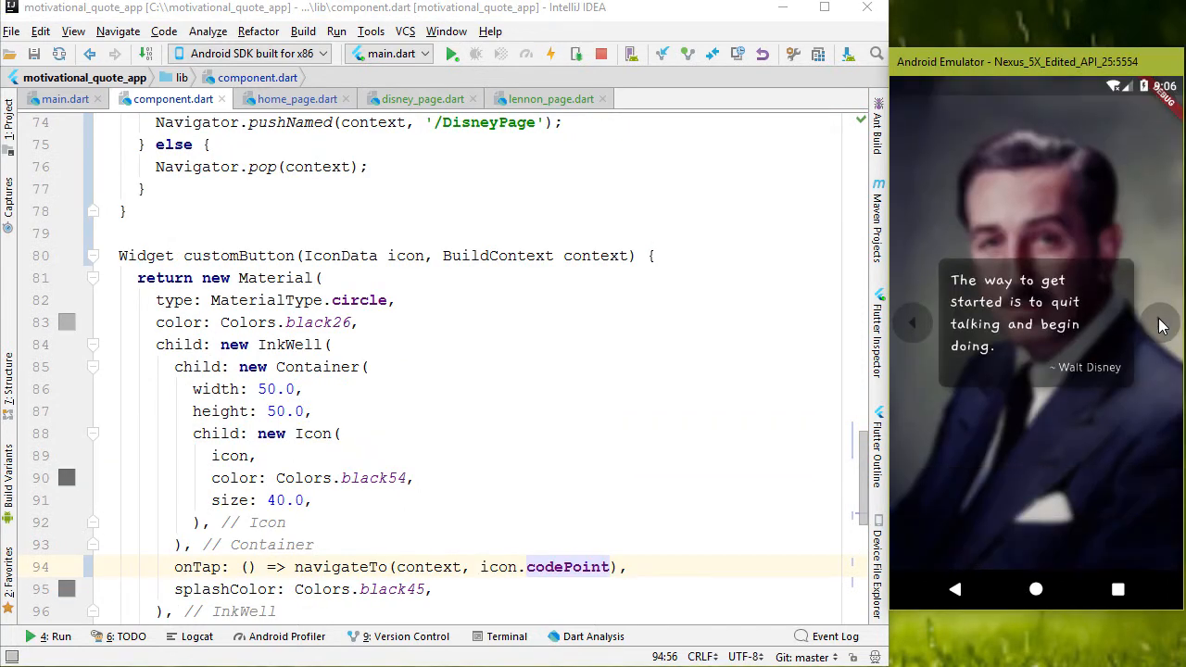
{"action": "left_click", "coordinate": [913, 322]}
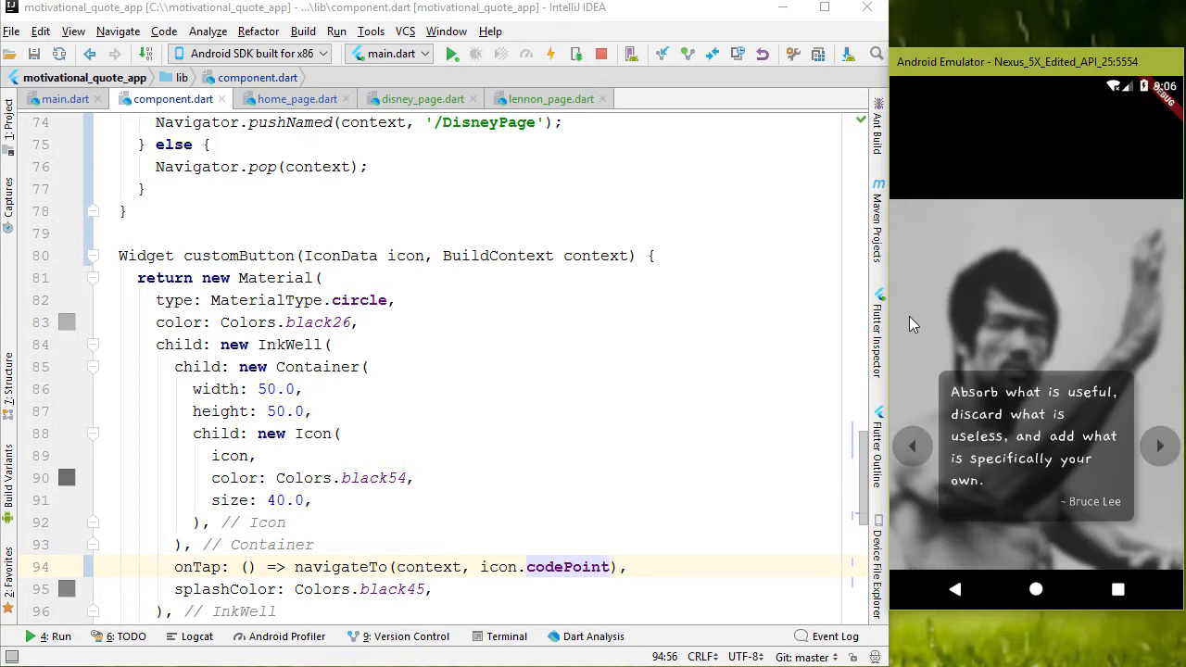
{"action": "mouse_move", "coordinate": [983, 150]}
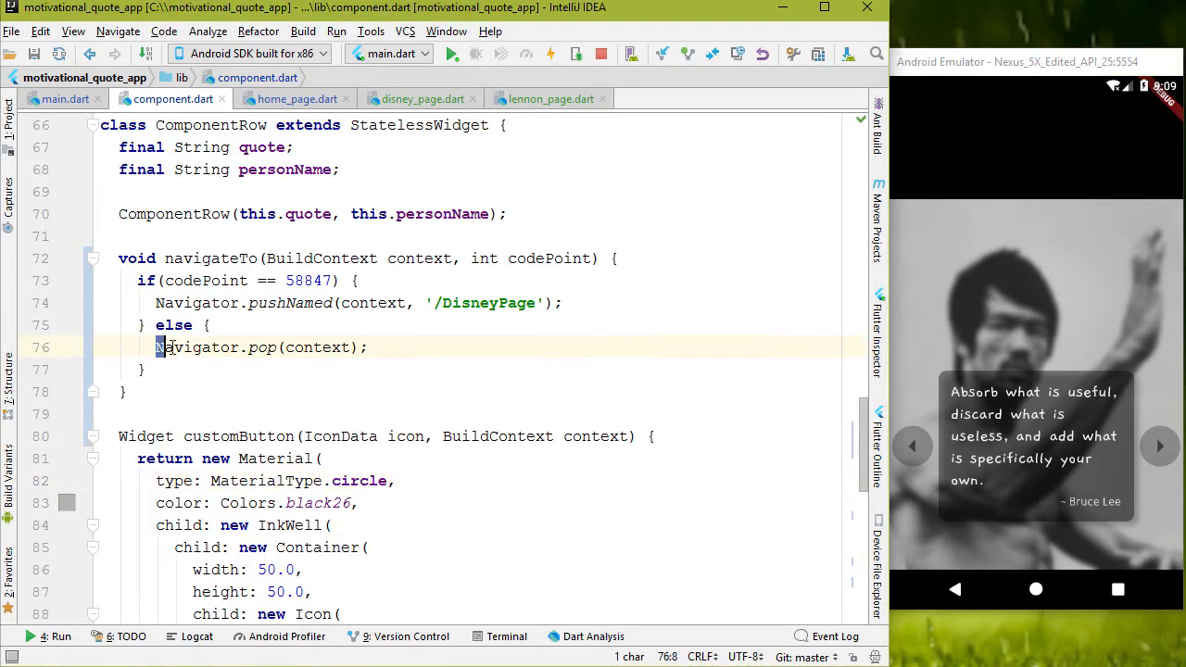
Guard the pop with if(Navigator.canPop(context)) and advance the app to the Walt Disney quote.
{"action": "key", "text": "Enter"}
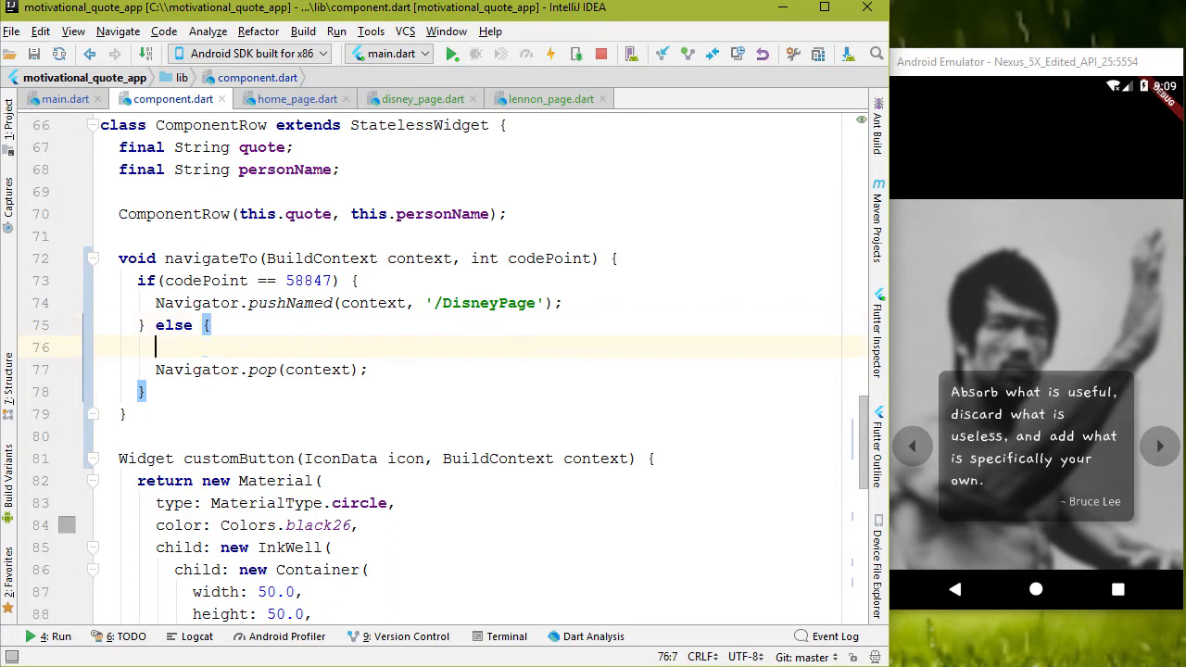
{"action": "type", "text": "if(Navigator.canPop(context"}
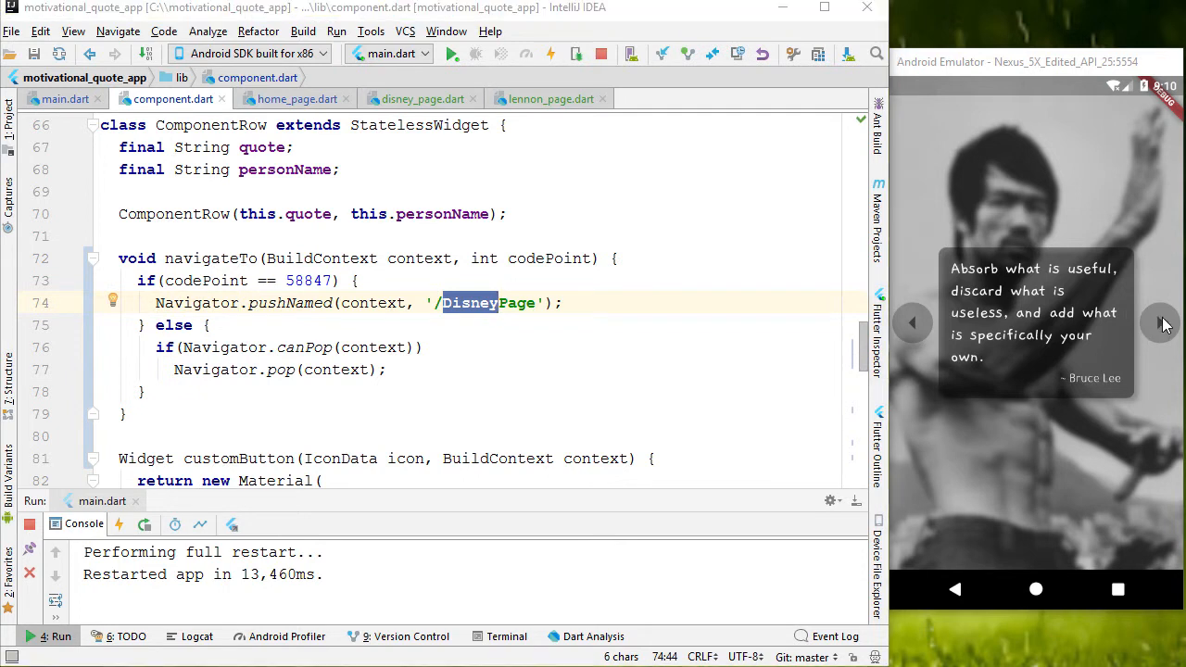
{"action": "left_click", "coordinate": [1160, 323]}
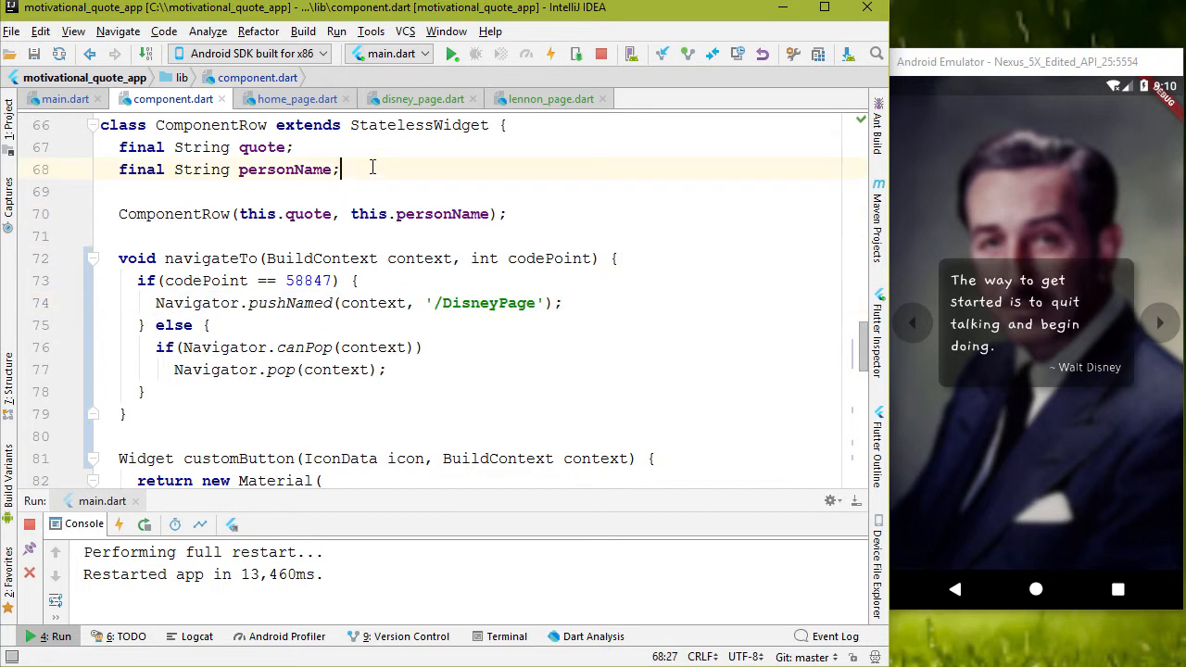
Add a final String routeName field with optional {this.routeName} constructor parameter for pushNamed.
{"action": "type", "text": "final St"}
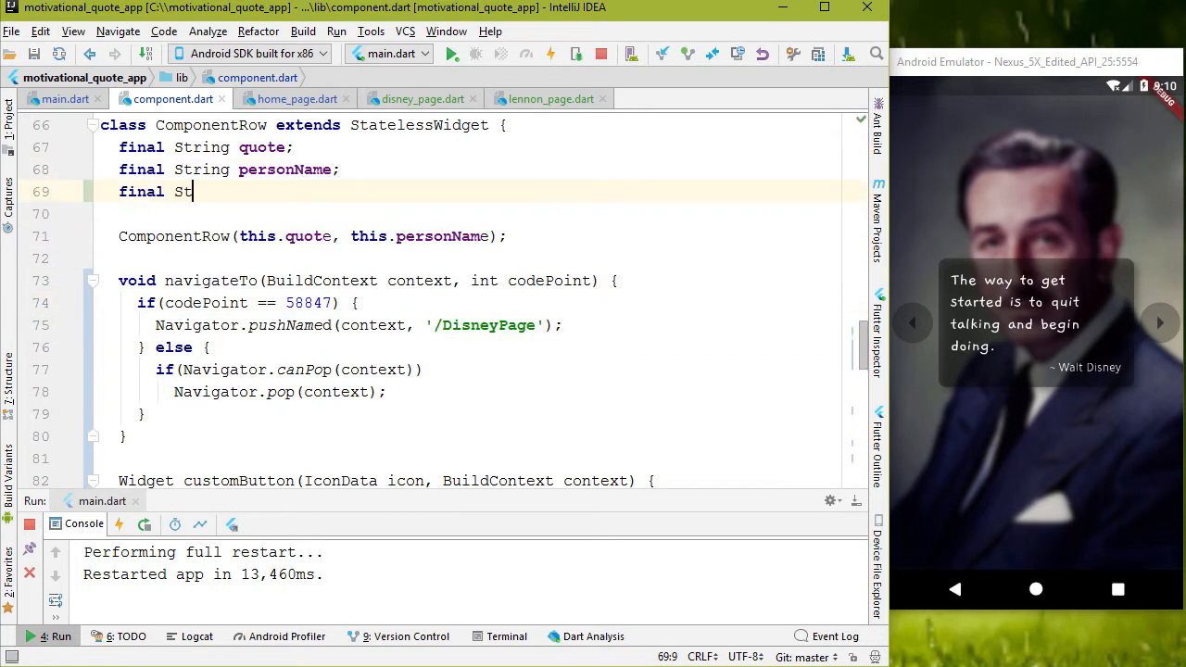
{"action": "type", "text": "routeName;"}
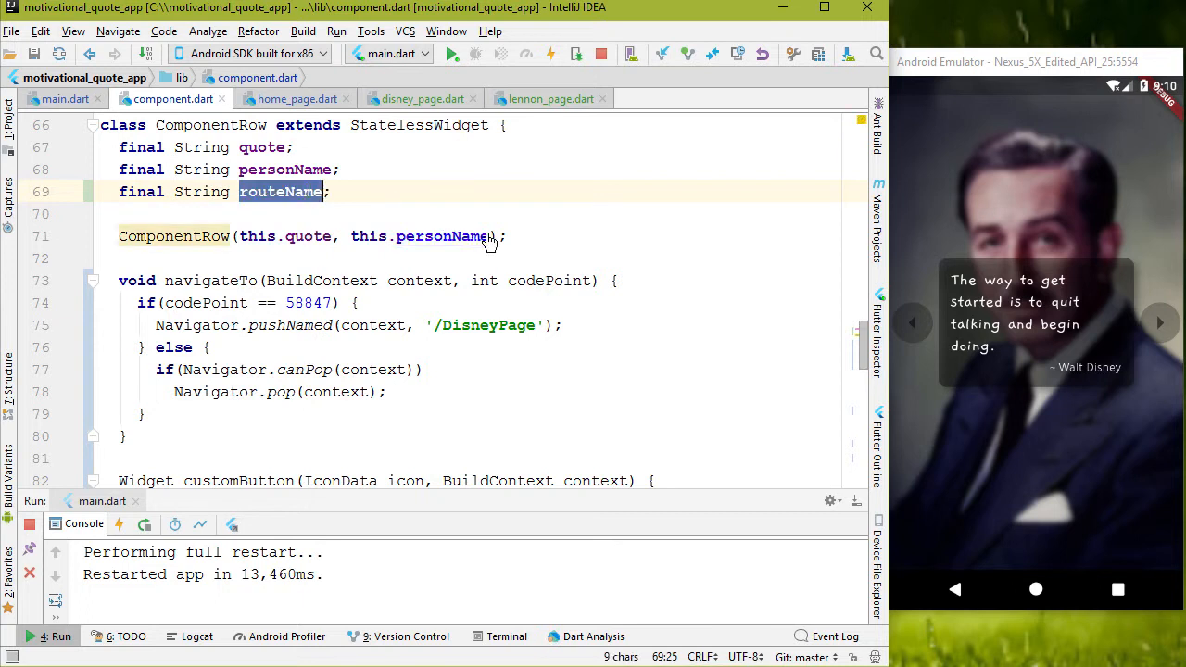
{"action": "type", "text": ", this.routeName"}
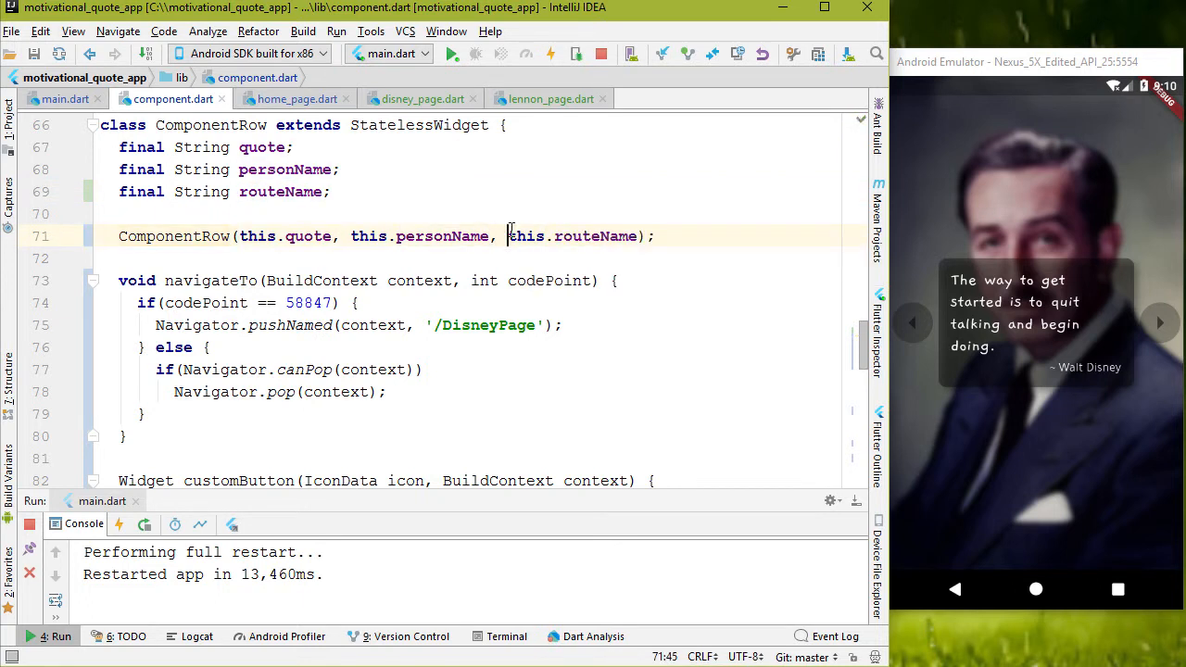
{"action": "type", "text": "{"}
{"action": "left_click", "coordinate": [357, 325]}
{"action": "type", "text": "routeNam"}
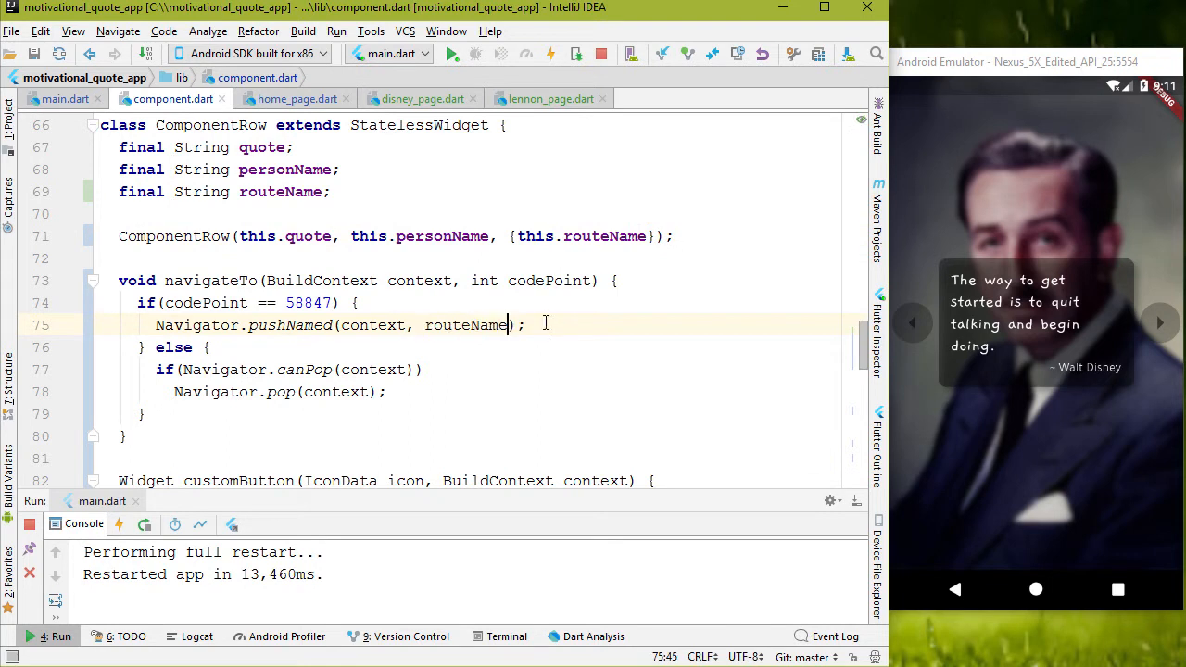
{"action": "double_click", "coordinate": [464, 325]}
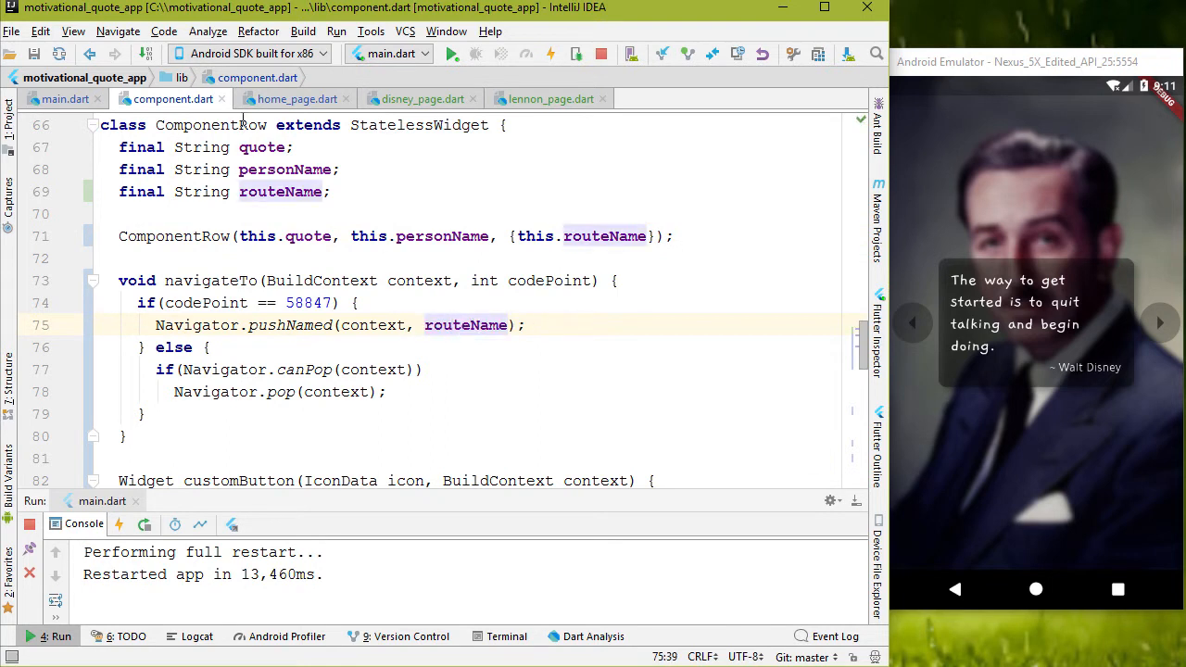
Add routeName: '/DisneyPage' to the home page's ComponentRow.
{"action": "left_click", "coordinate": [297, 99]}
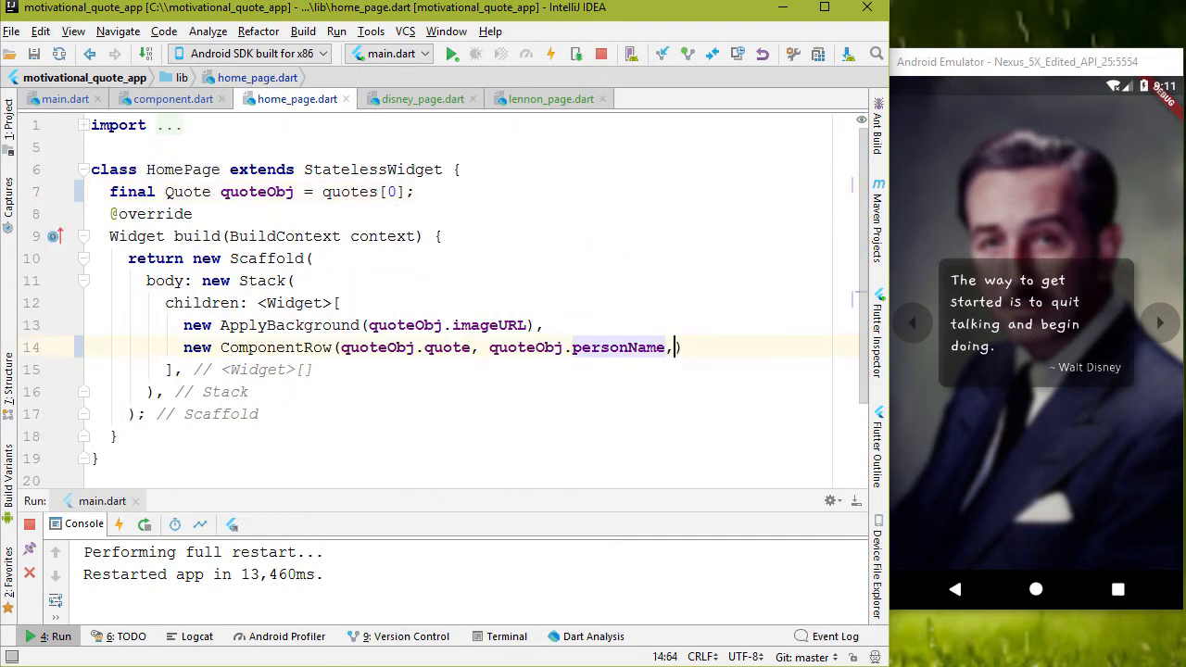
{"action": "type", "text": "routeName: ,"}
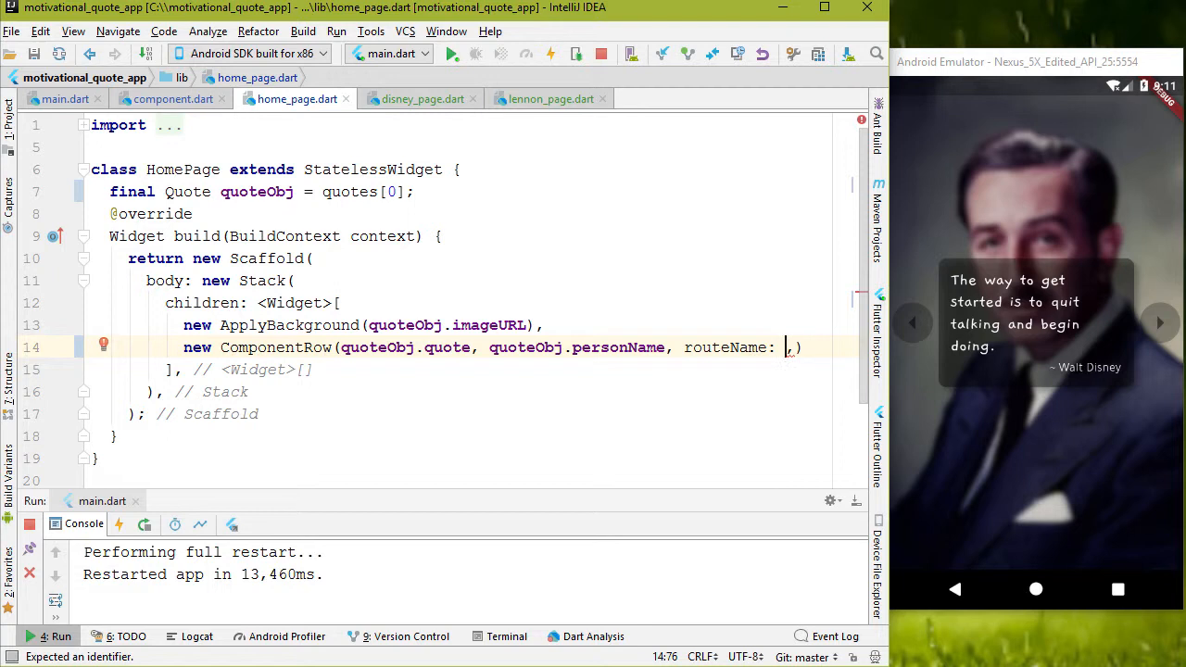
{"action": "type", "text": "/DisneyPage'"}
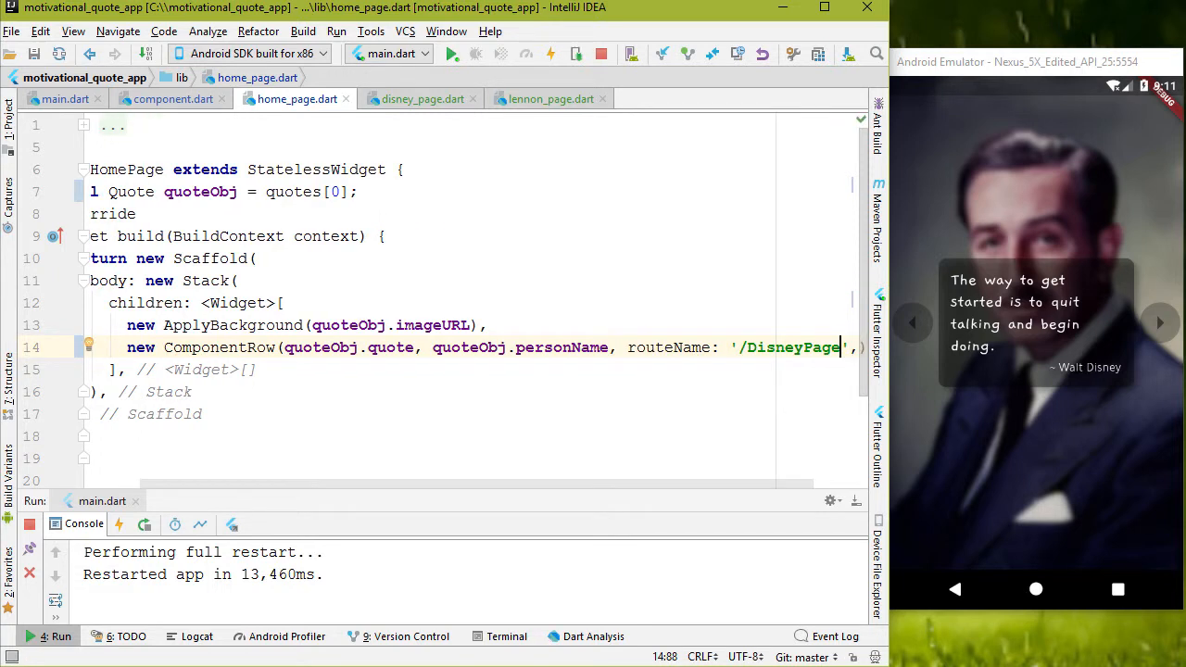
Give the Disney page's ComponentRow routeName '/LennonPage', then view the Lennon page and component files.
{"action": "left_click", "coordinate": [422, 99]}
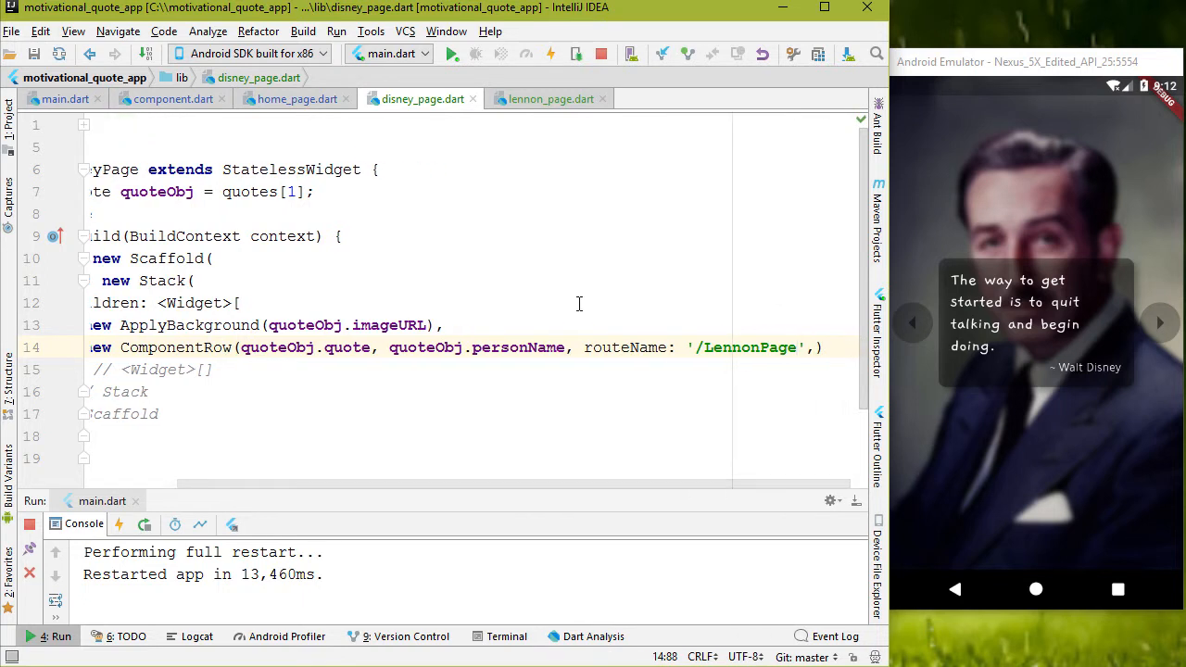
{"action": "left_click", "coordinate": [551, 99]}
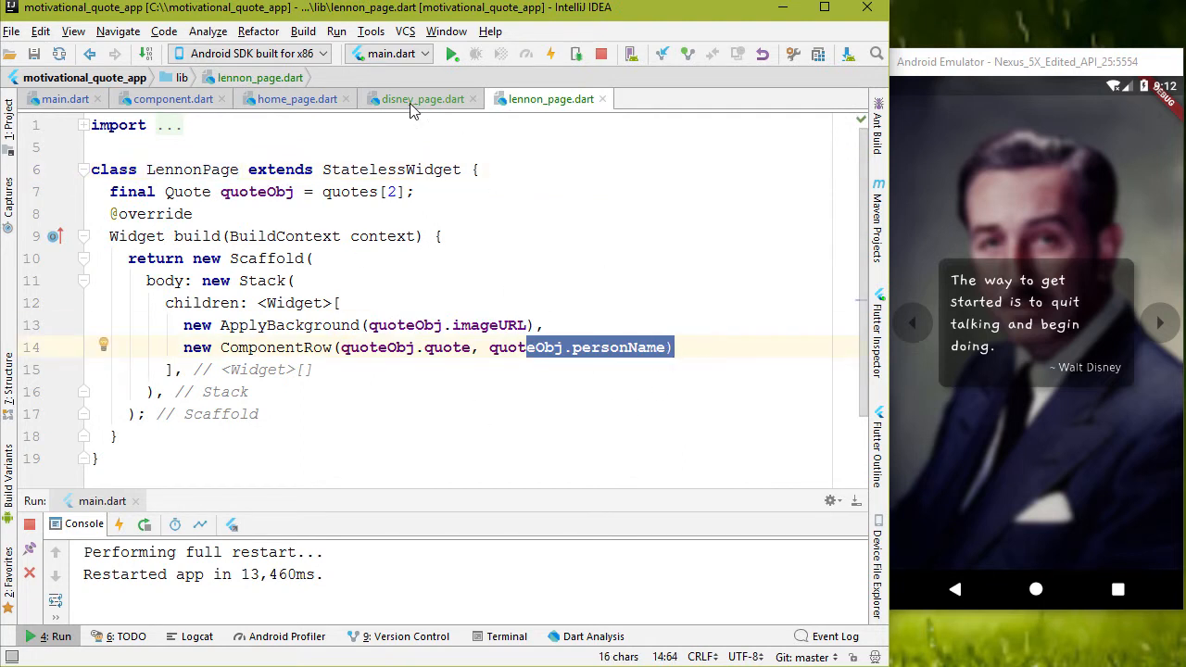
{"action": "left_click", "coordinate": [340, 303]}
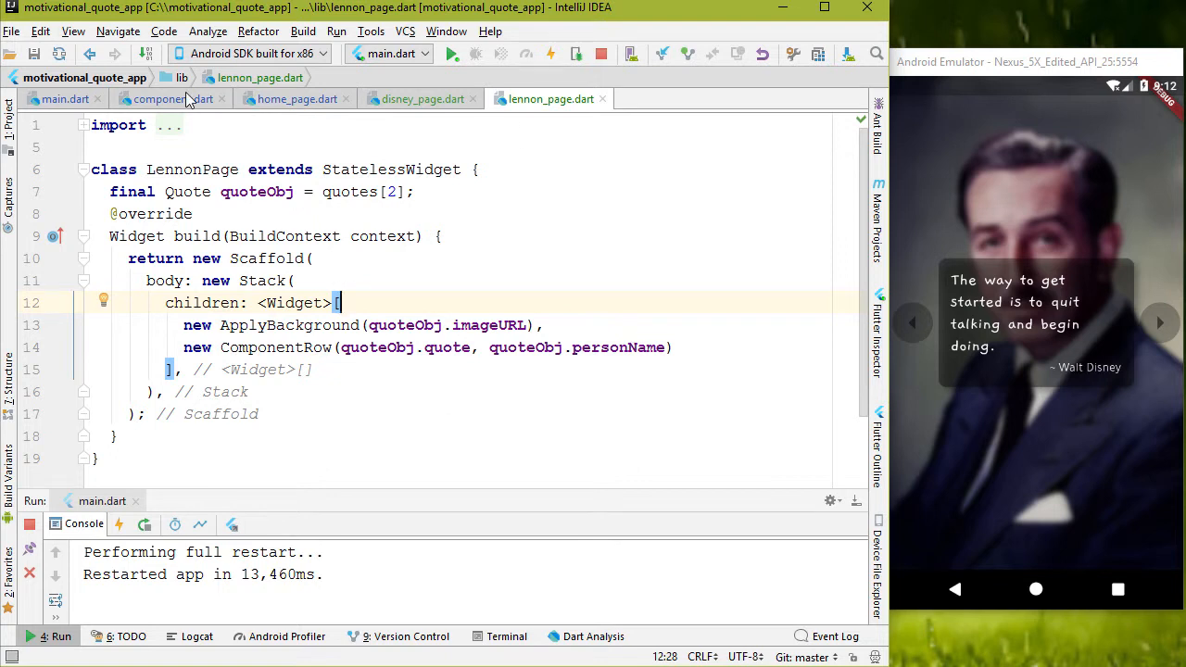
{"action": "left_click", "coordinate": [172, 99]}
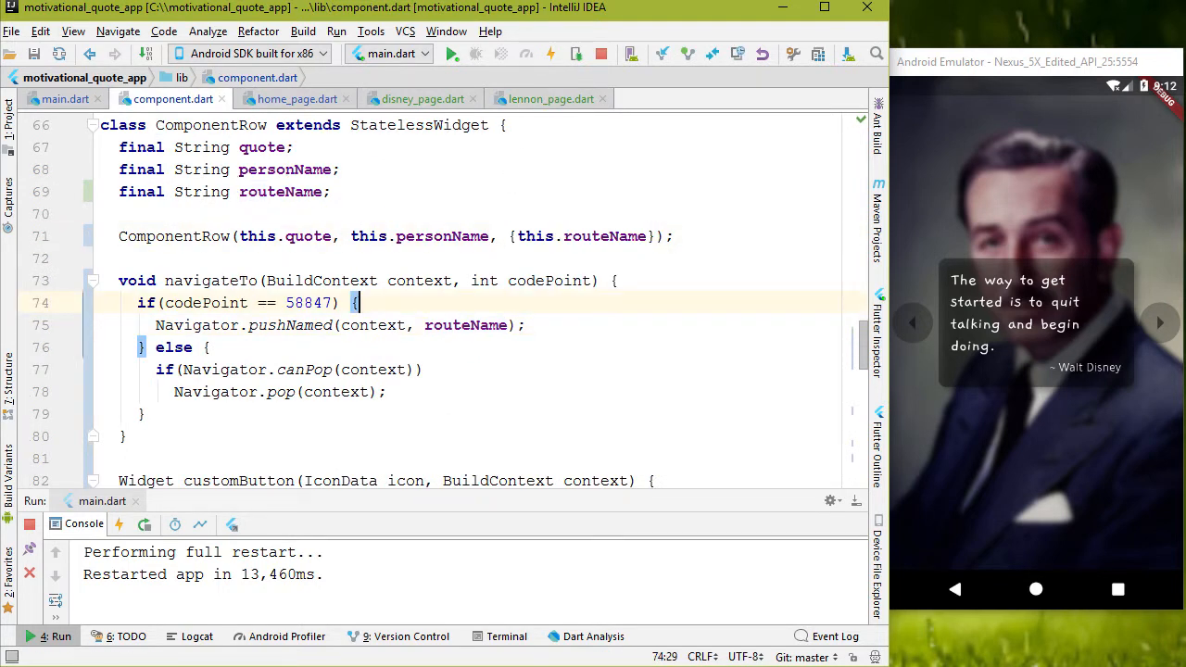
Tap through to the John Lennon quote in the emulator and note the gesture exception.
{"action": "left_click", "coordinate": [1161, 322]}
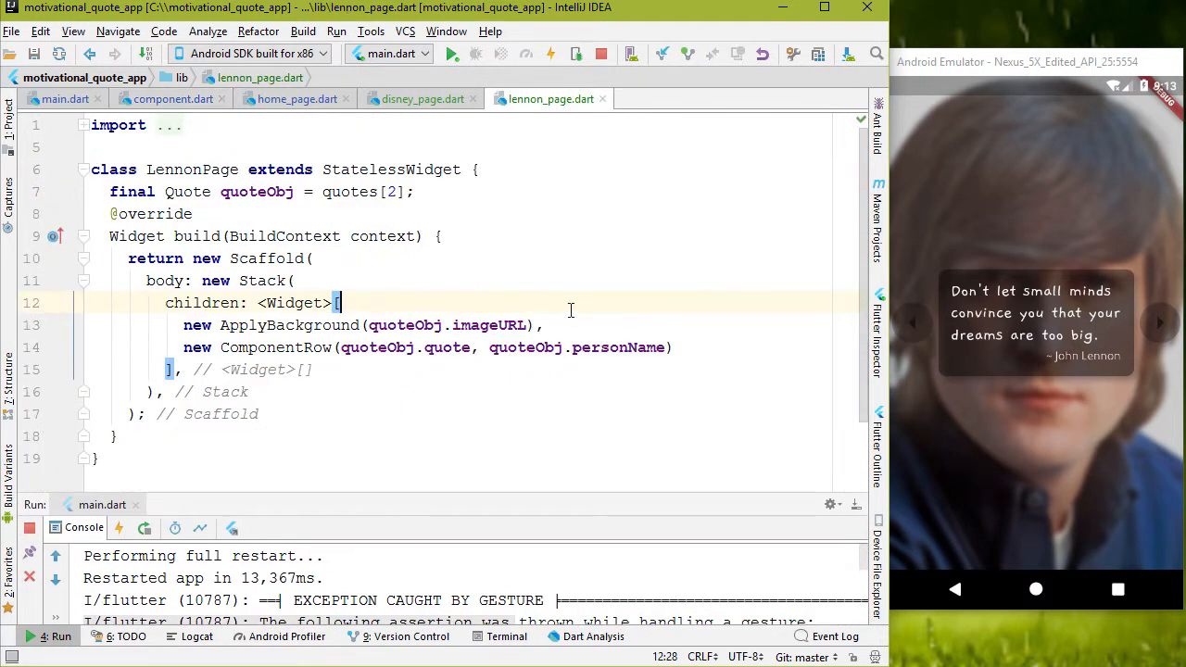
{"action": "left_click", "coordinate": [174, 100]}
{"action": "type", "text": "o"}
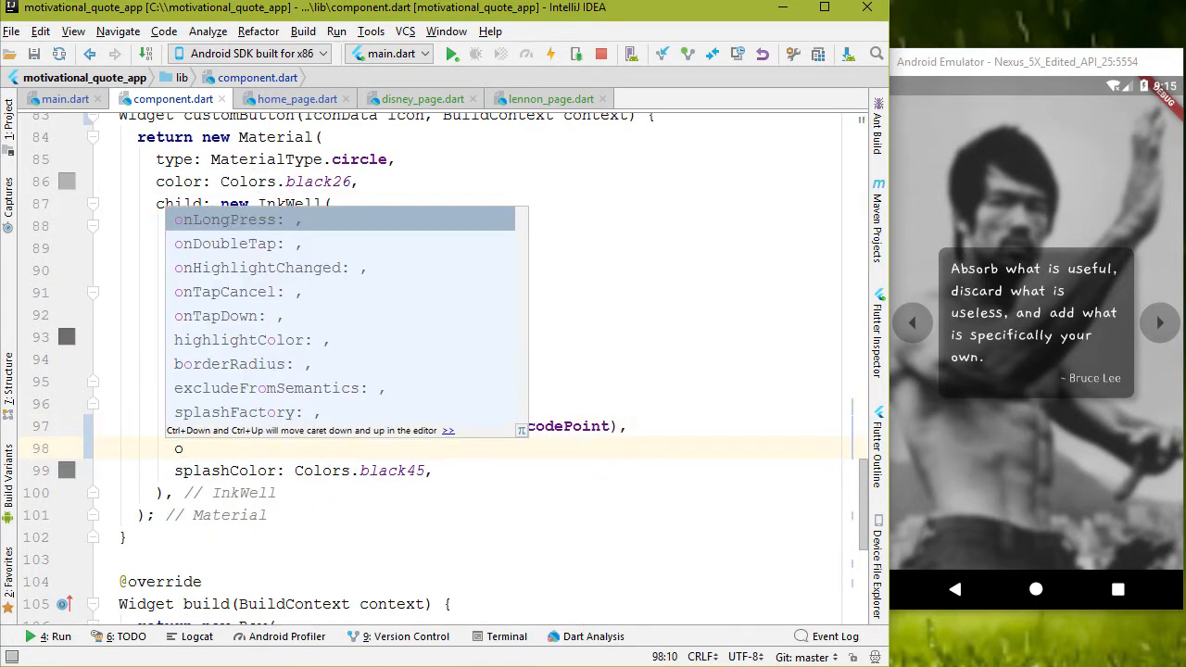
Try an onLongPress using Navigator.pushNamedAndRemoveUntil(context, '/', ...false), then remove it.
{"action": "type", "text": "Nav"}
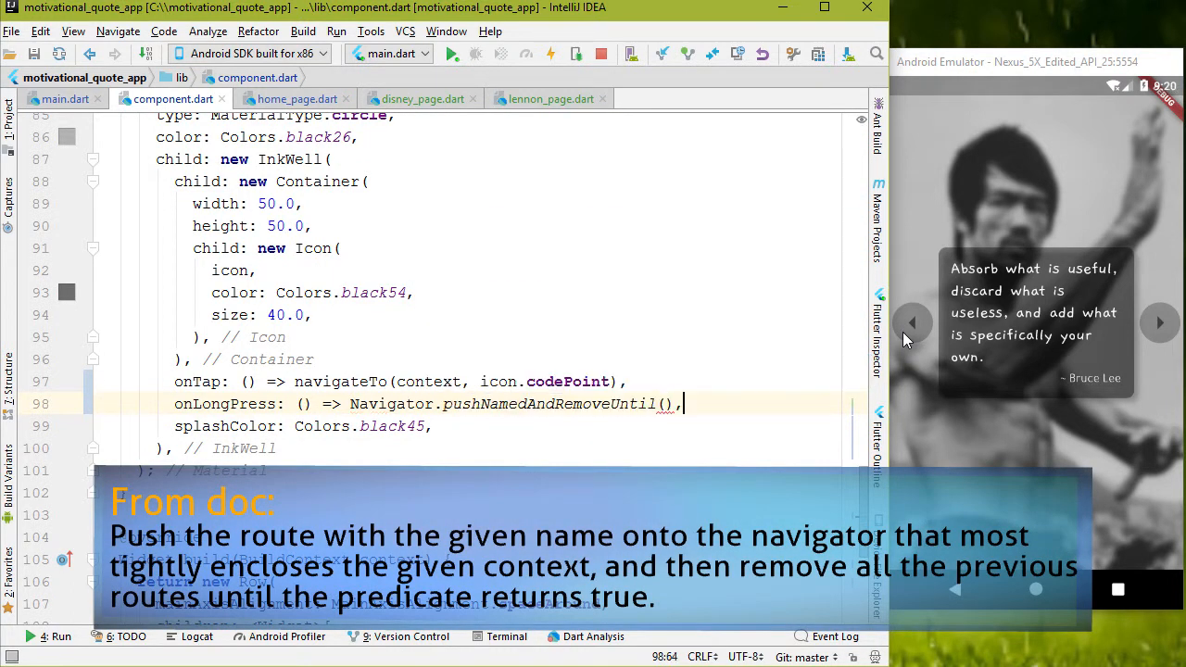
{"action": "type", "text": "context,"}
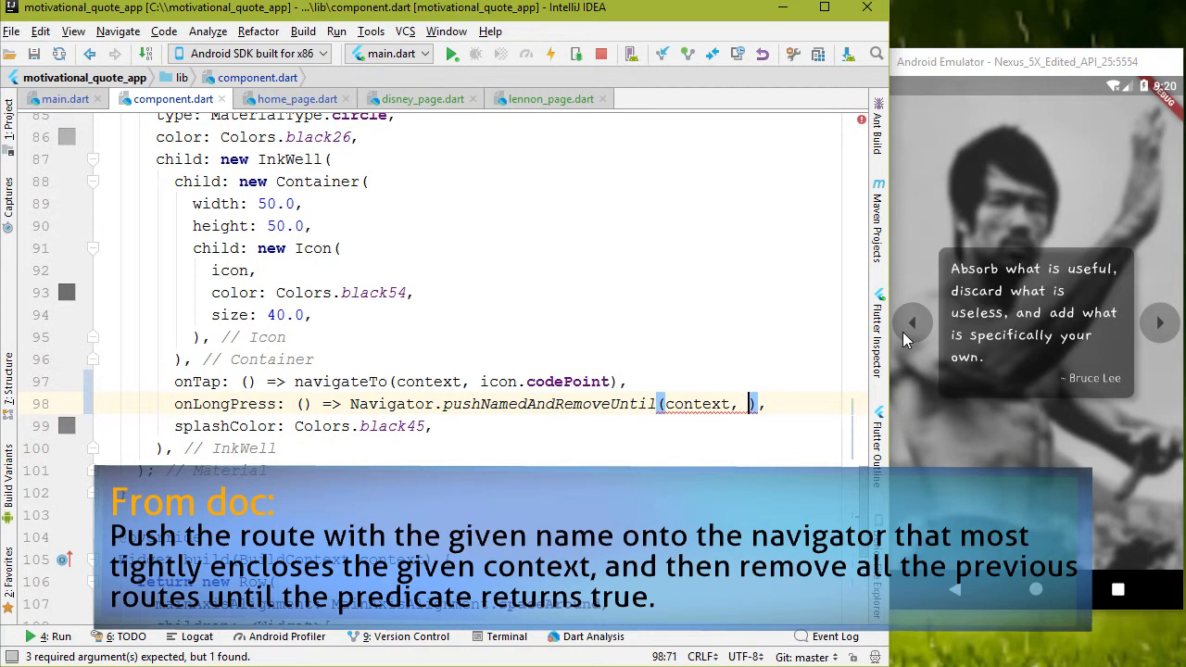
{"action": "type", "text": "/', (Route<dynamic> ro"}
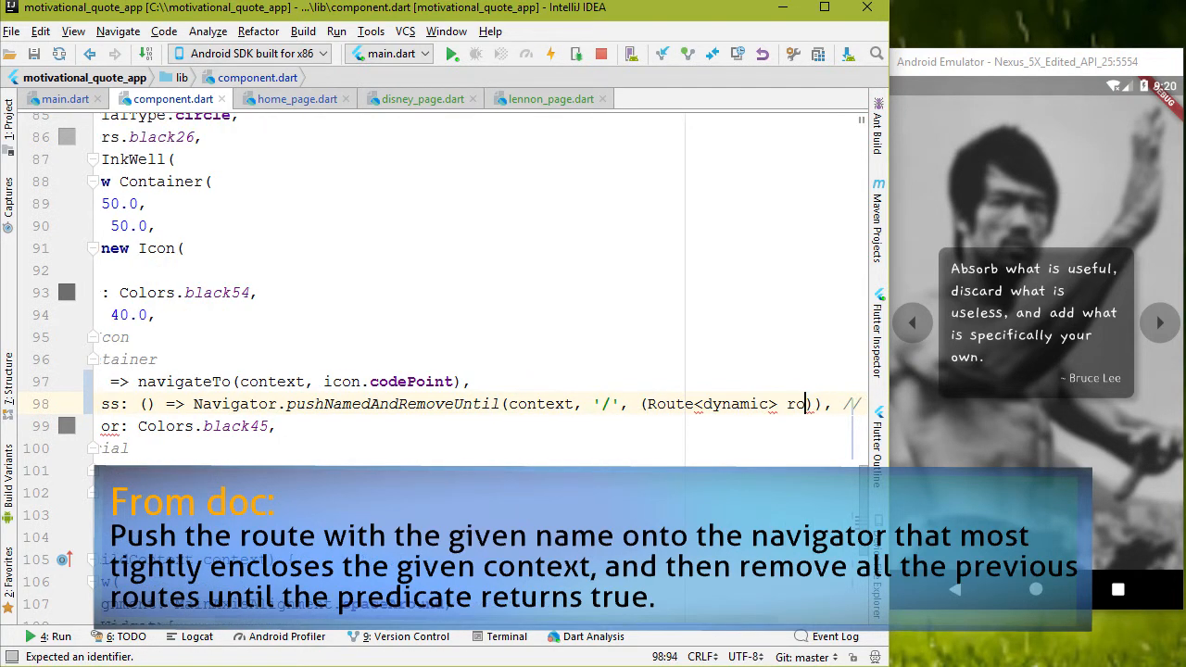
{"action": "type", "text": "ute) =>"}
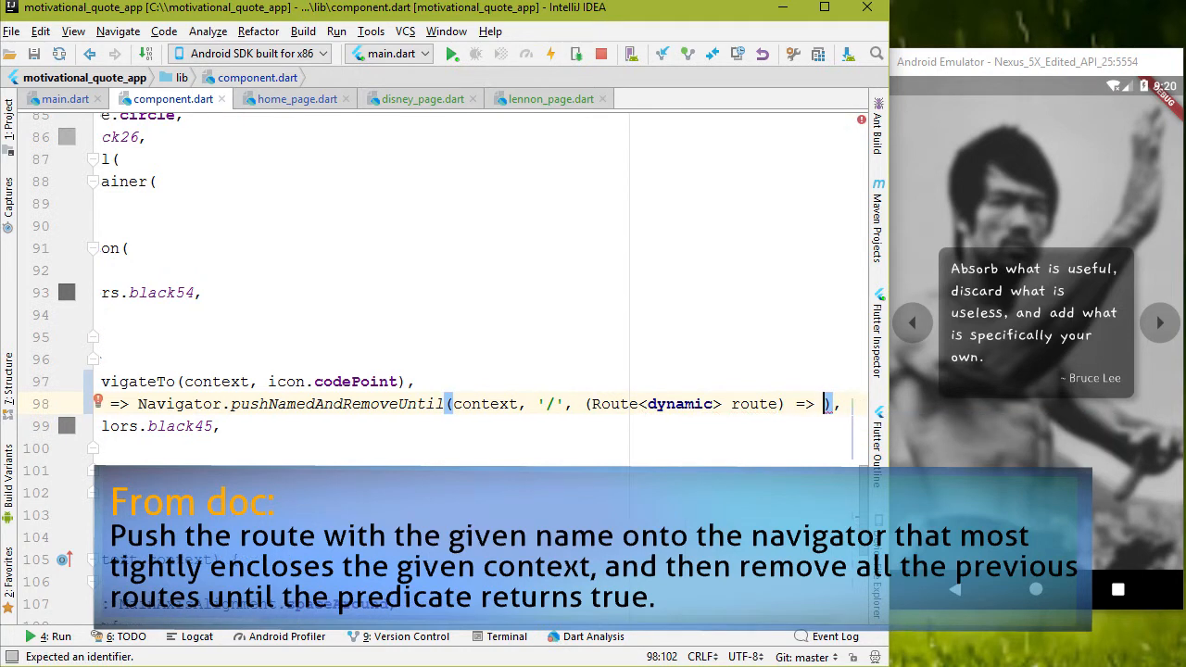
{"action": "type", "text": "false"}
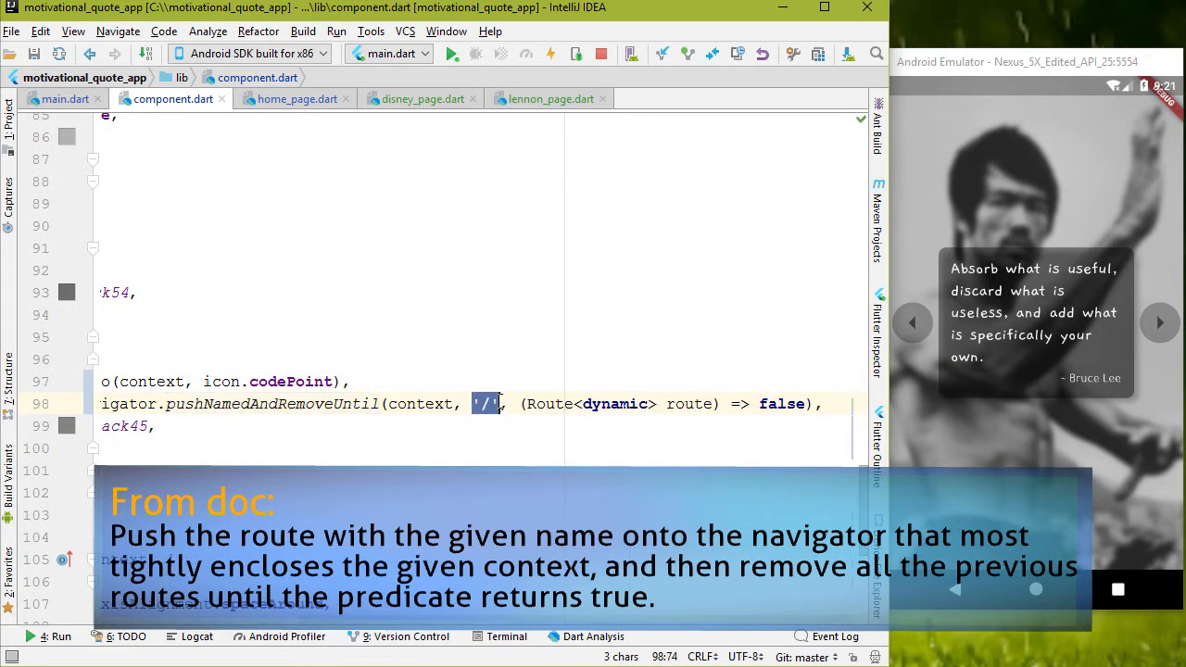
{"action": "left_click_drag", "start_coordinate": [501, 403], "coordinate": [800, 403]}
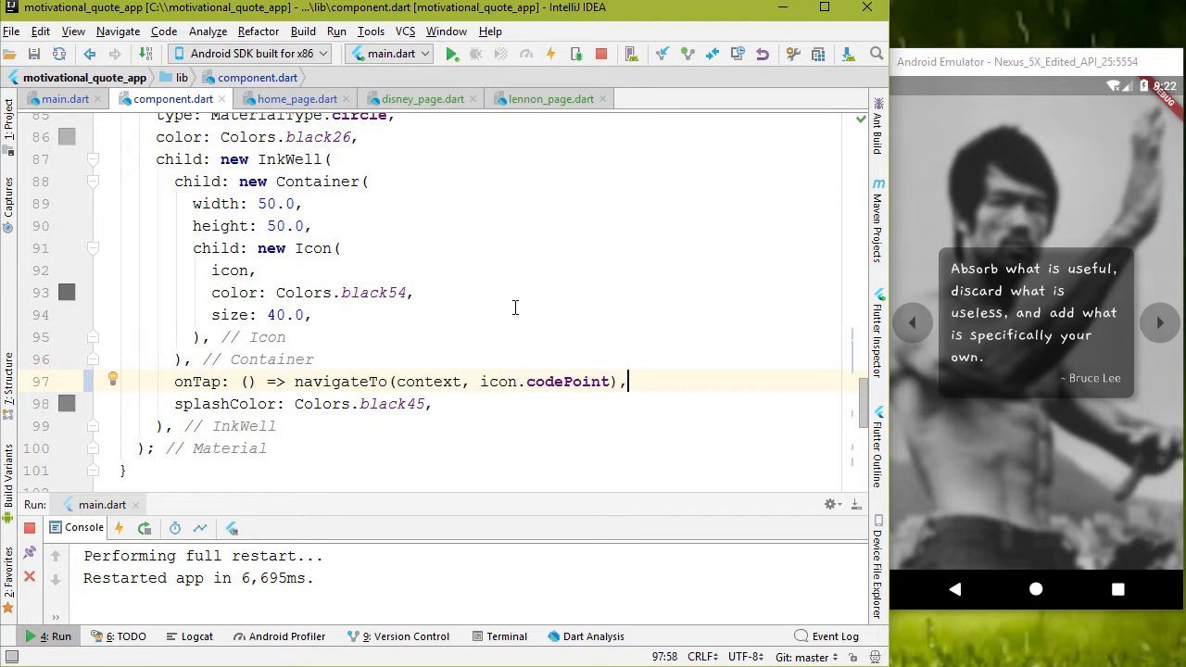
Delete the MaterialApp routes map for '/DisneyPage' and '/LennonPage' in main.dart.
{"action": "left_click", "coordinate": [64, 99]}
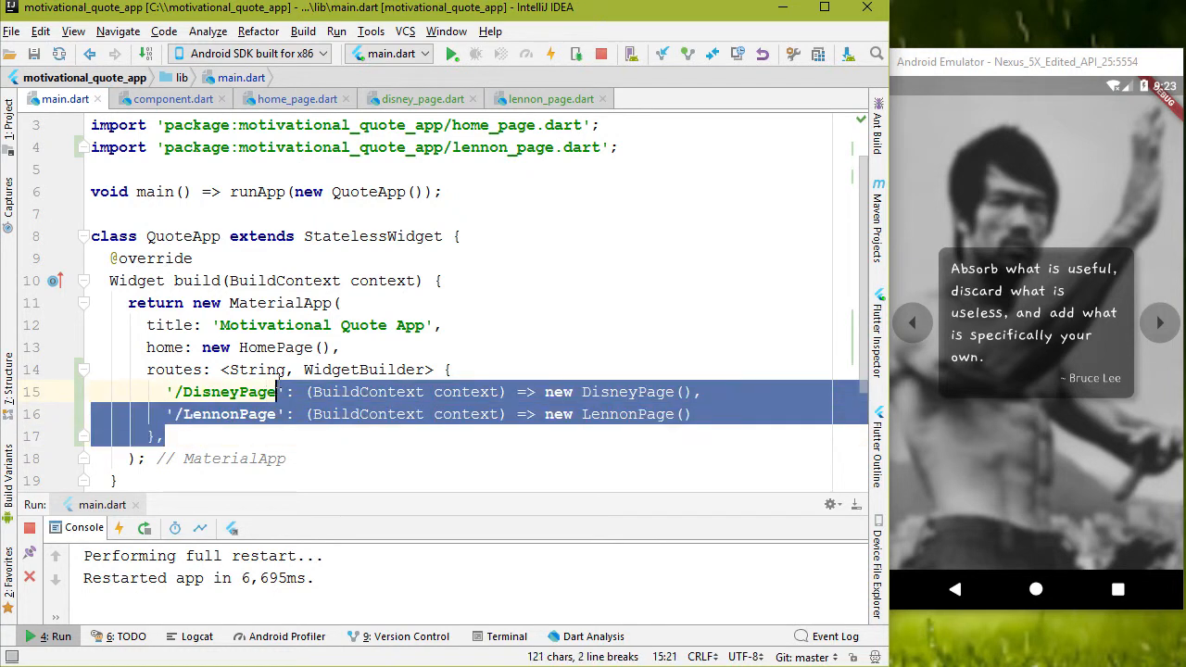
{"action": "key", "text": "Delete"}
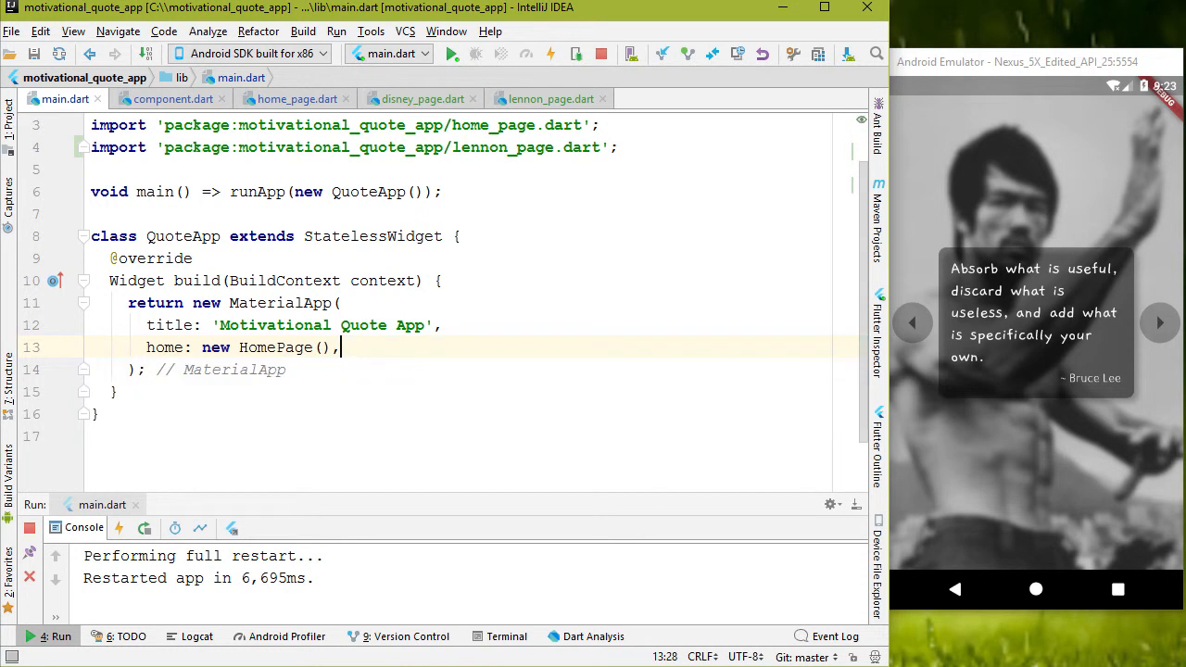
{"action": "left_click", "coordinate": [172, 100]}
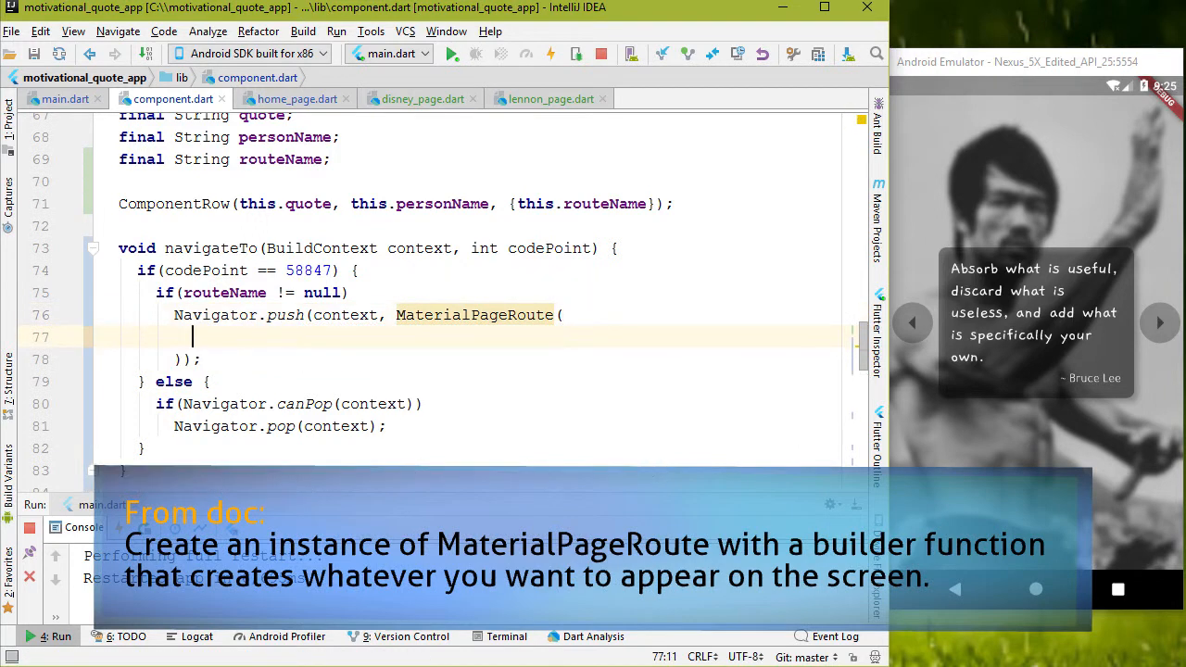
Give the MaterialPageRoute the builder (BuildContext context) => new DisneyPage().
{"action": "type", "text": "builder:"}
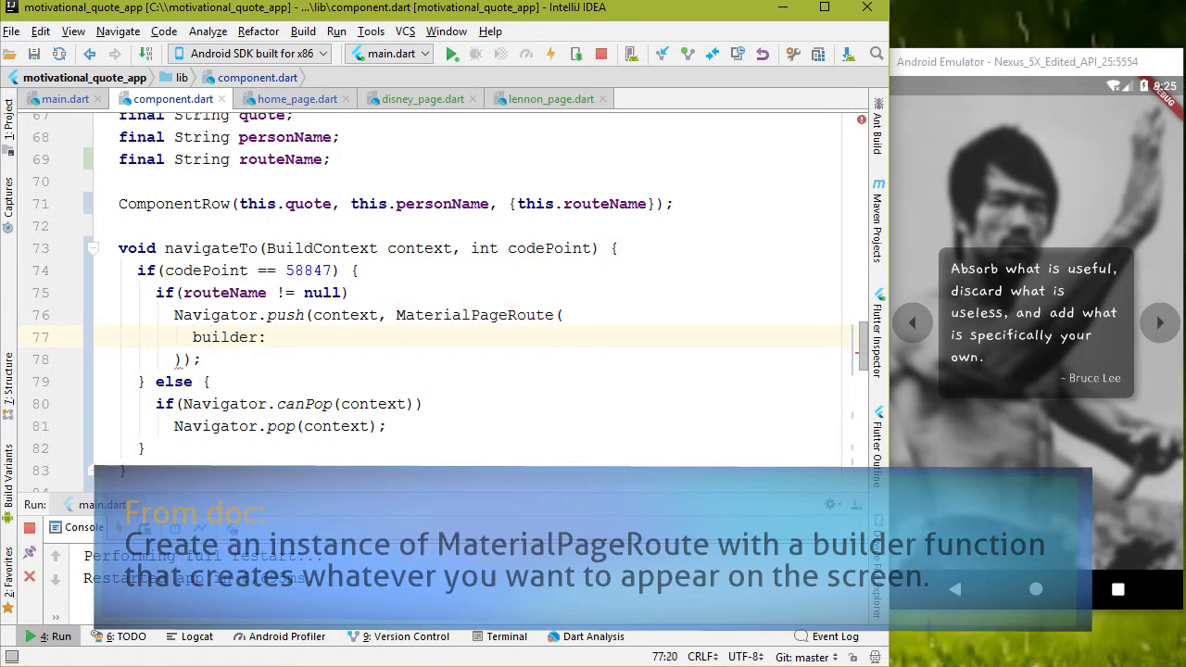
{"action": "type", "text": "(BuildContext"}
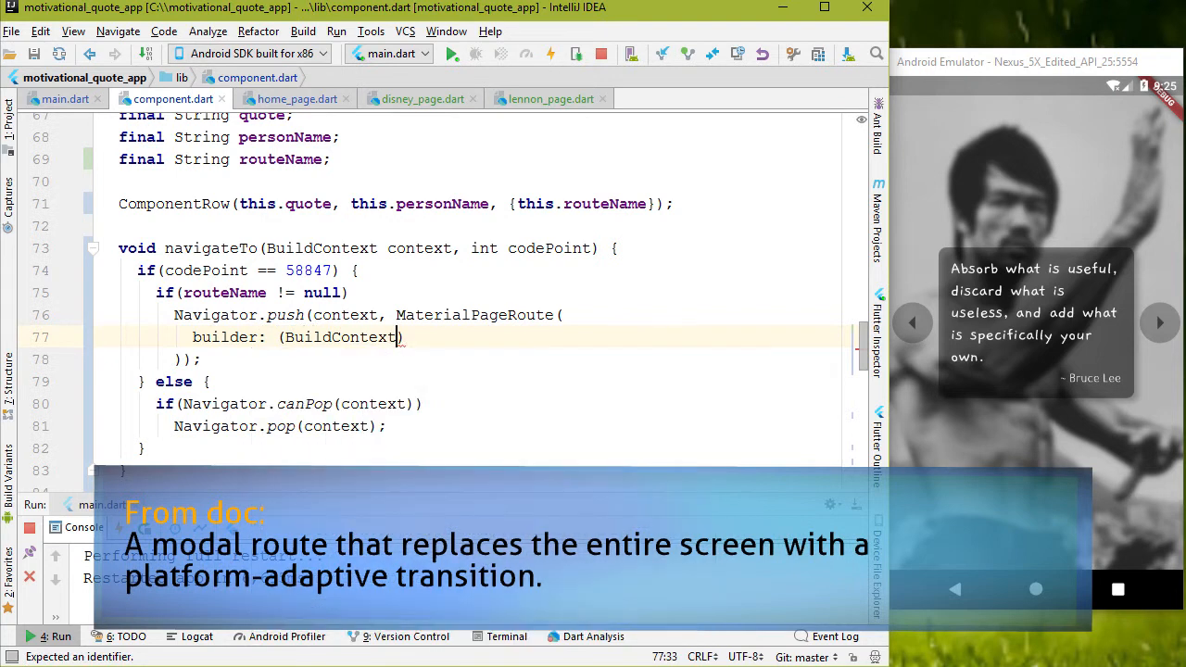
{"action": "type", "text": "context)"}
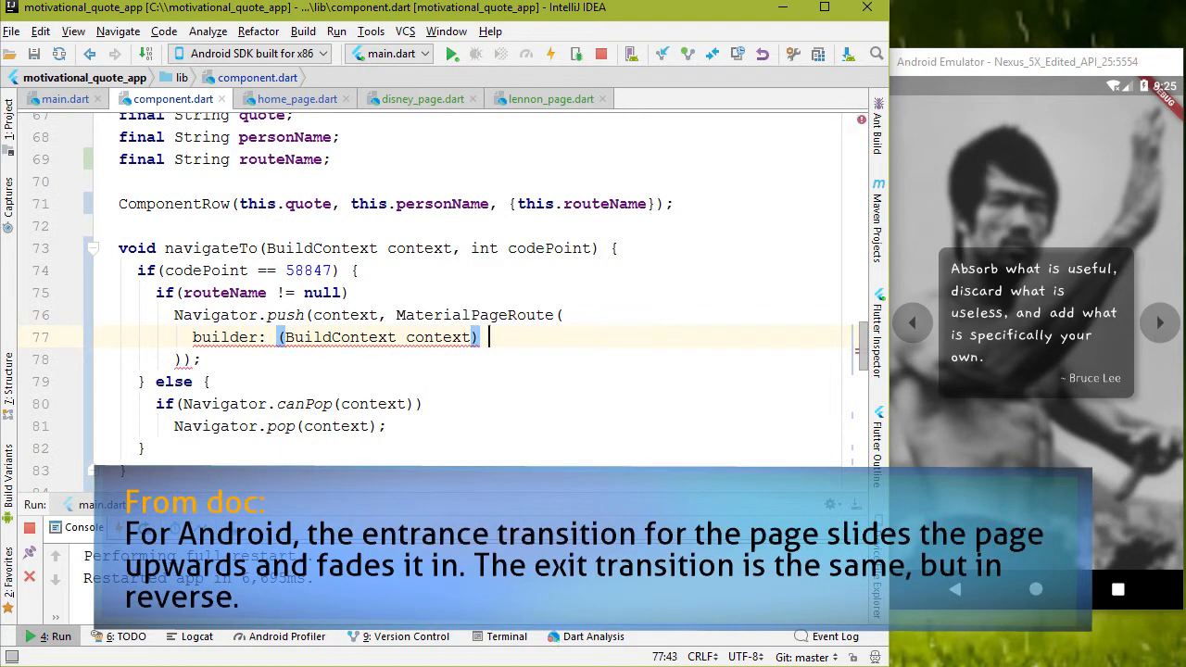
{"action": "type", "text": "=> new DisneyPage()"}
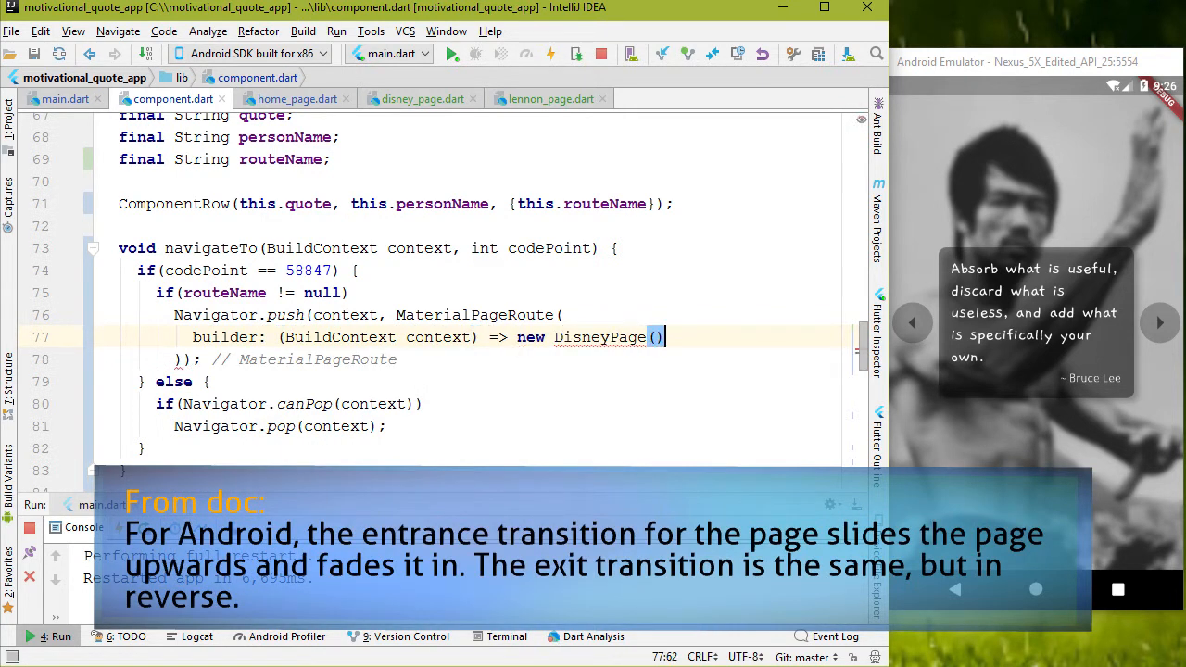
{"action": "type", "text": ","}
{"action": "left_click", "coordinate": [226, 159]}
{"action": "type", "text": "Widge"}
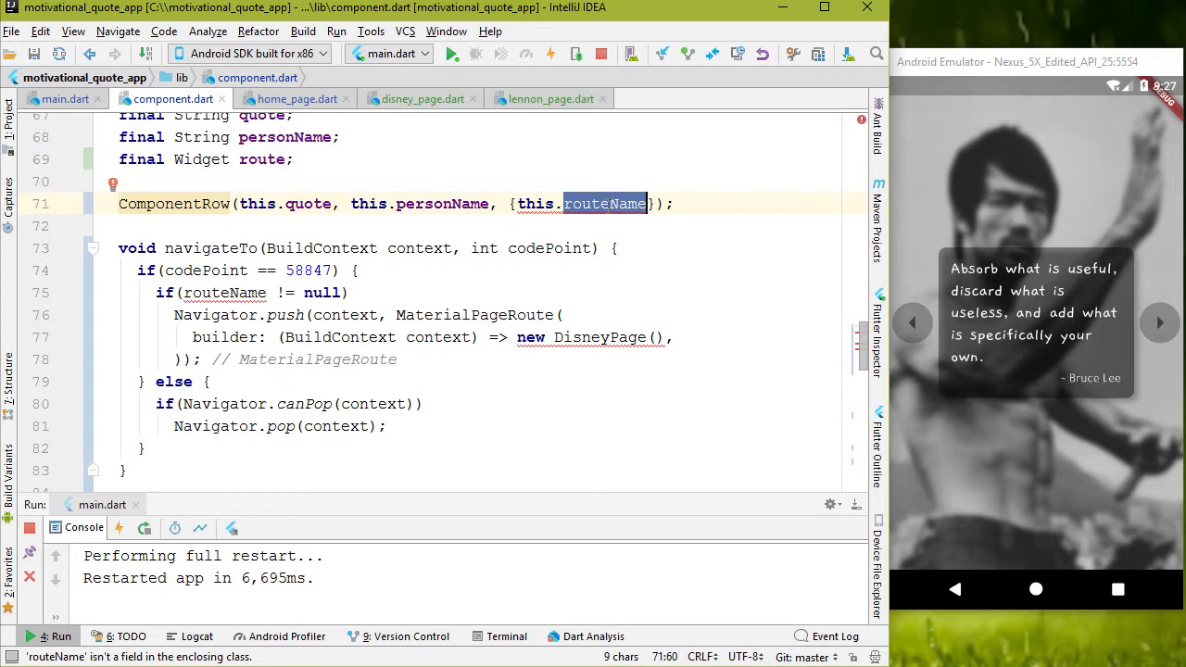
Change the routeName field to final Widget route and use this.route in the constructor.
{"action": "type", "text": "route: ,)"}
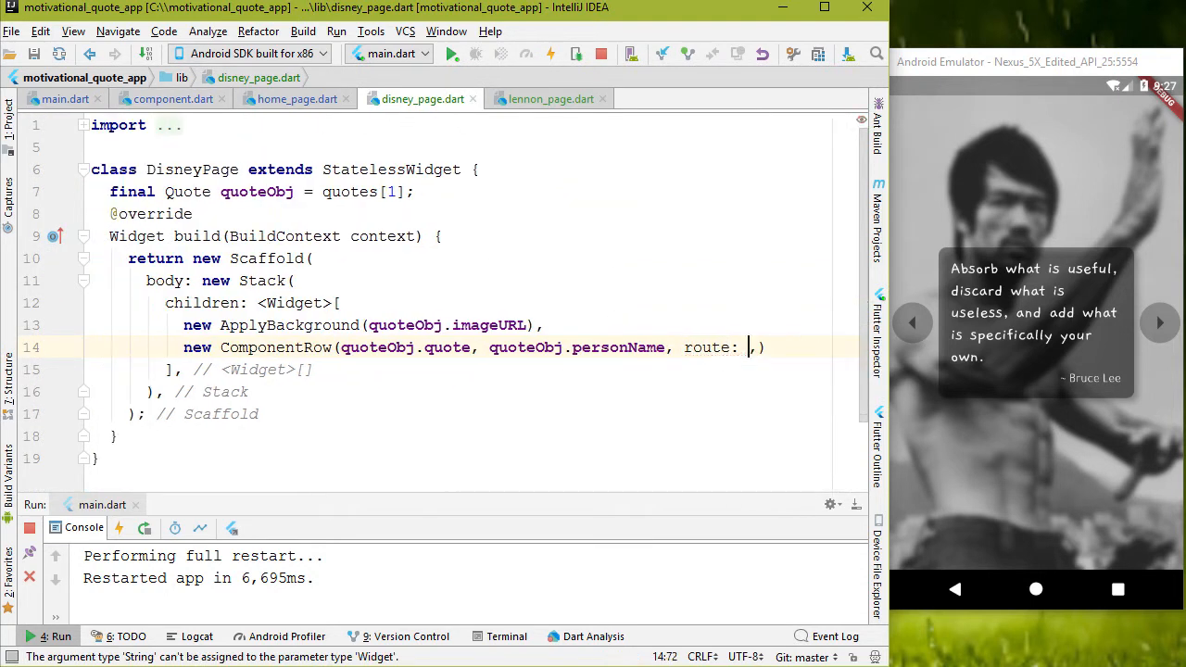
Pass route: new LennonPage() on the Disney page and route: new DisneyPage() on home.
{"action": "type", "text": "new LennonPage("}
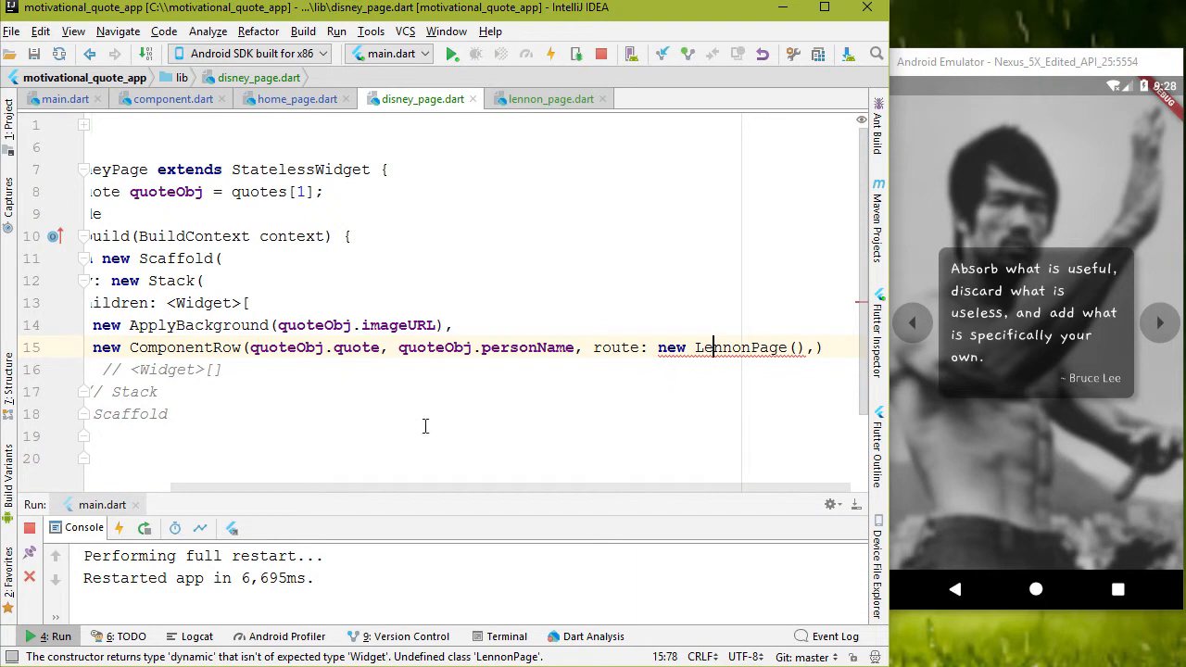
{"action": "left_click", "coordinate": [296, 99]}
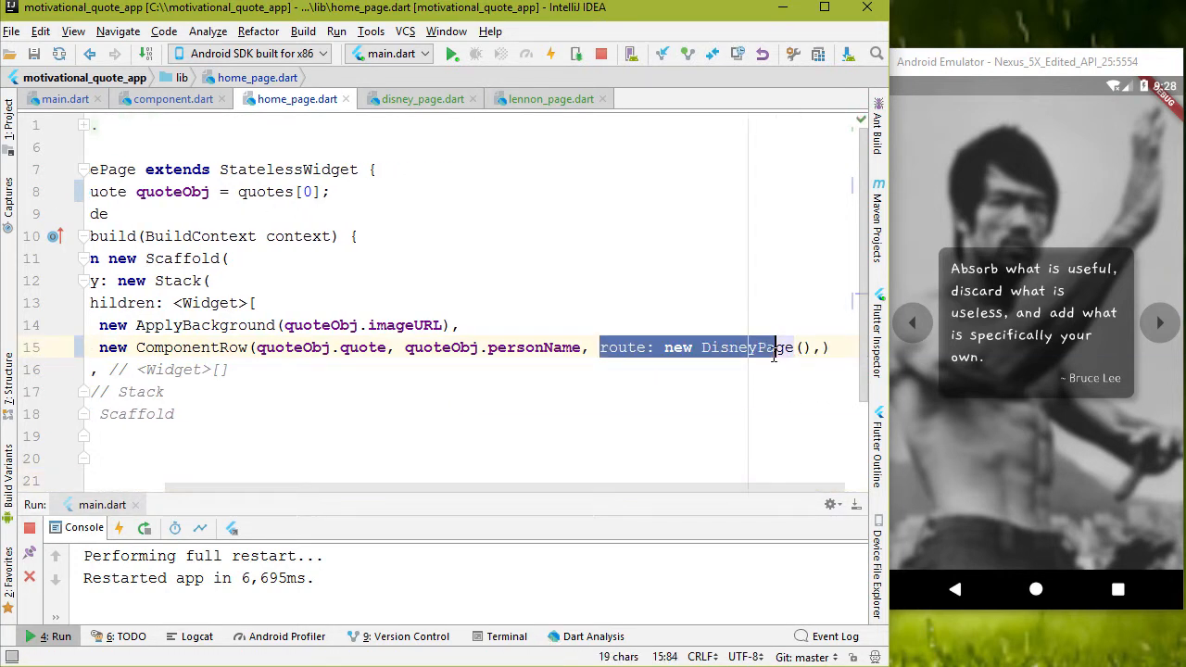
Hot restart and tap forward and back between the Bruce Lee and Walt Disney quotes.
{"action": "left_click", "coordinate": [172, 99]}
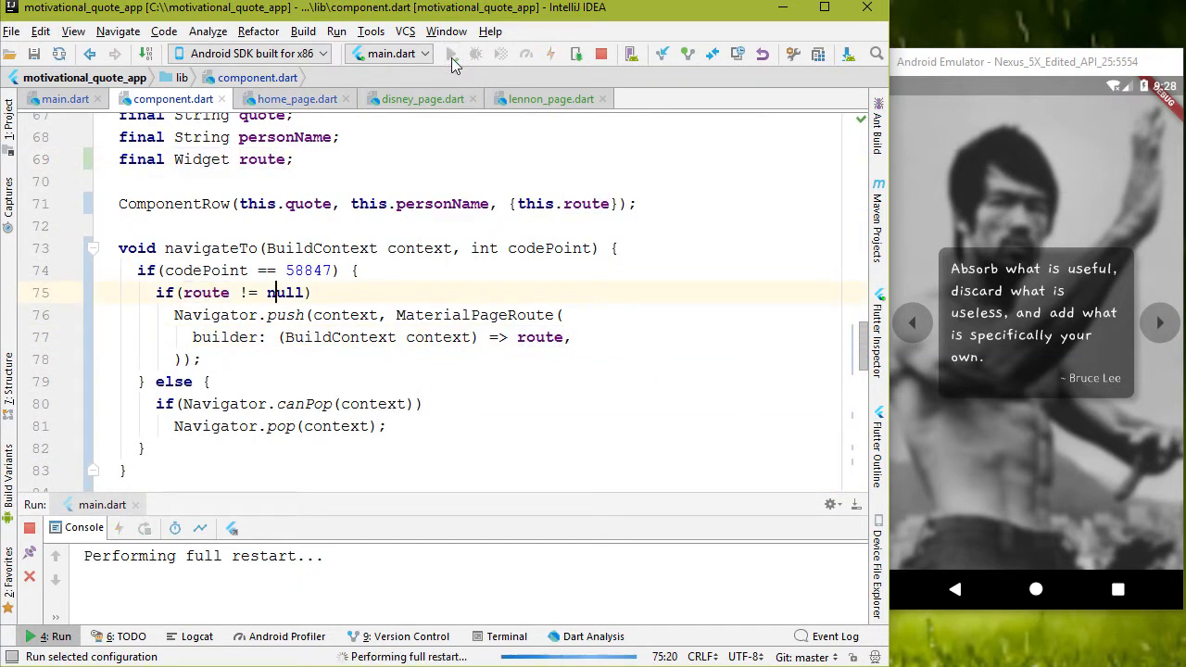
{"action": "left_click", "coordinate": [451, 53]}
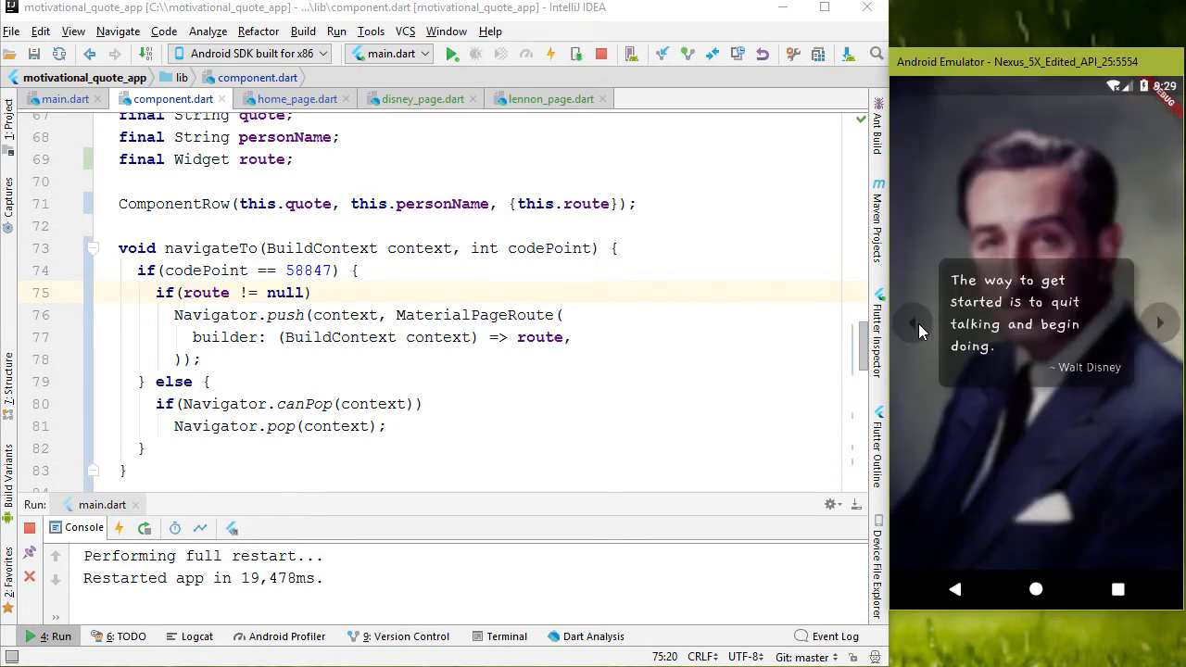
{"action": "left_click", "coordinate": [1160, 321]}
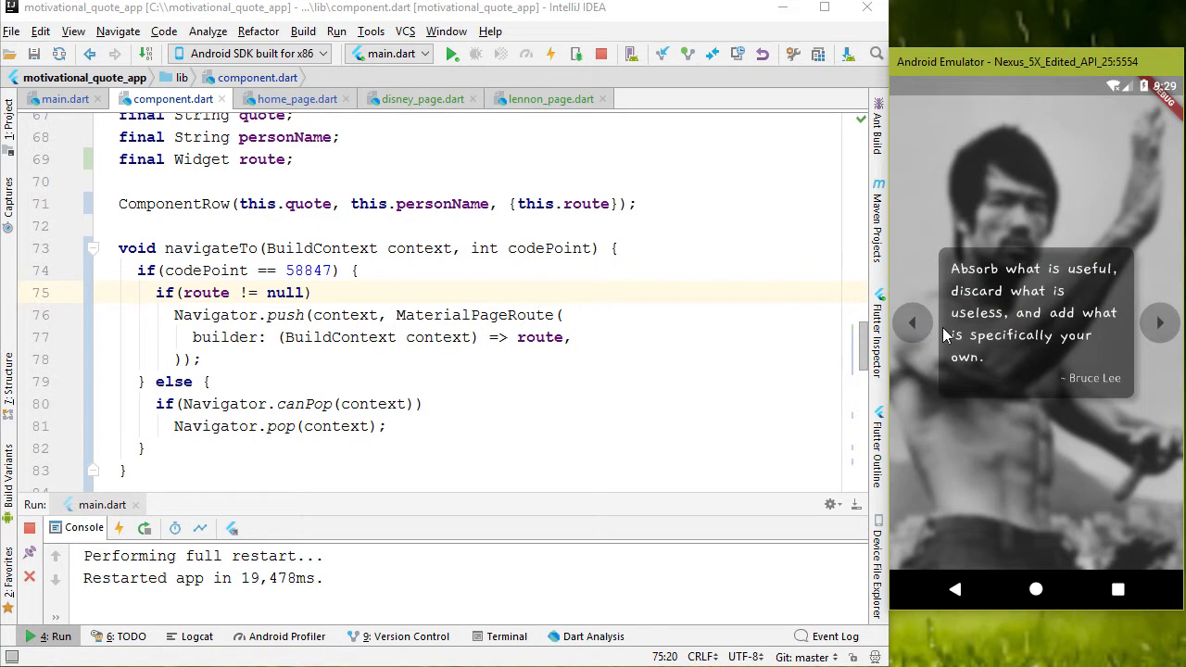
{"action": "mouse_move", "coordinate": [1173, 331]}
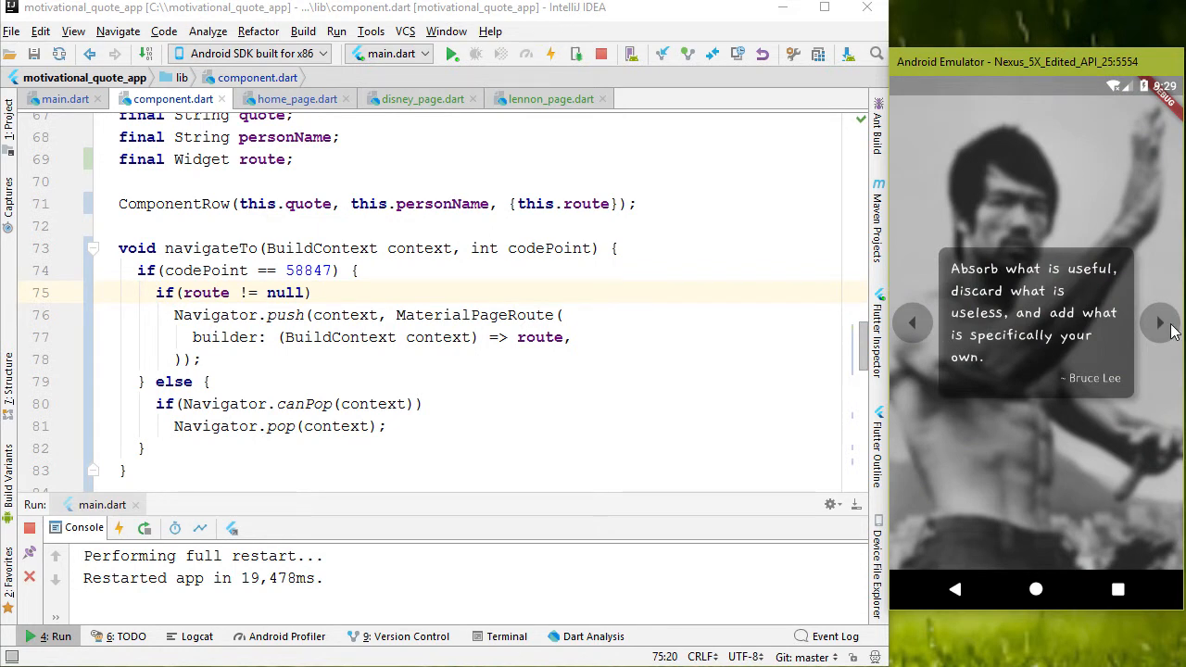
{"action": "left_click", "coordinate": [1160, 322]}
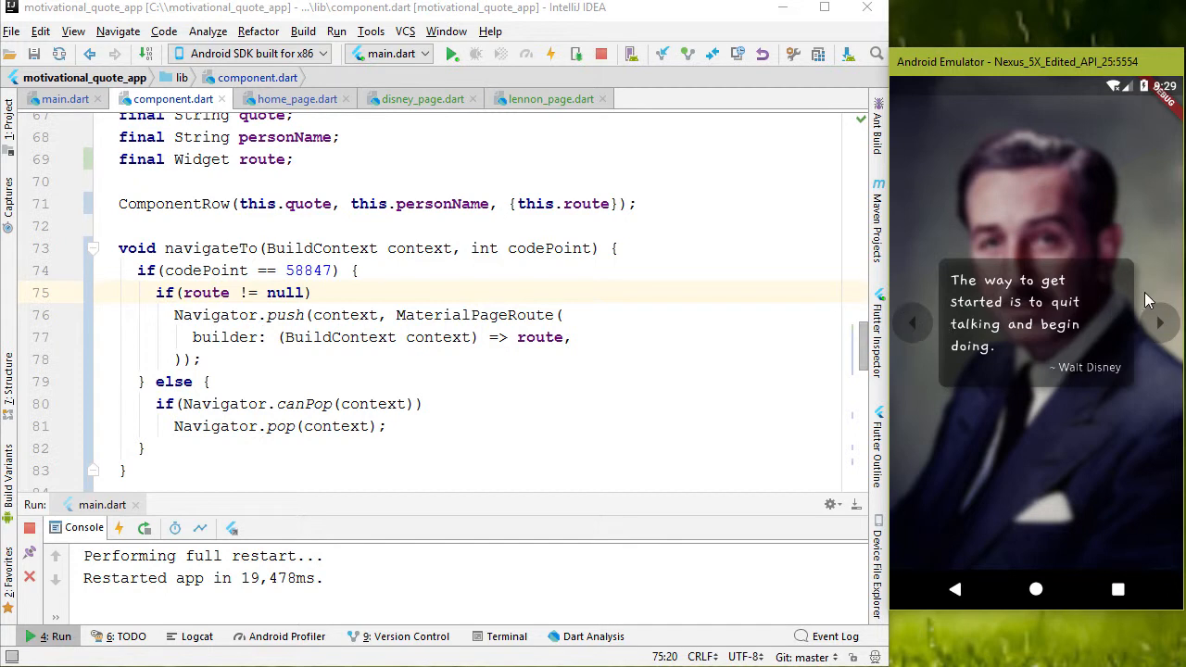
{"action": "mouse_move", "coordinate": [911, 300]}
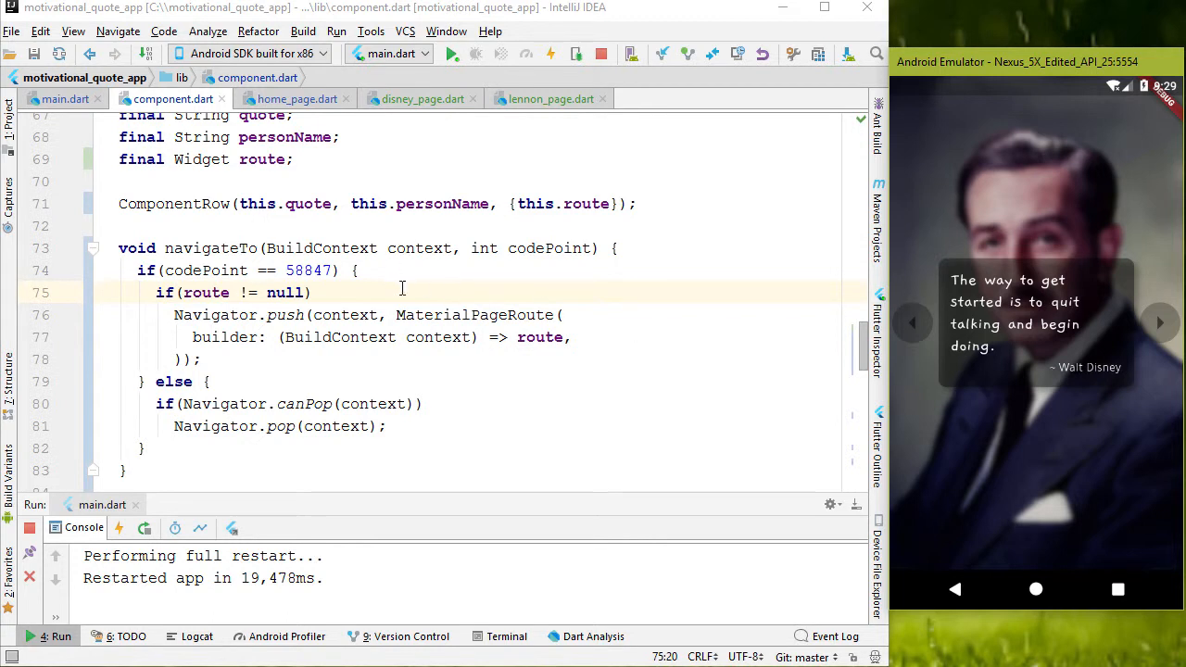
{"action": "double_click", "coordinate": [473, 314]}
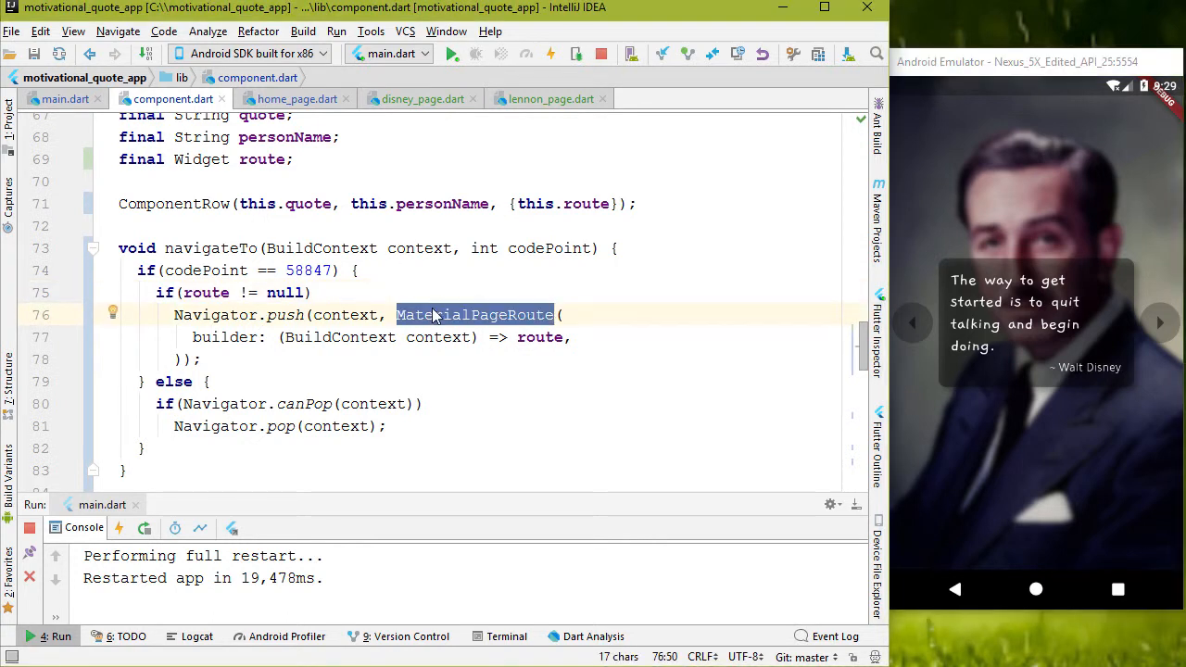
{"action": "mouse_move", "coordinate": [1080, 299]}
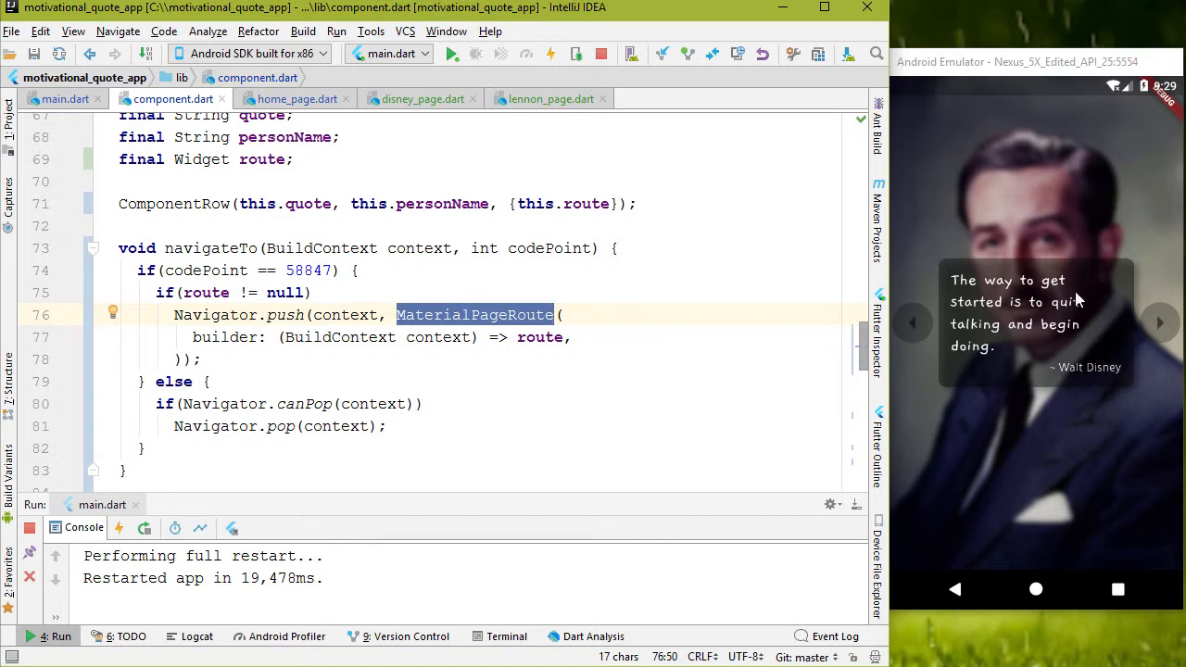
{"action": "left_click", "coordinate": [1161, 322]}
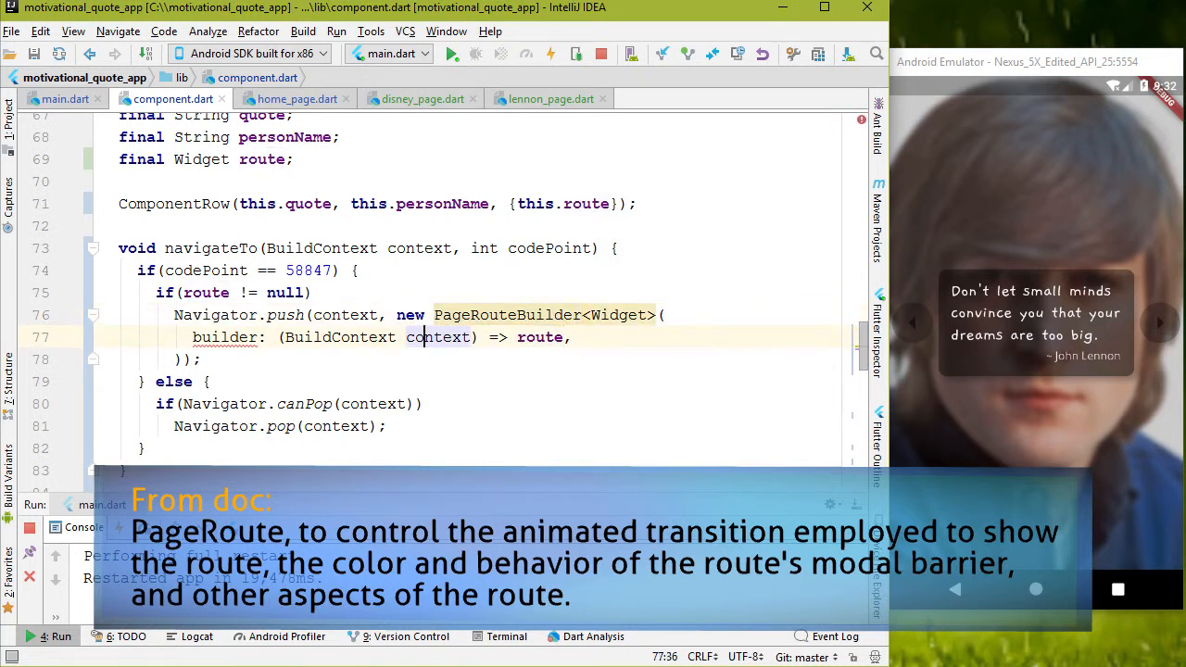
Set the PageRouteBuilder's pageBuilder to (context, _, __) => route.
{"action": "type", "text": "tr"}
{"action": "type", "text": "pageBuilder: ("}
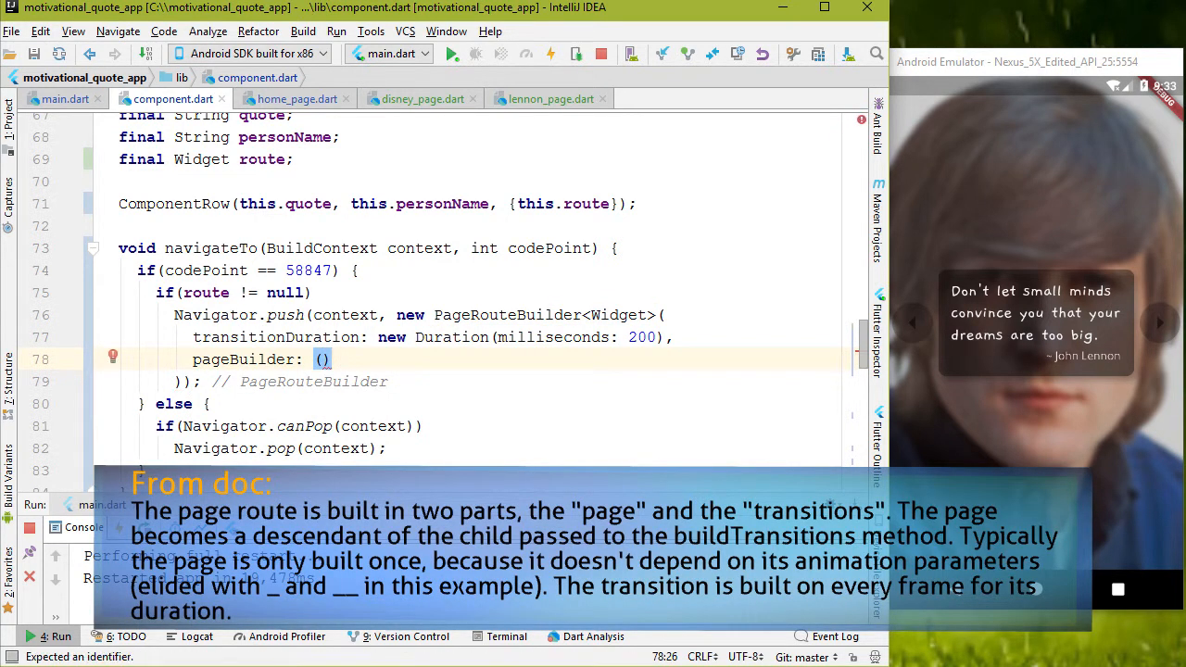
{"action": "type", "text": "context"}
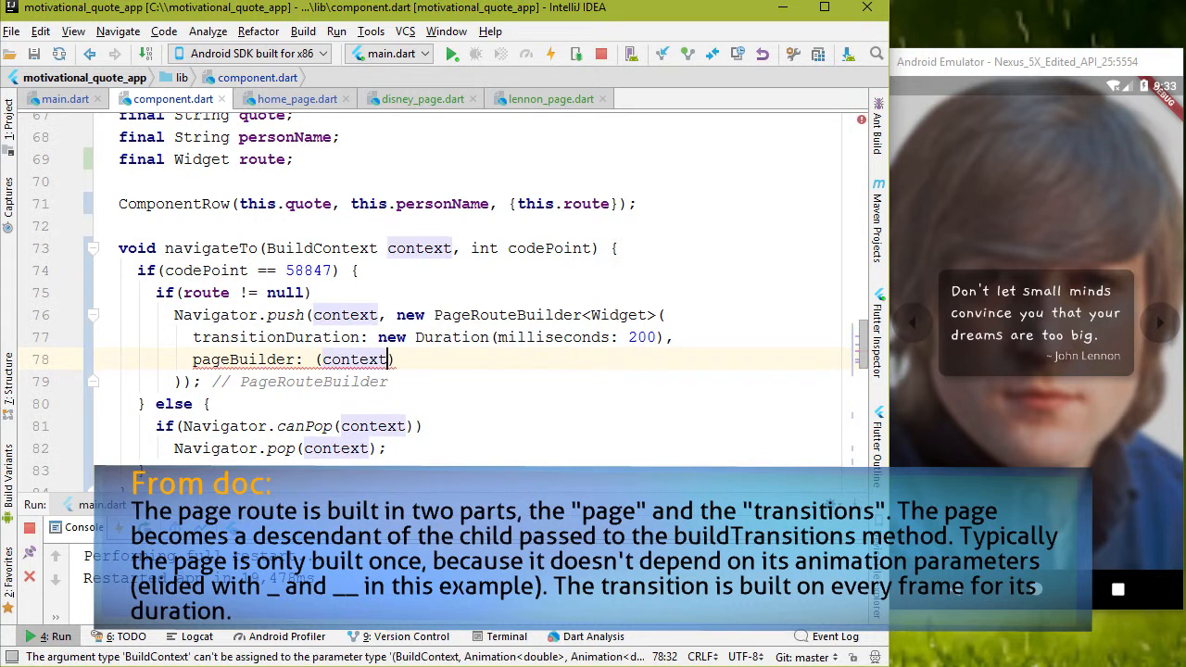
{"action": "type", "text": ","}
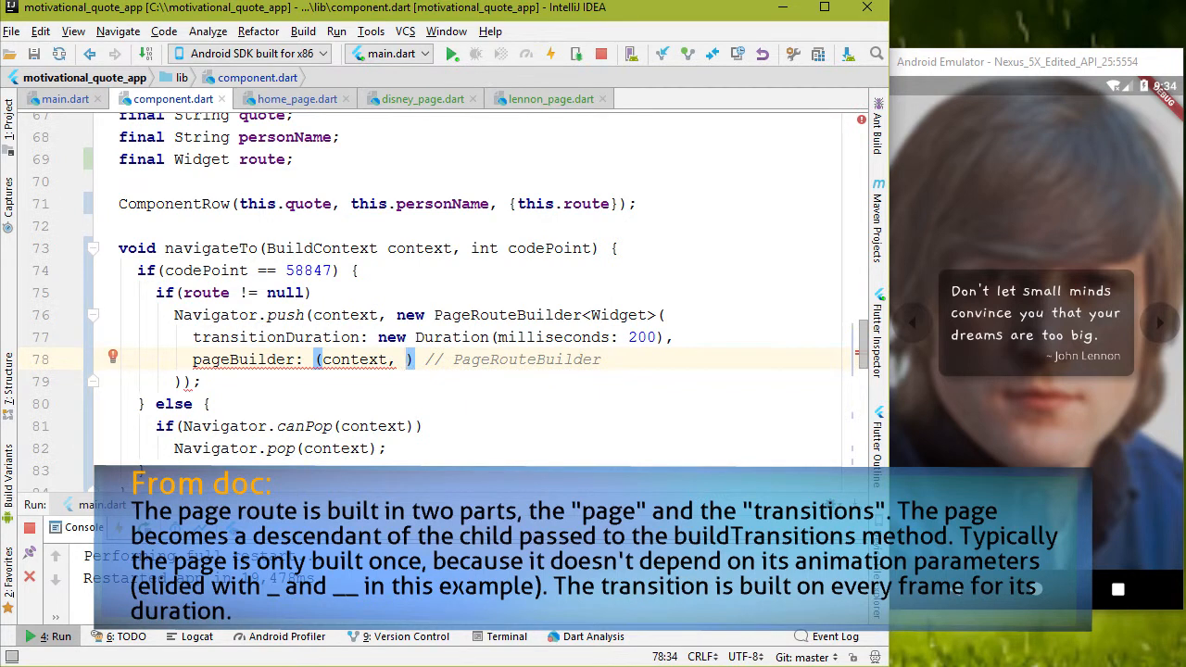
{"action": "type", "text": "_, __"}
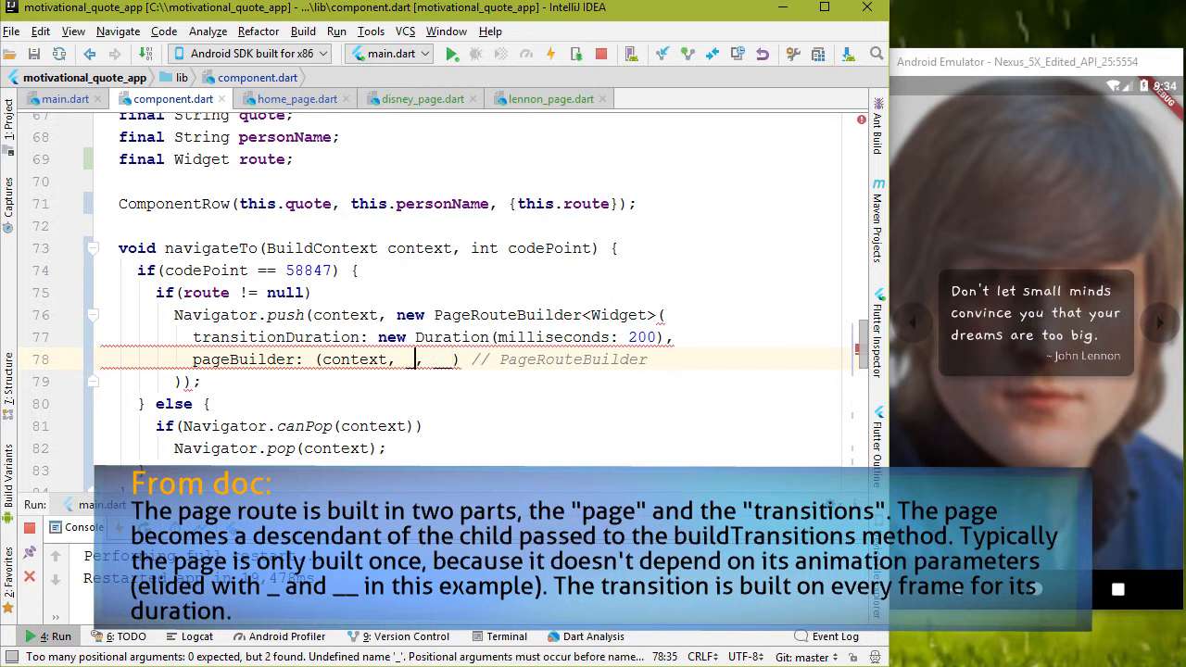
{"action": "key", "text": "Backspace"}
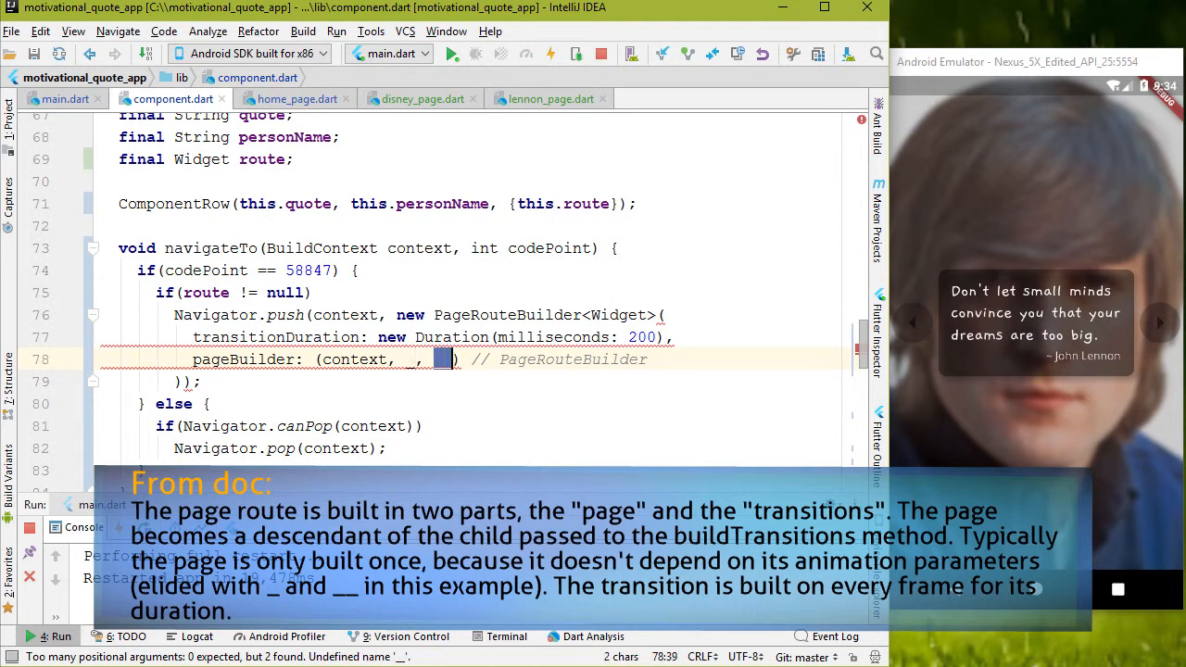
{"action": "type", "text": "=>"}
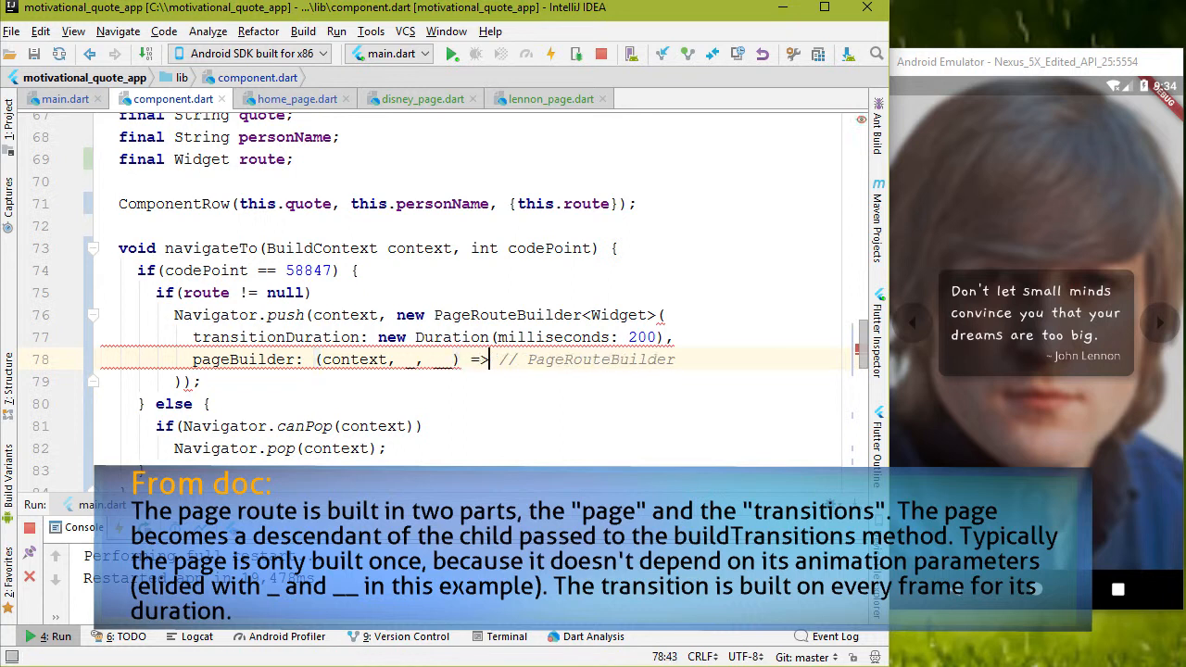
{"action": "type", "text": "route"}
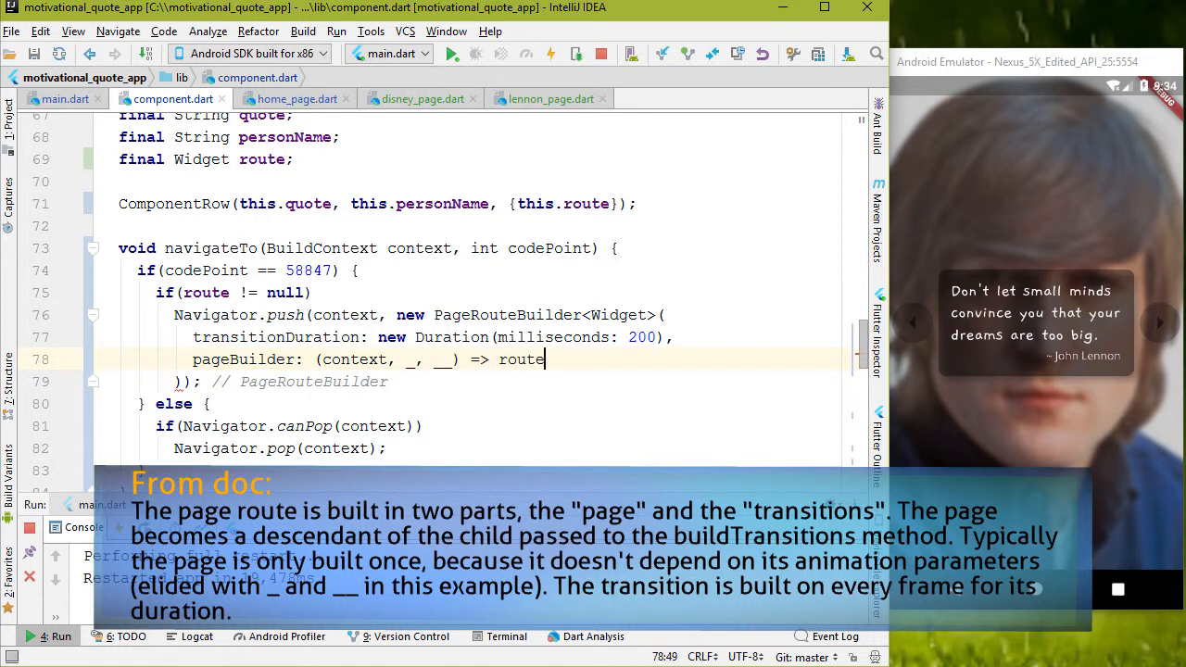
{"action": "type", "text": ","}
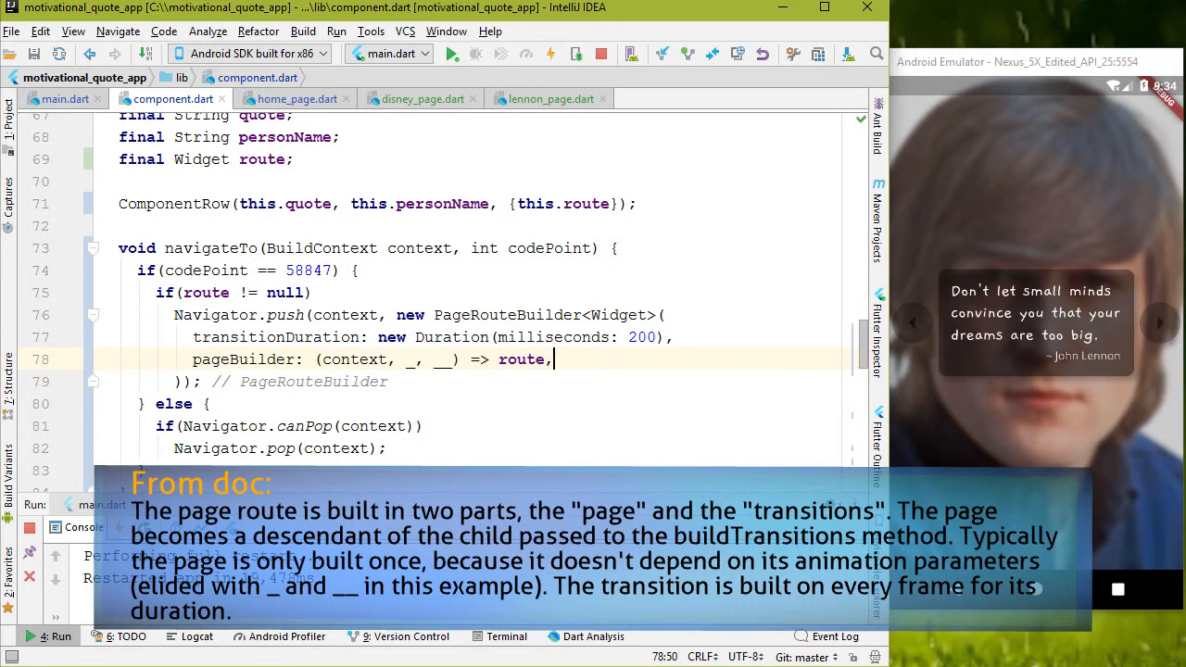
{"action": "type", "text": "transitionsBuilder: ("}
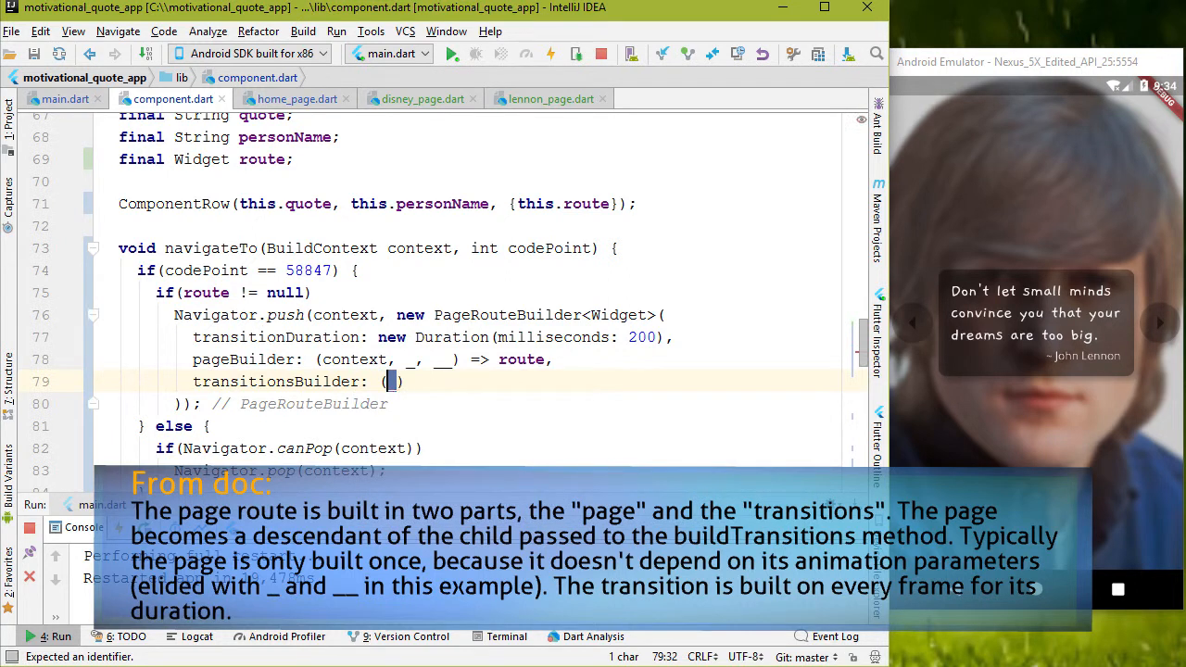
Add transitionsBuilder (_, Animation<double> animation, __, Widget child) returning FadeTransition(opacity: animation).
{"action": "type", "text": ", Animation<Double> animation, __,"}
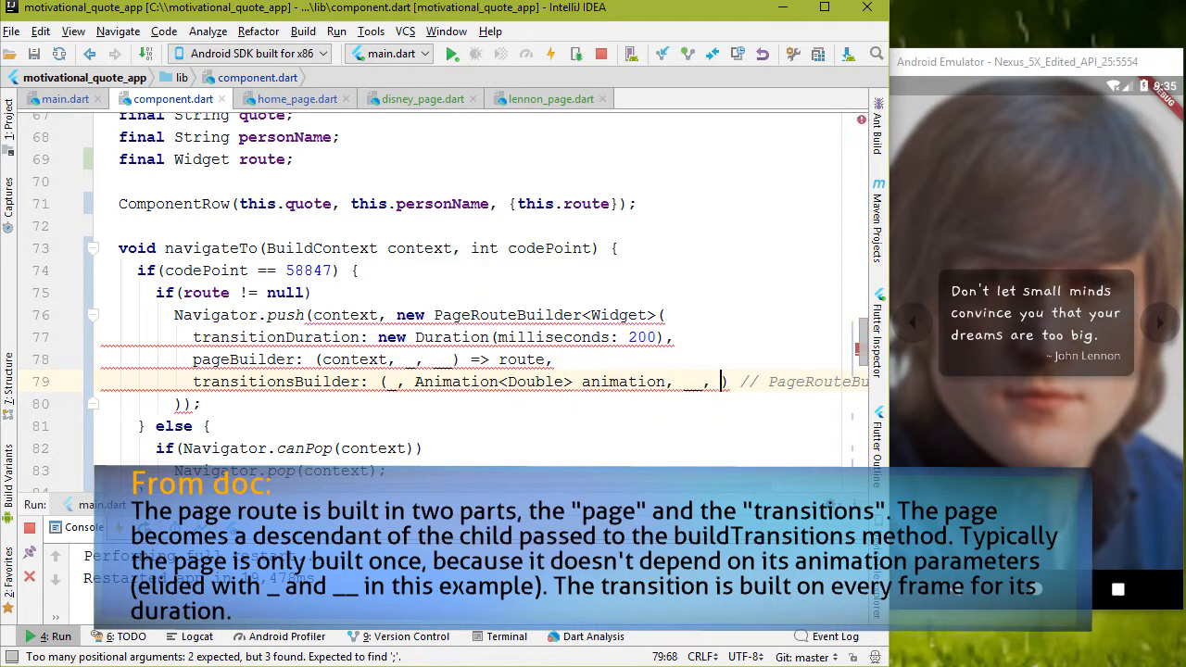
{"action": "type", "text": "Widget child"}
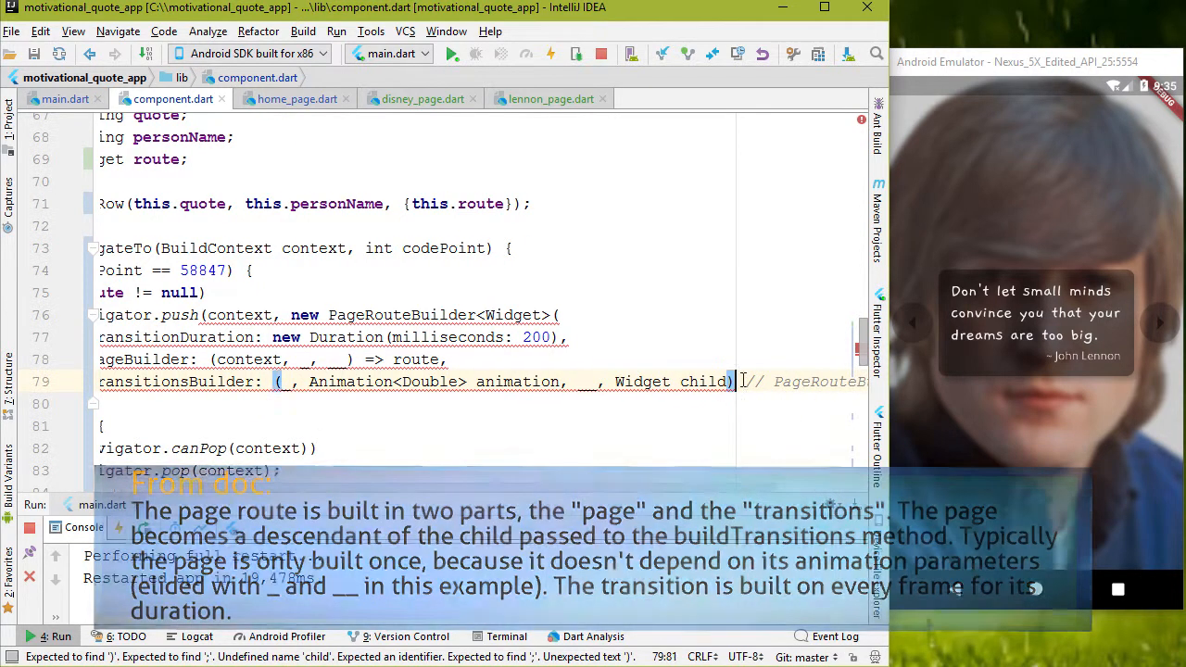
{"action": "key", "text": "enter"}
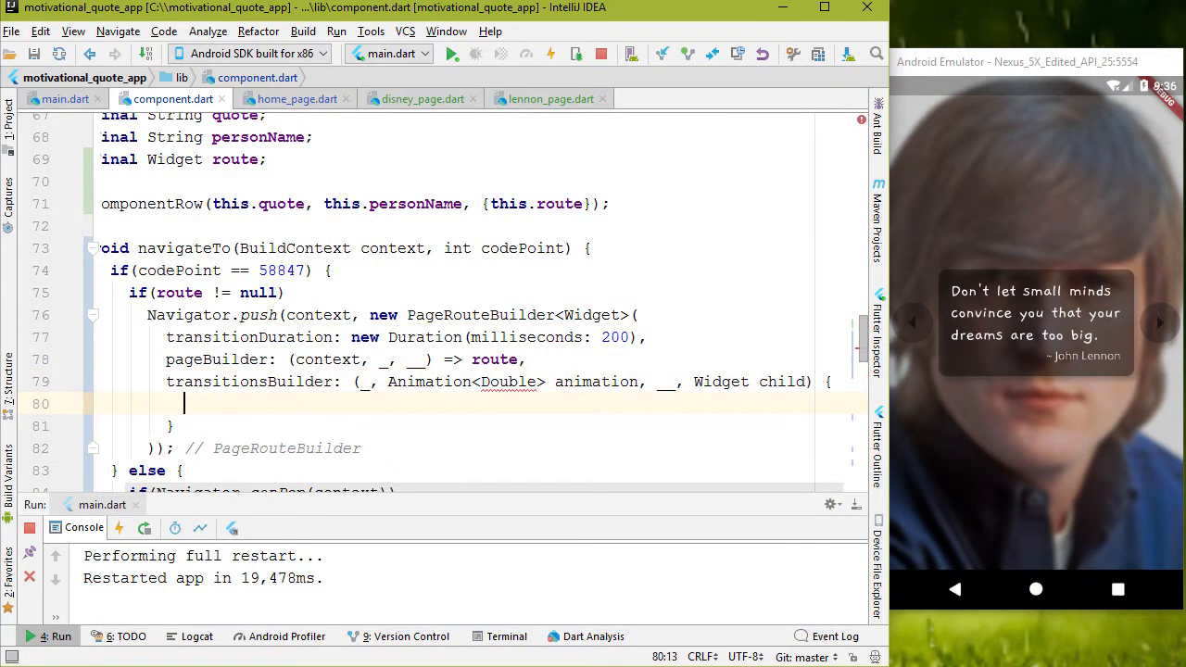
{"action": "type", "text": "return"}
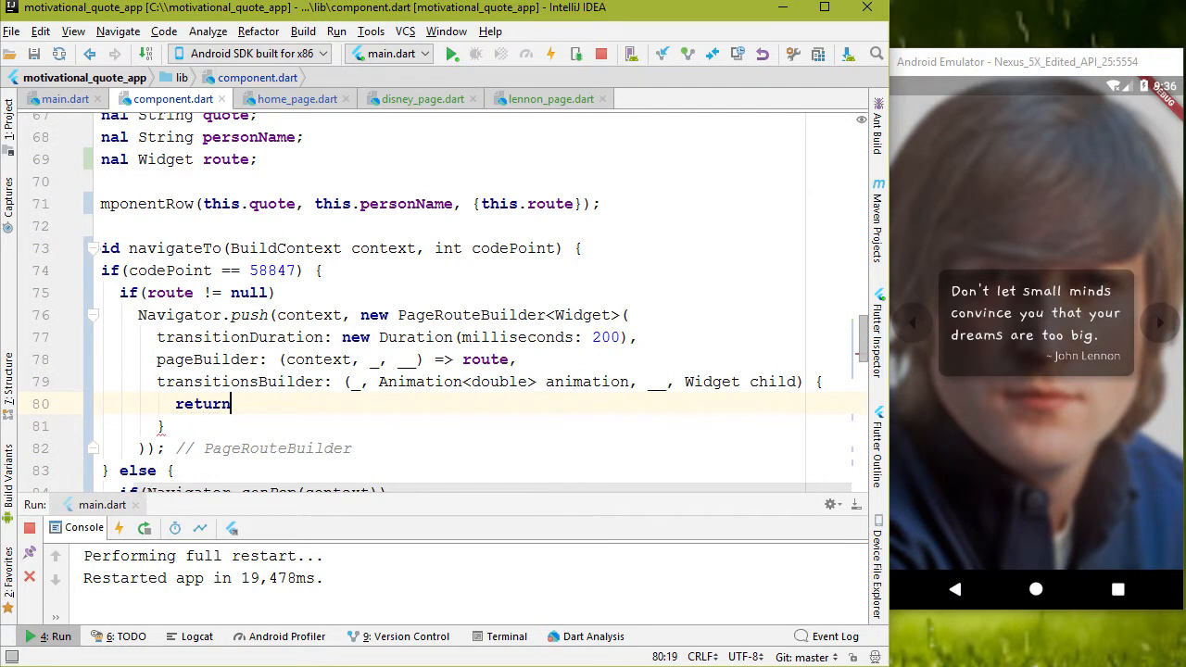
{"action": "type", "text": "FadeTransition()"}
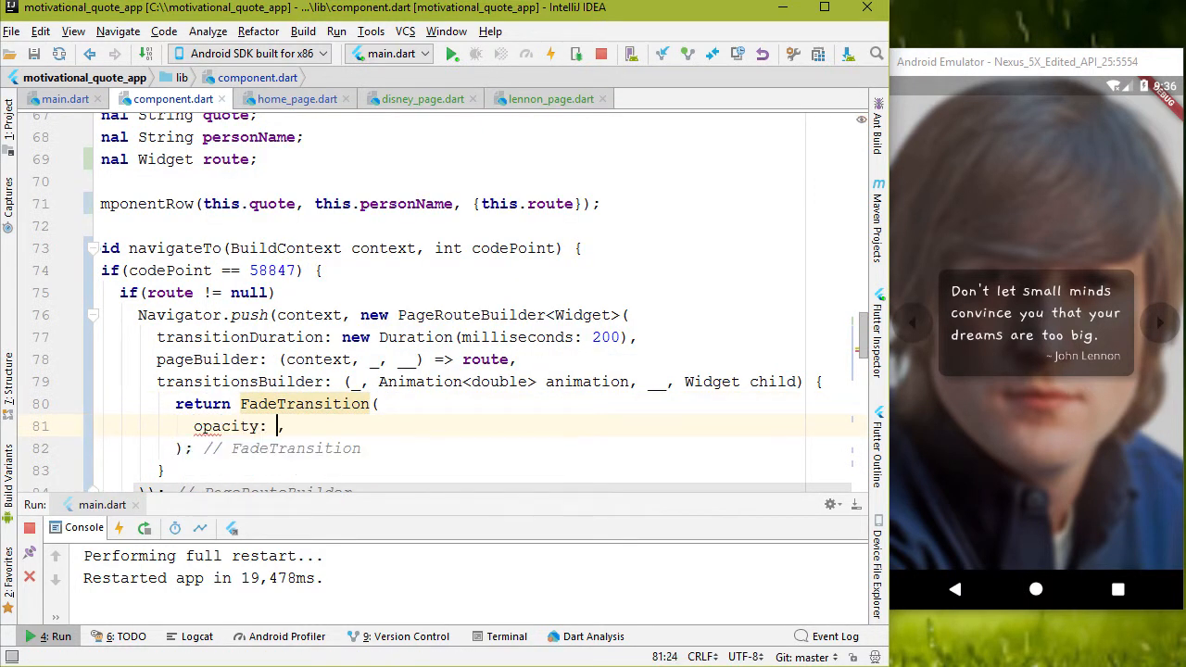
{"action": "type", "text": "animation,"}
{"action": "type", "text": "child: ,"}
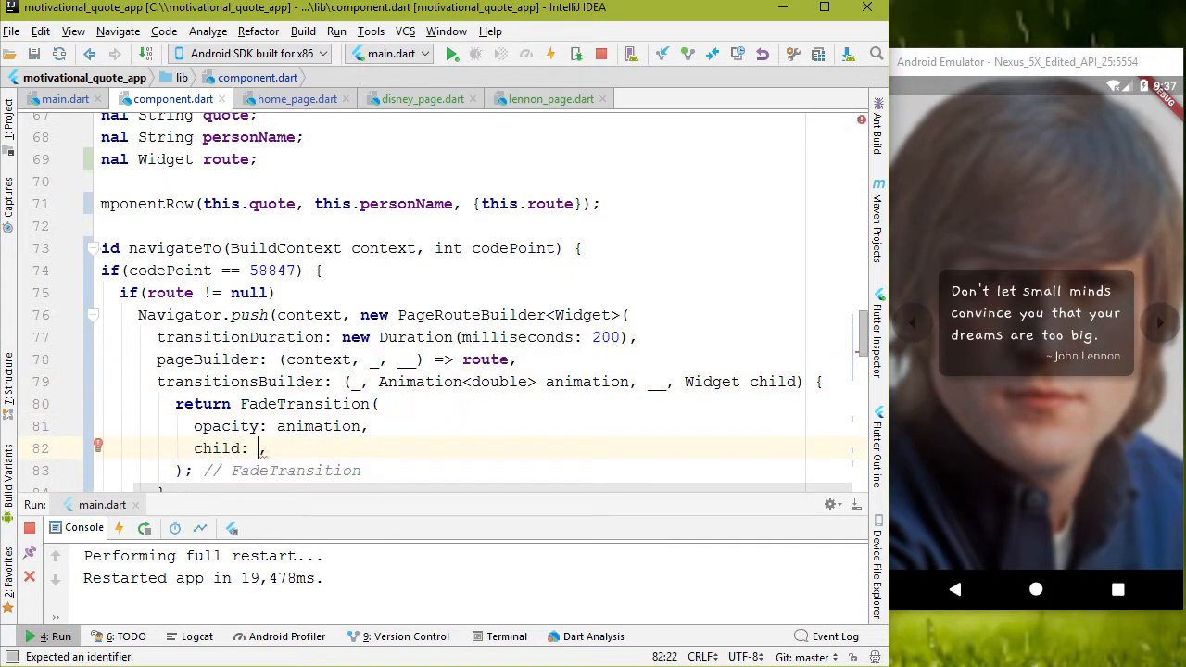
{"action": "type", "text": "SlideTransition()"}
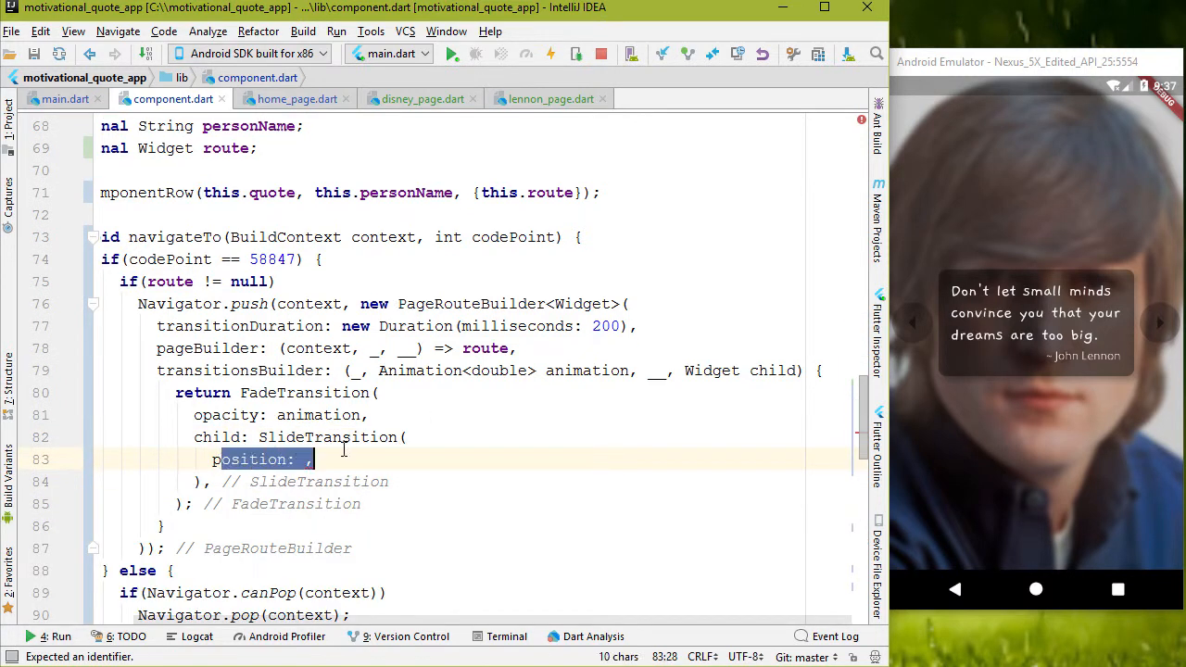
Give the SlideTransition a position Tween<Offset> from Offset(-1.0, 0.0) to Offset.zero animated with animation, child: child.
{"action": "type", "text": "new"}
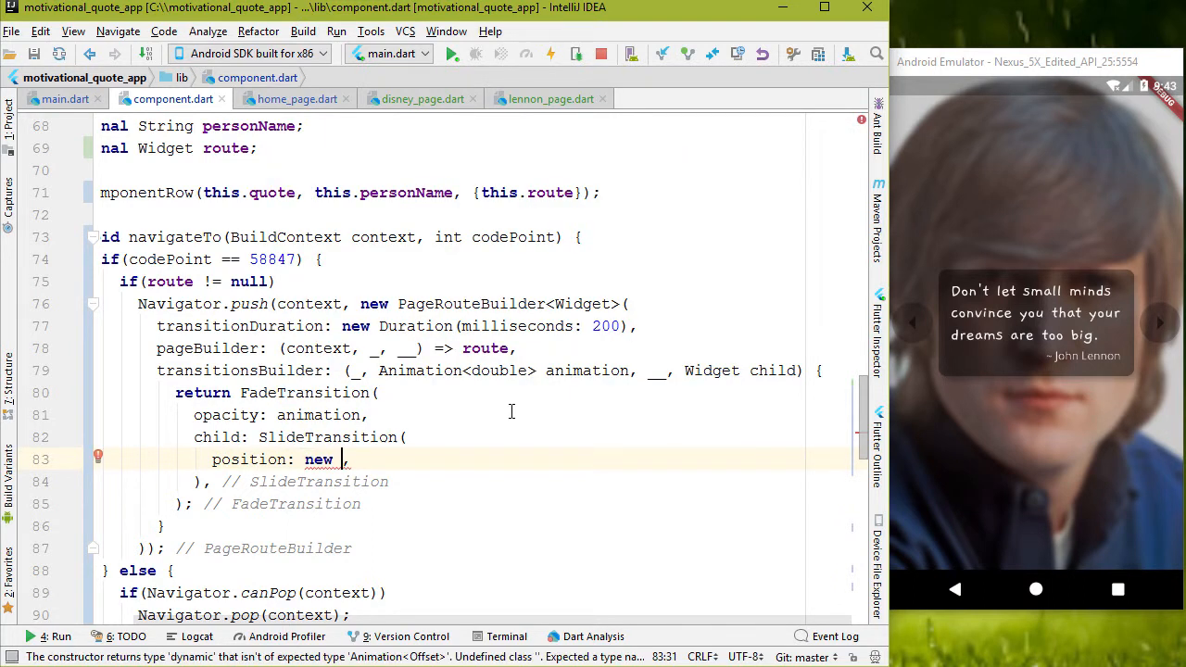
{"action": "type", "text": "Tween<Offset>"}
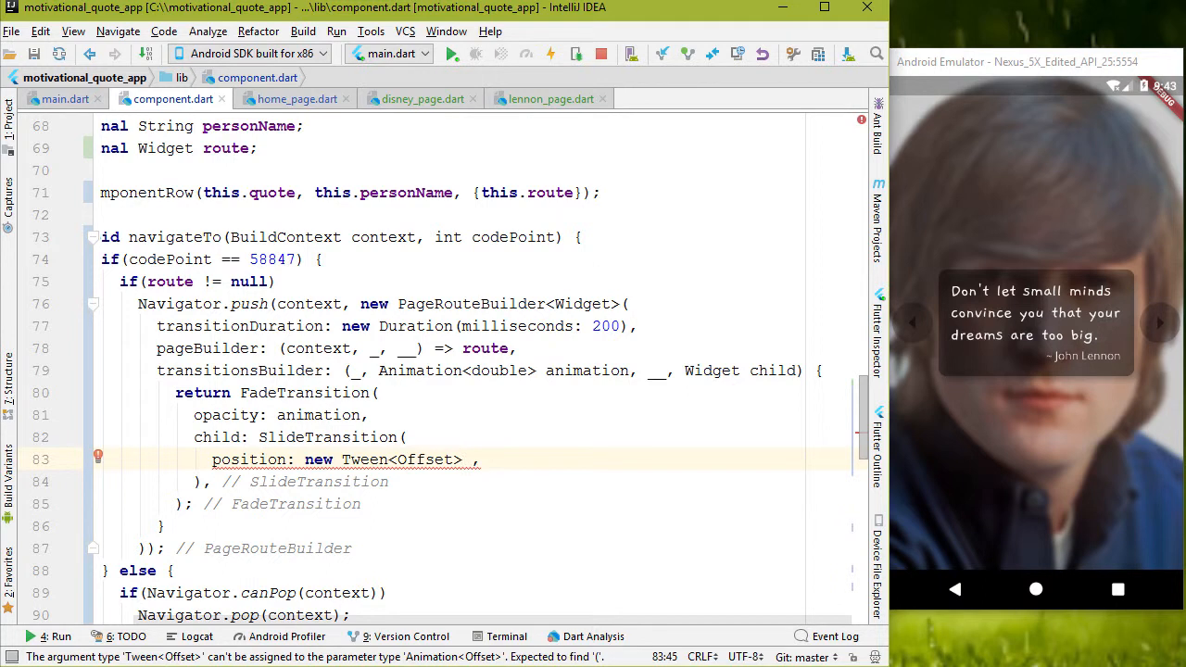
{"action": "type", "text": "()"}
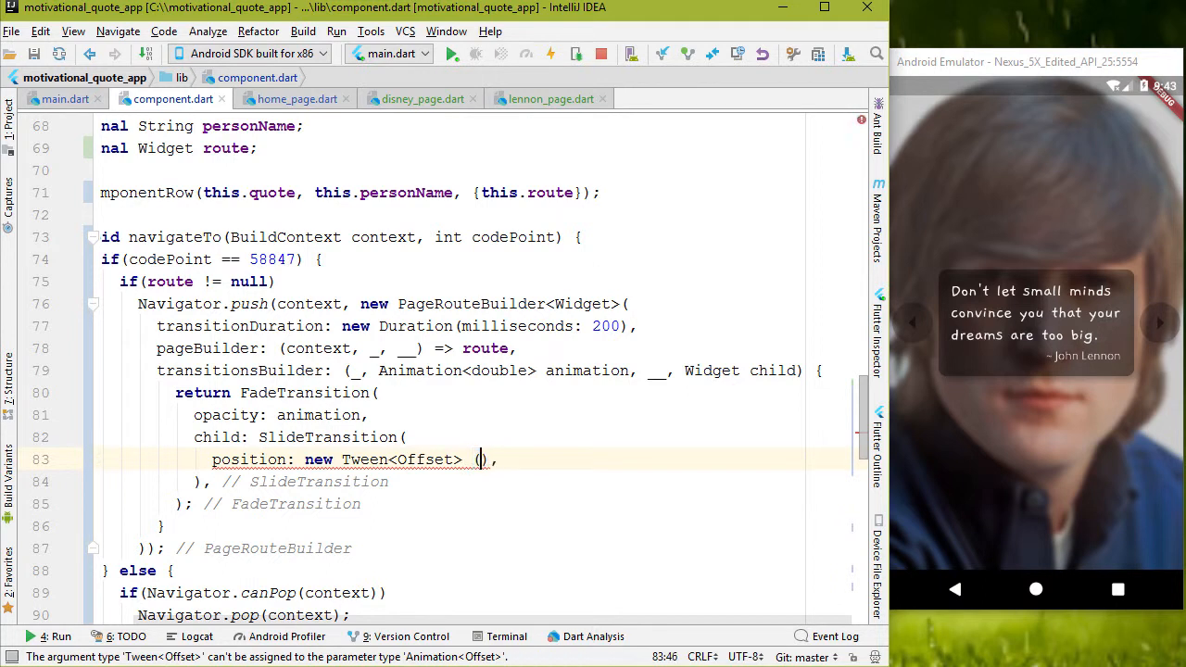
{"action": "type", "text": "begin: const"}
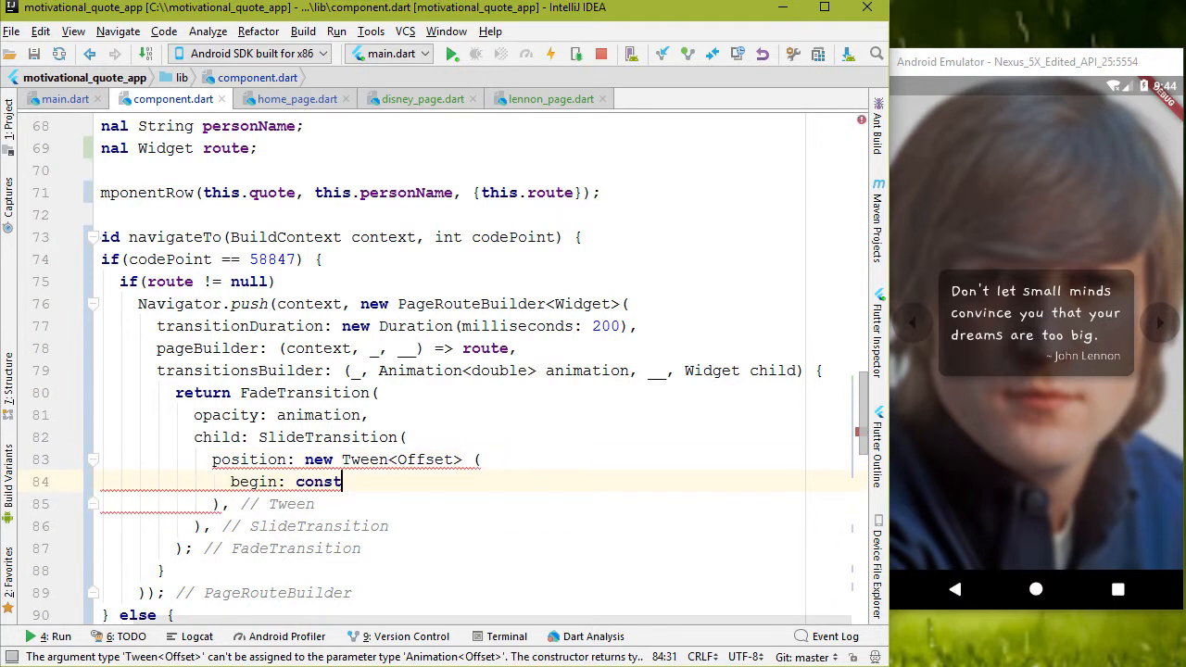
{"action": "type", "text": "Offset(-1.0, dy)"}
{"action": "type", "text": "end:"}
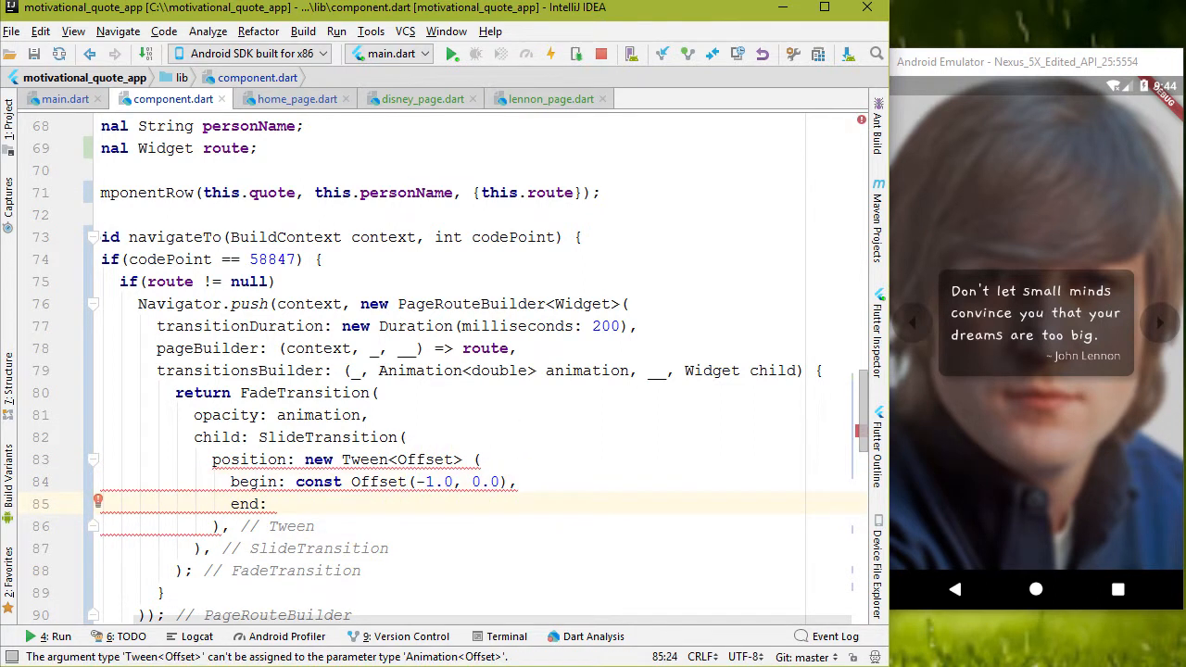
{"action": "type", "text": "Offset.zero,"}
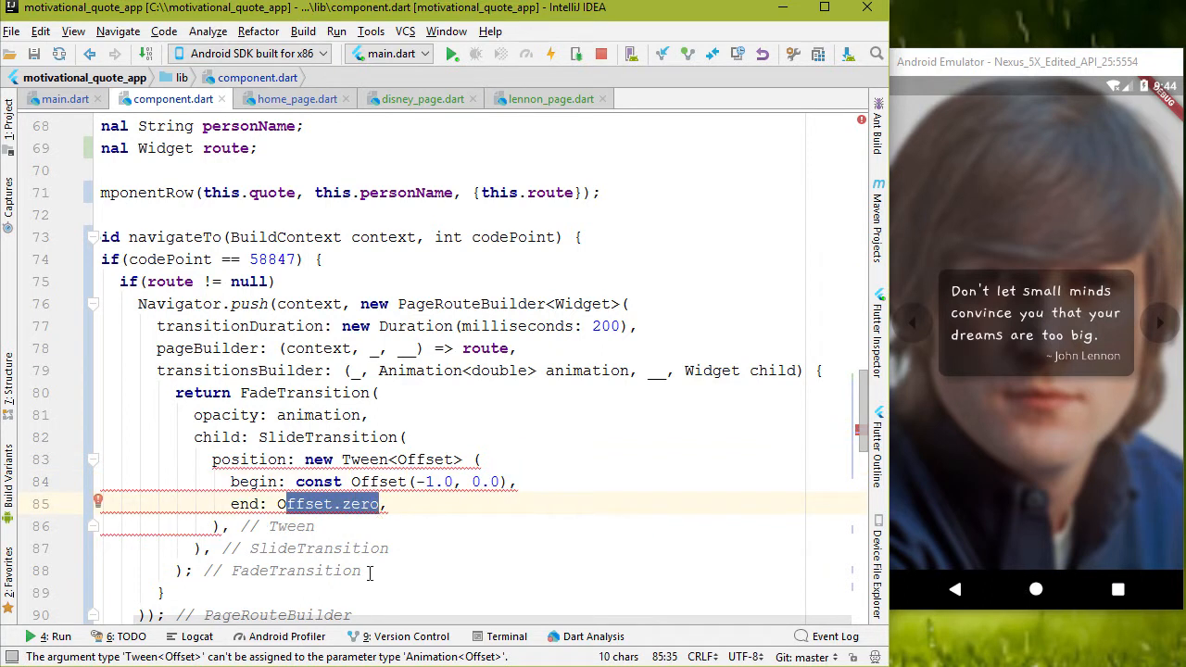
{"action": "type", "text": ".animate(animation"}
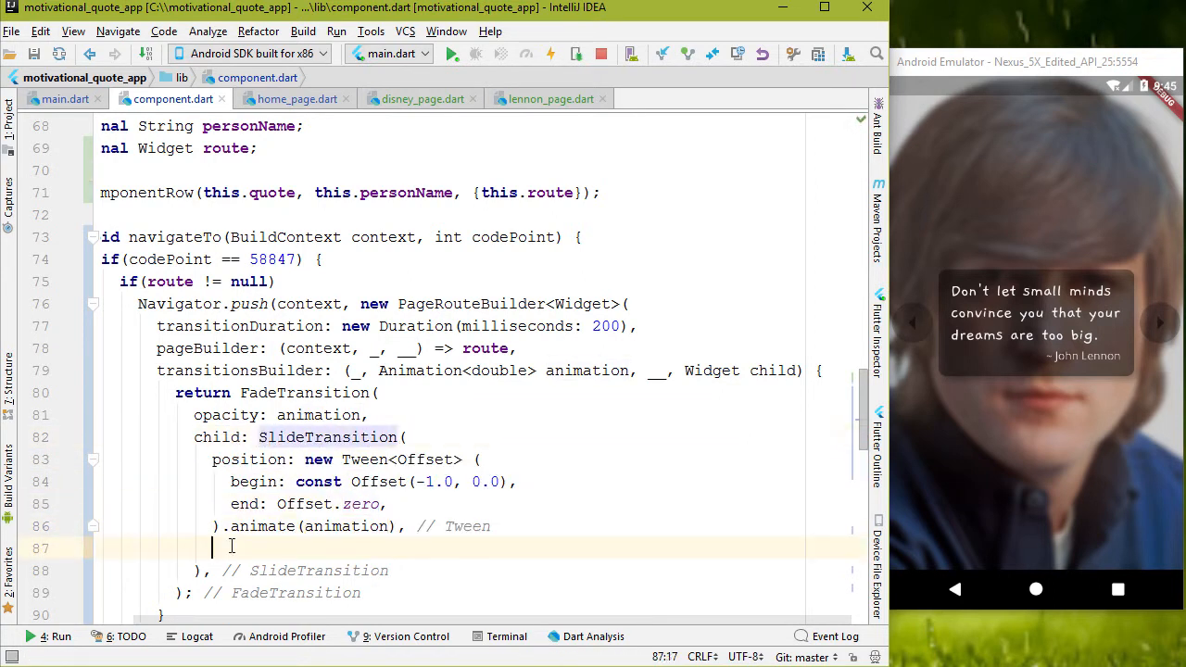
{"action": "type", "text": "child: child"}
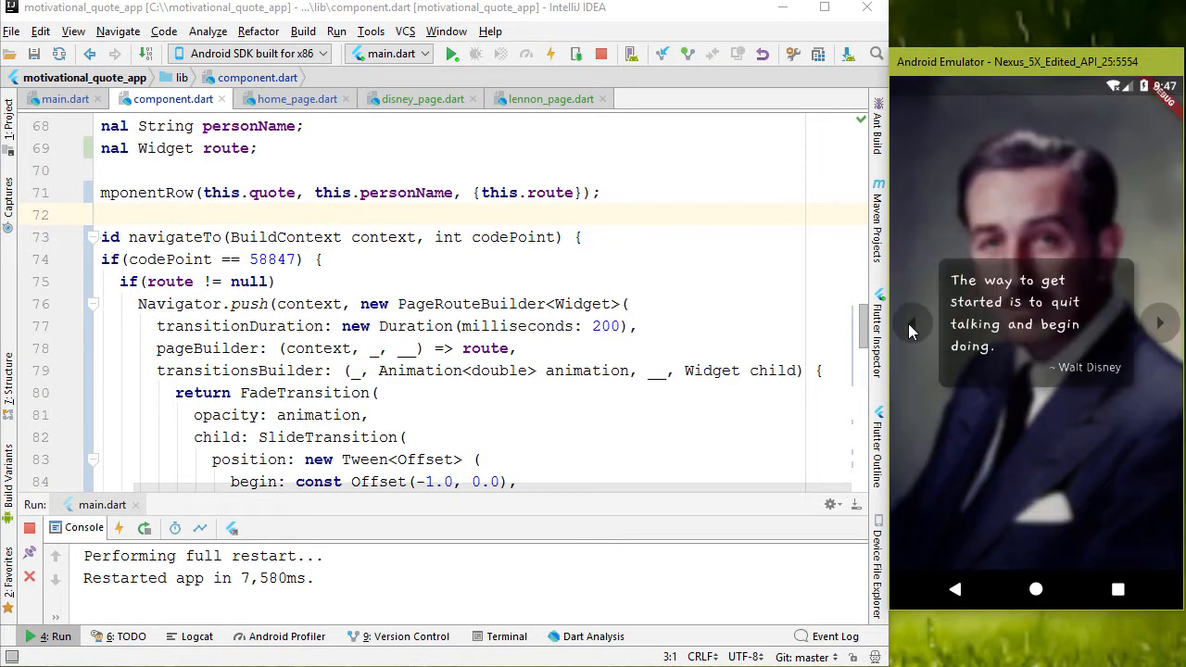
Tap the arrow button to move from the Walt Disney quote to Bruce Lee's.
{"action": "left_click", "coordinate": [1161, 323]}
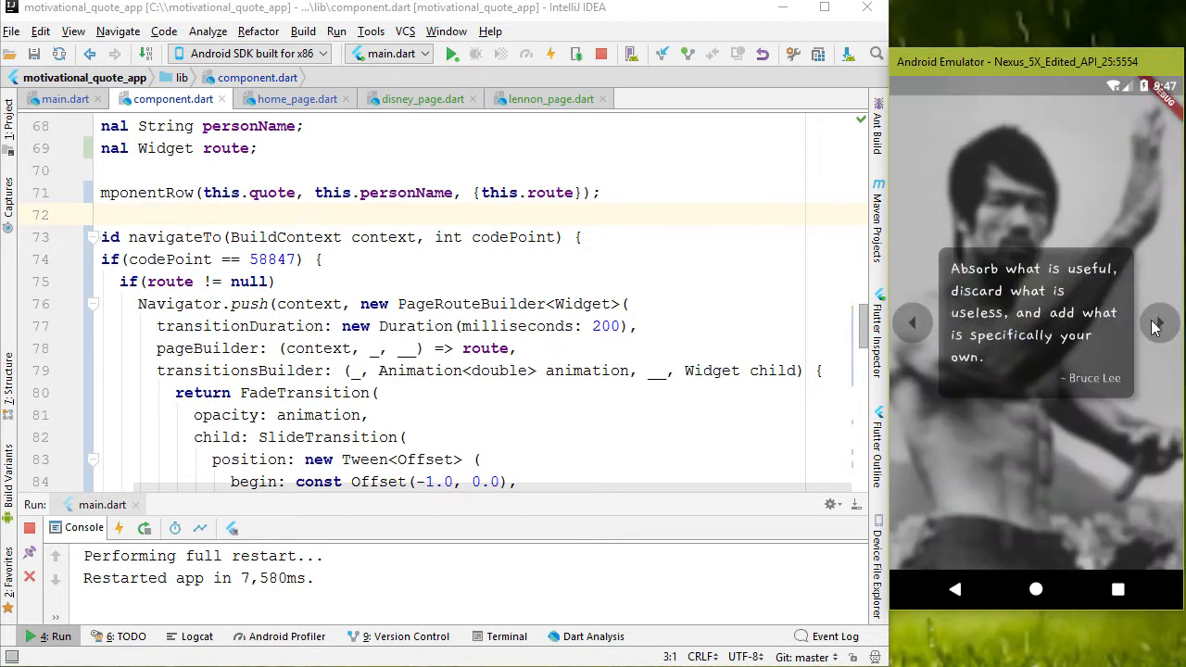